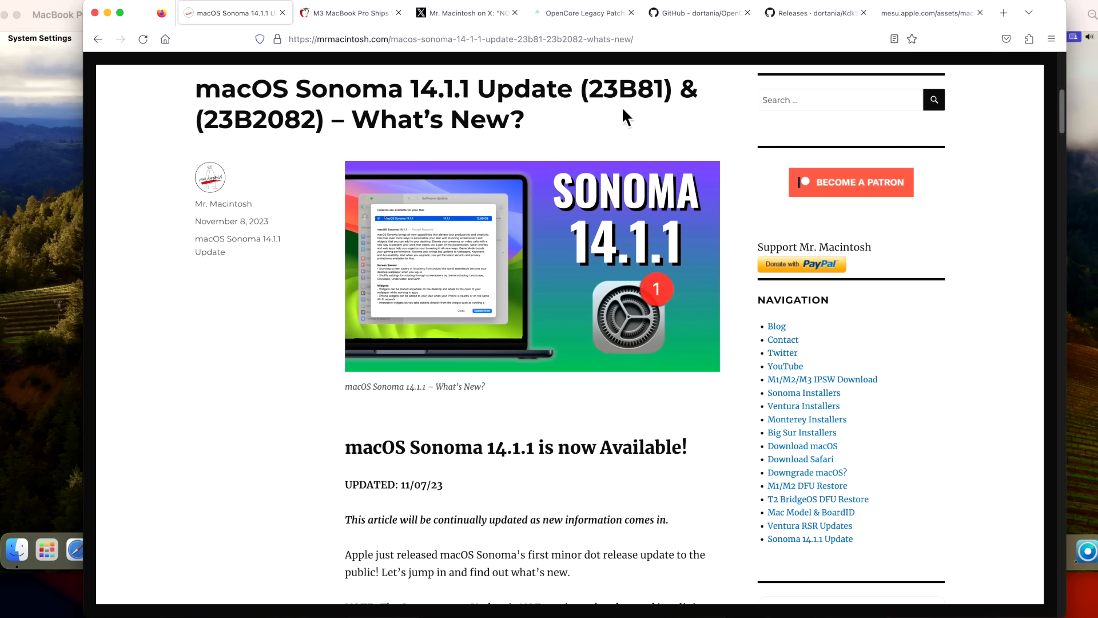
mouse_move(254, 103)
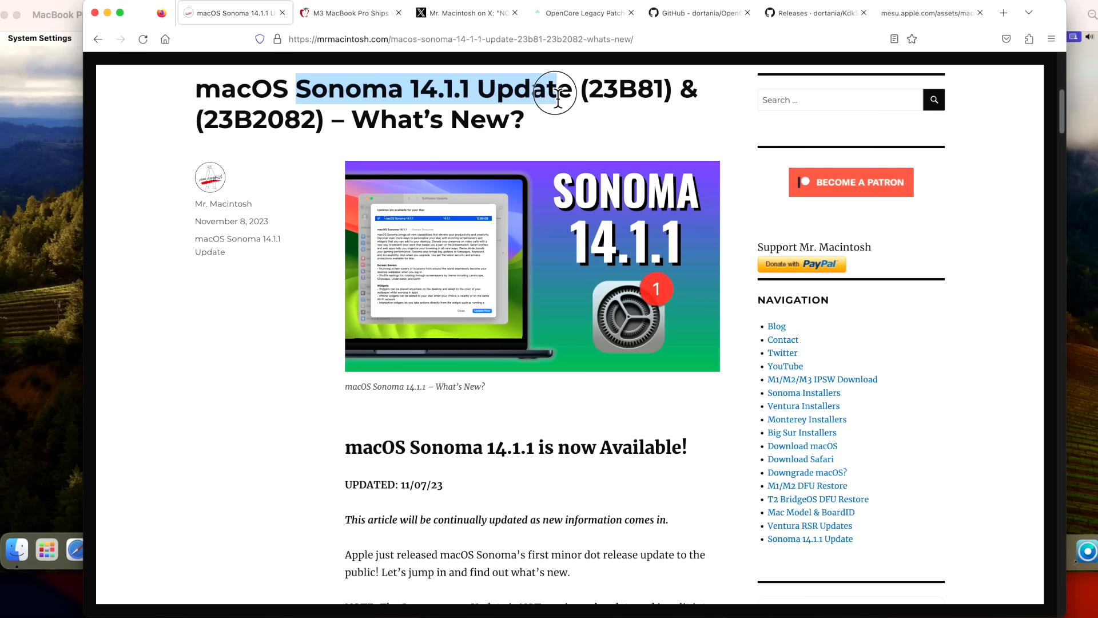
mouse_move(402, 46)
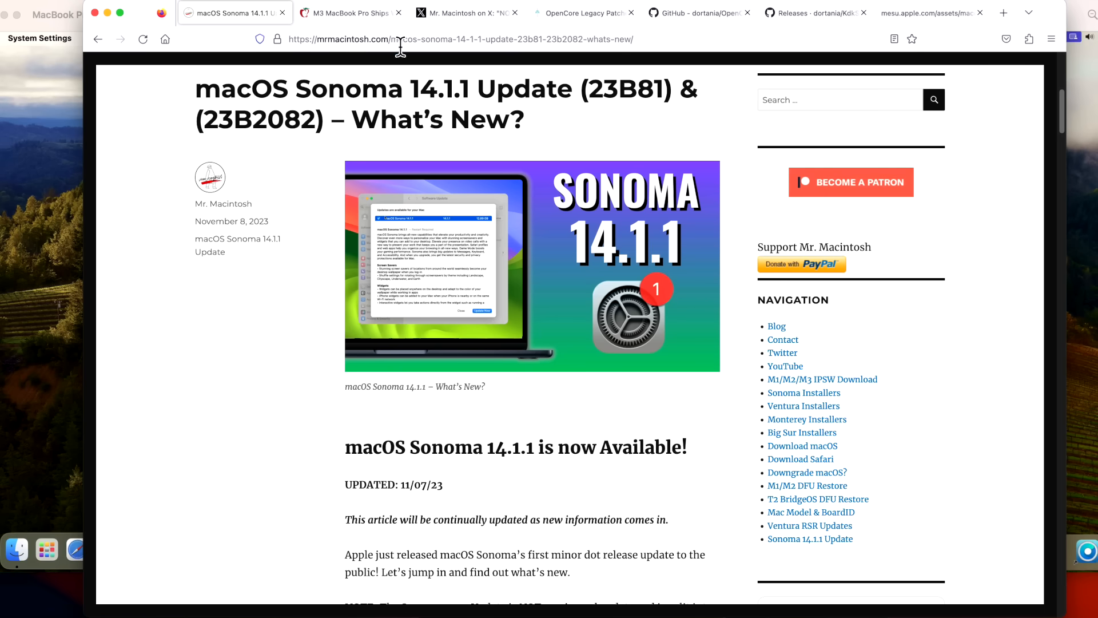
- Switch to the MacRumors article on M3 MacBook Pros shipping with Ventura
left_click(348, 13)
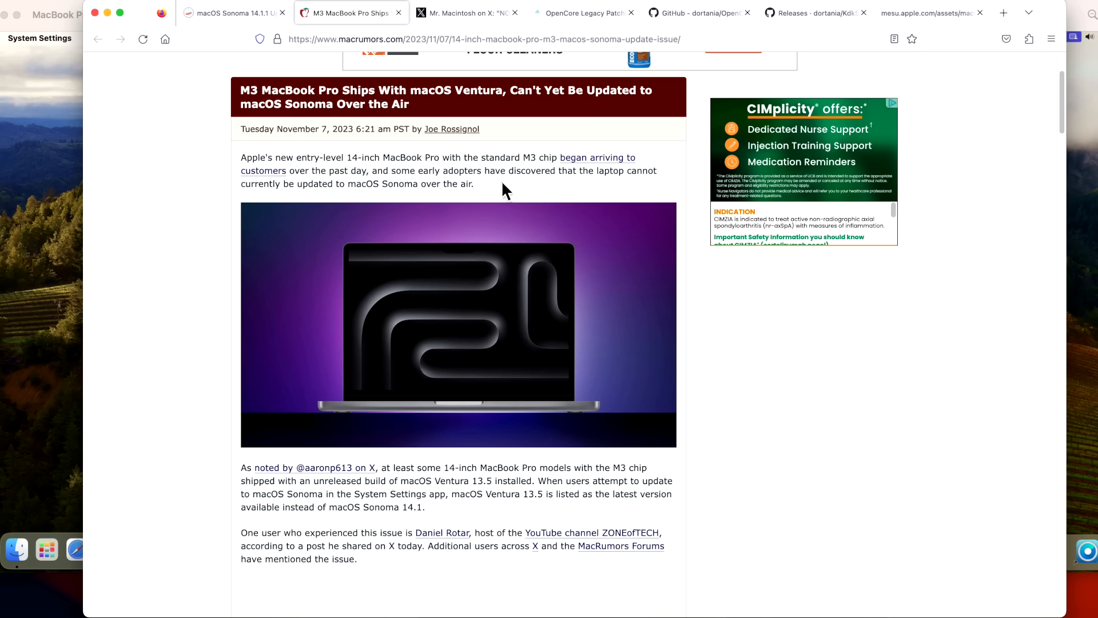
mouse_move(586, 342)
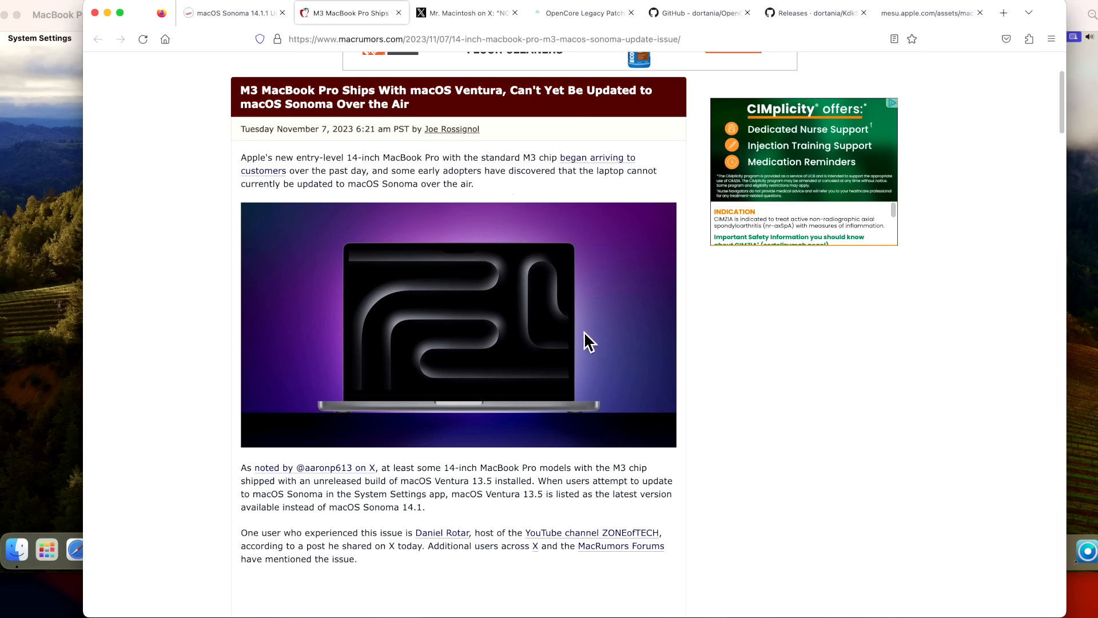
mouse_move(616, 405)
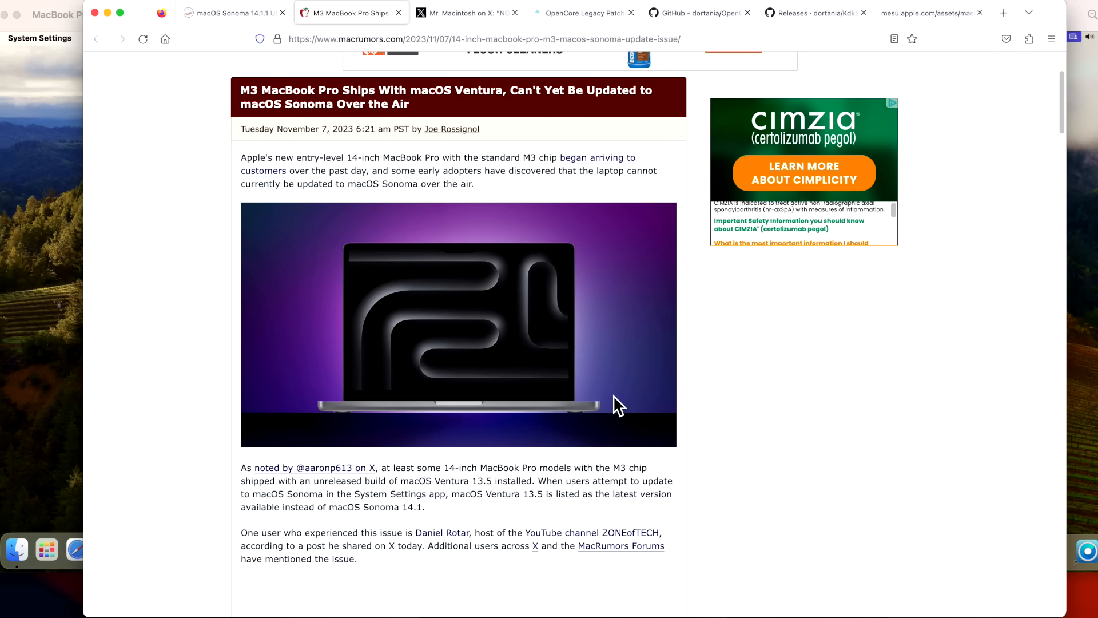
- Move through the Ventura 13.6.2 post and OpenCore Legacy Patcher site to its GitHub repository
left_click(462, 12)
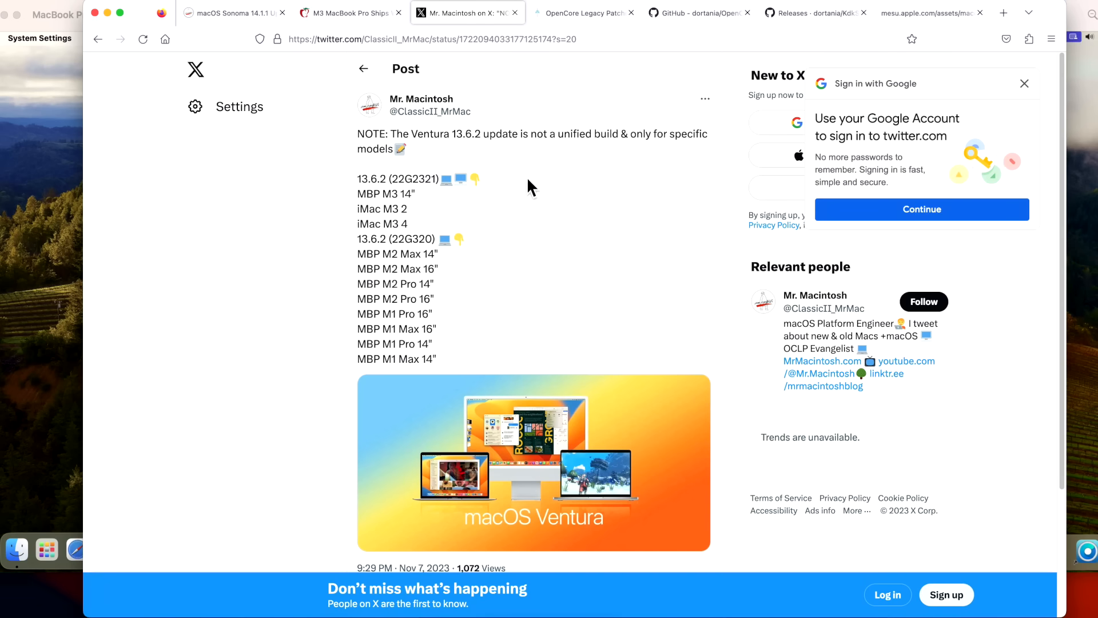
mouse_move(543, 252)
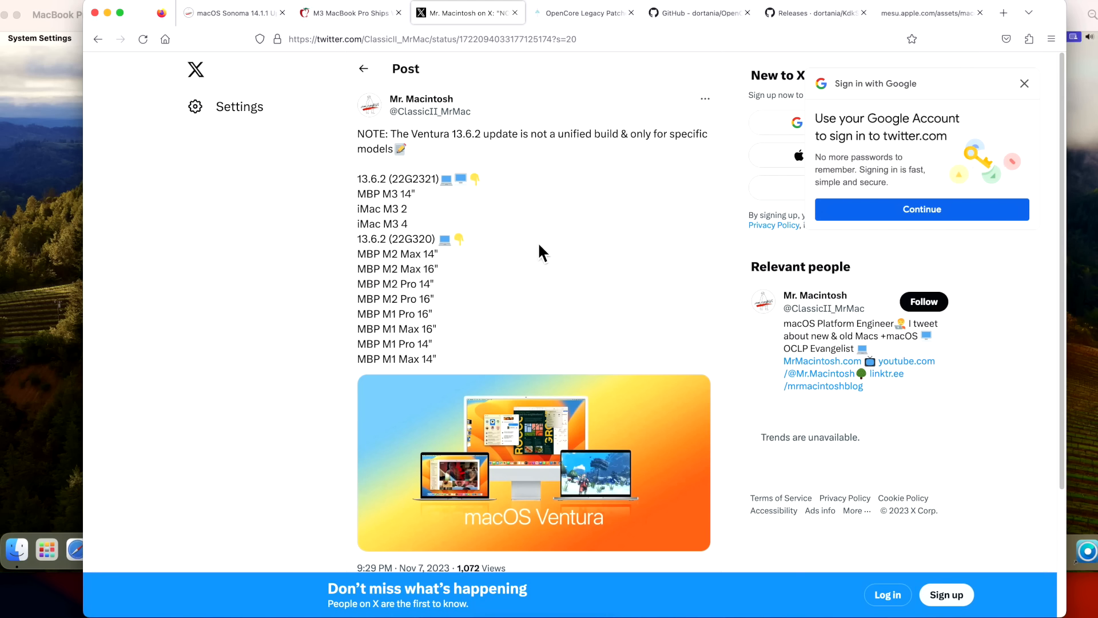
mouse_move(518, 257)
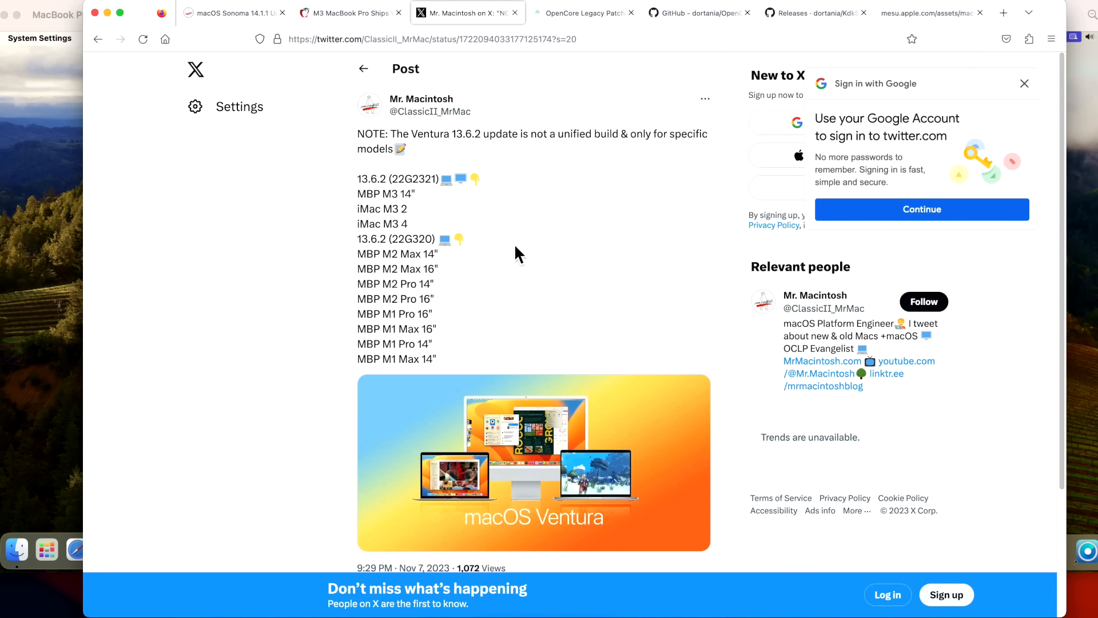
left_click(583, 12)
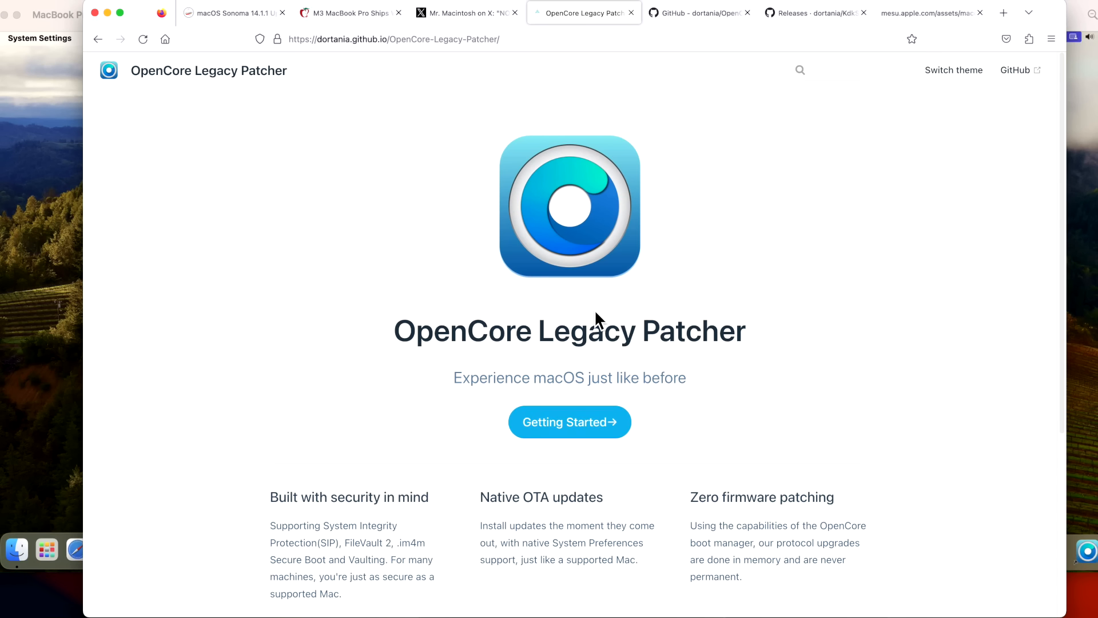
left_click(698, 13)
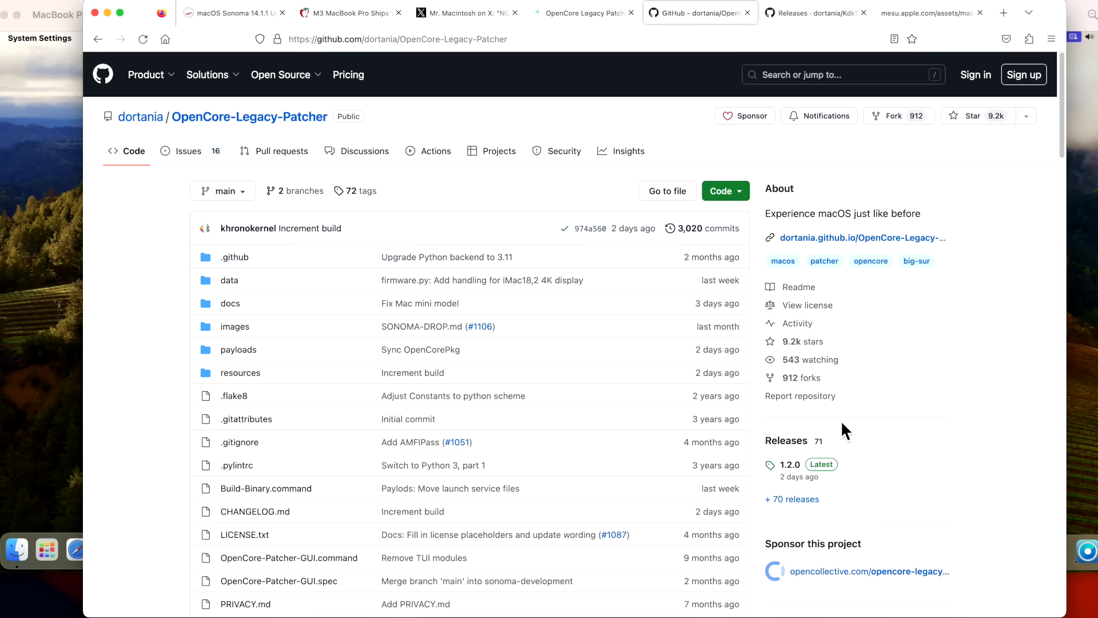
mouse_move(835, 506)
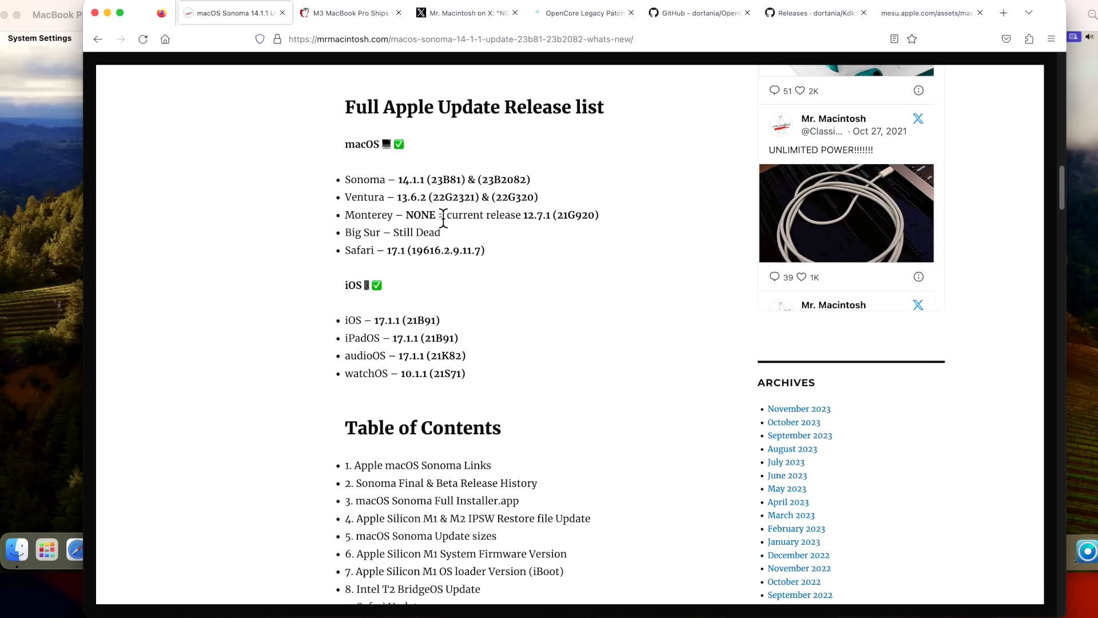
mouse_move(510, 222)
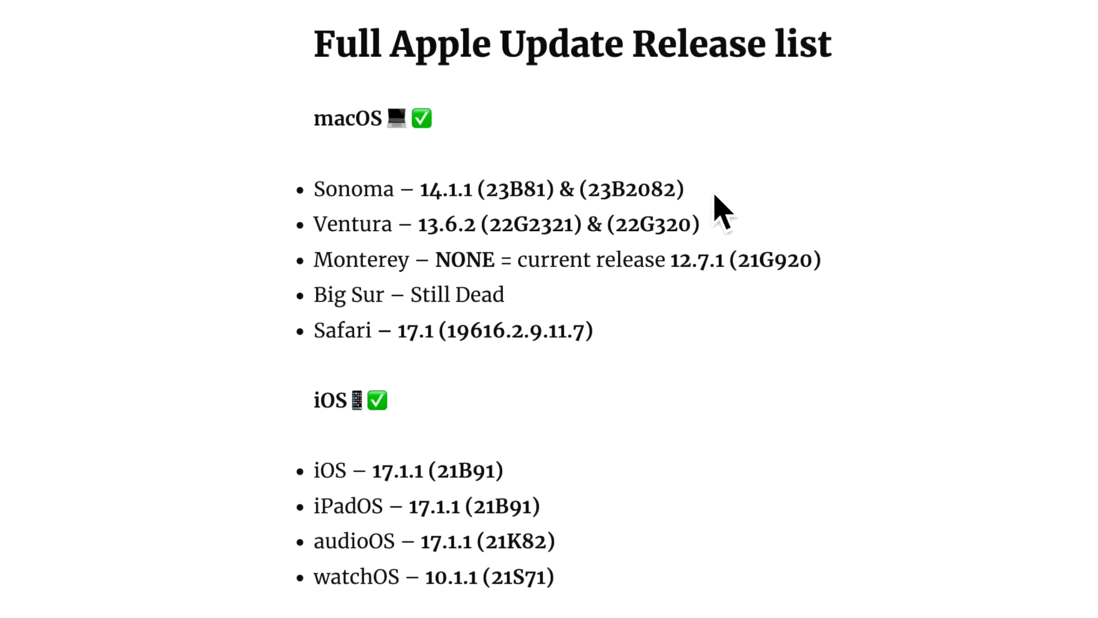
mouse_move(718, 210)
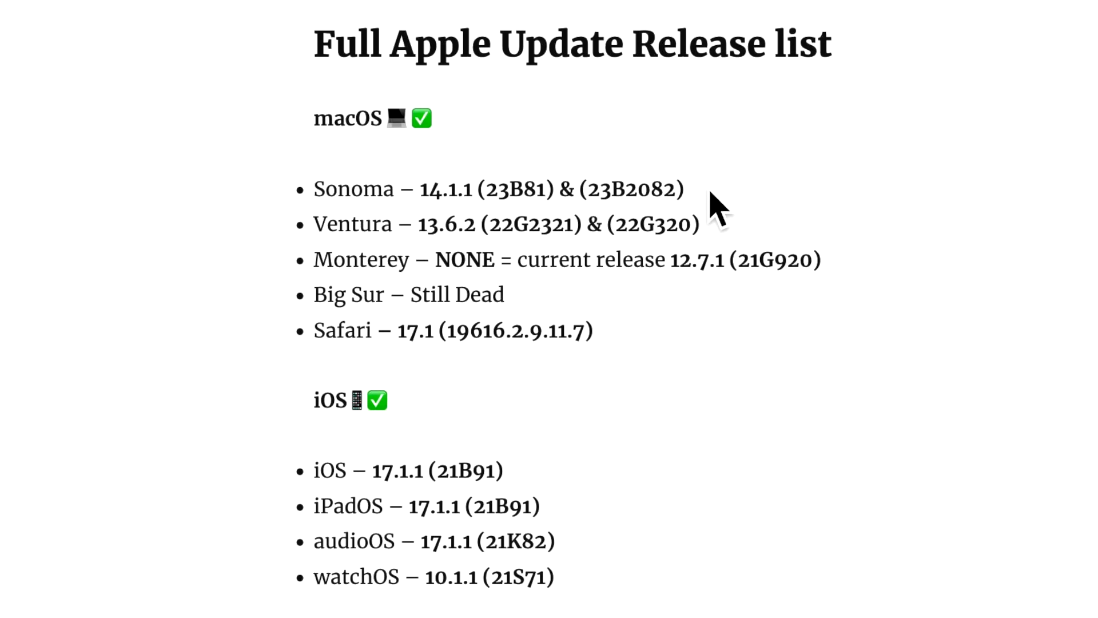
mouse_move(518, 238)
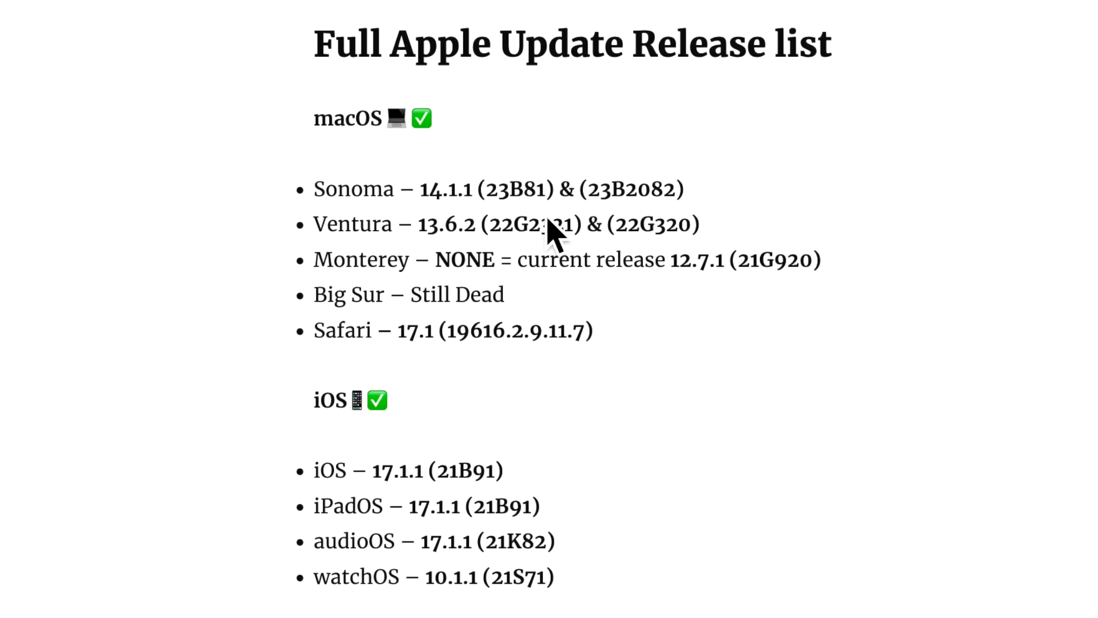
mouse_move(651, 203)
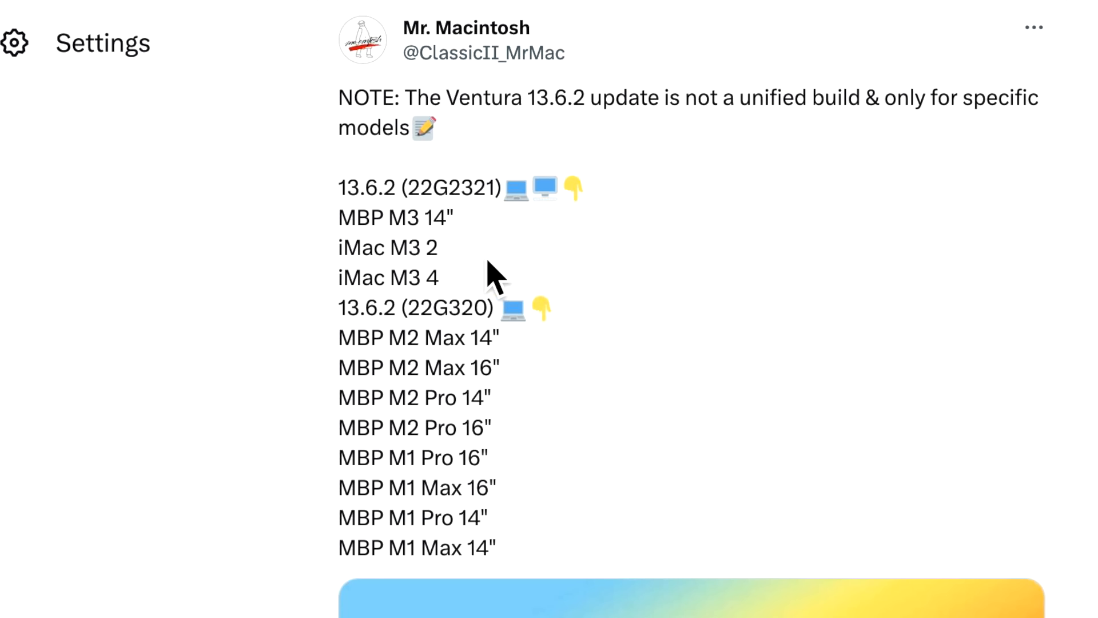
mouse_move(490, 291)
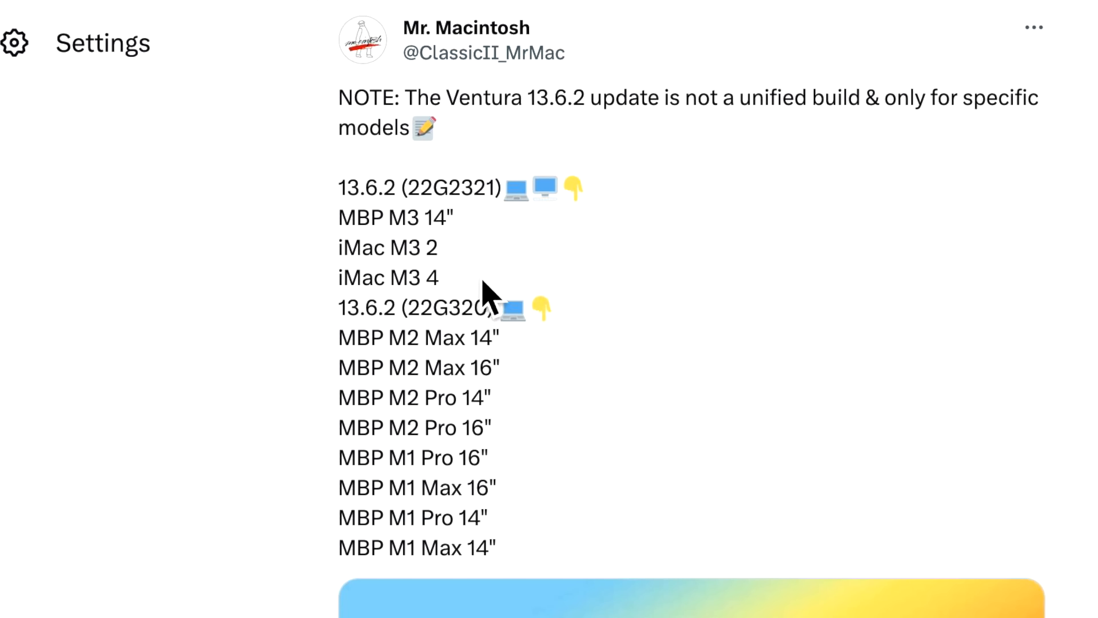
mouse_move(488, 336)
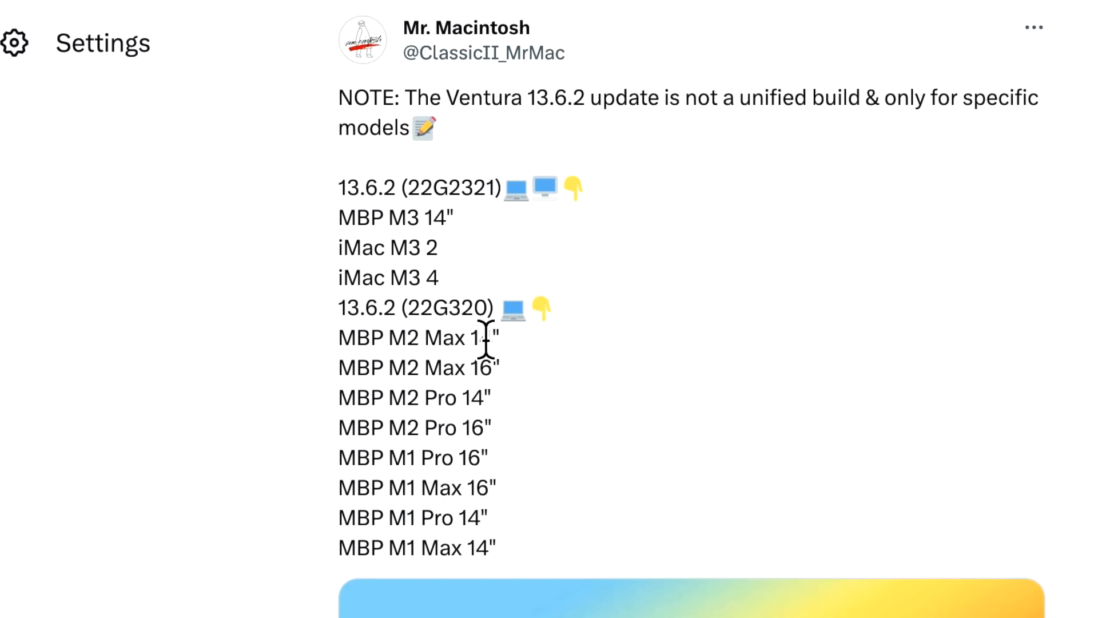
mouse_move(543, 410)
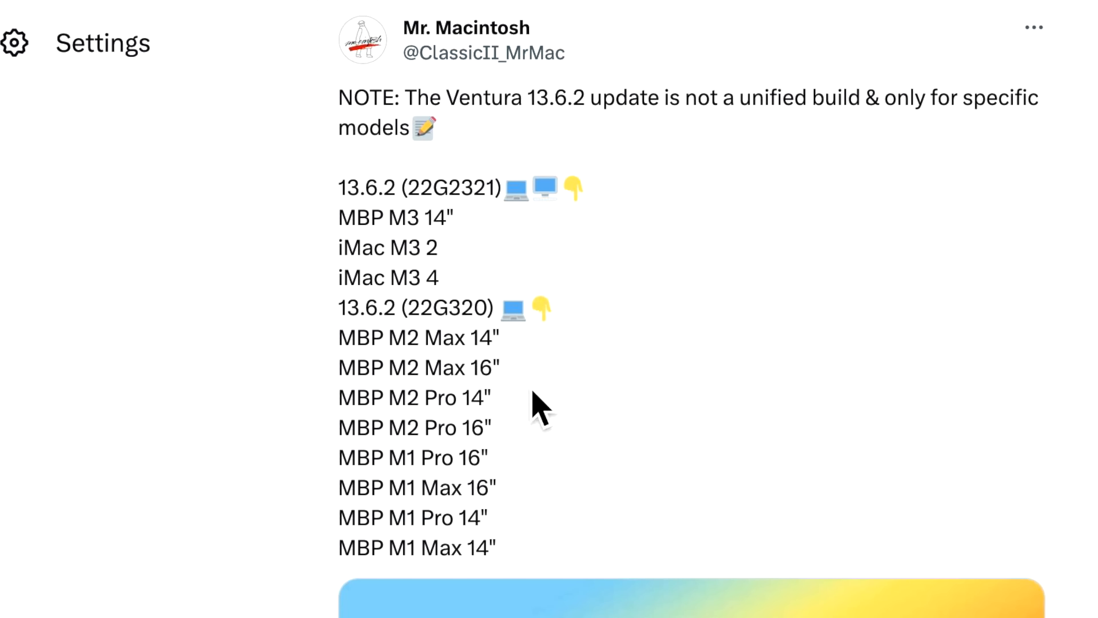
mouse_move(529, 567)
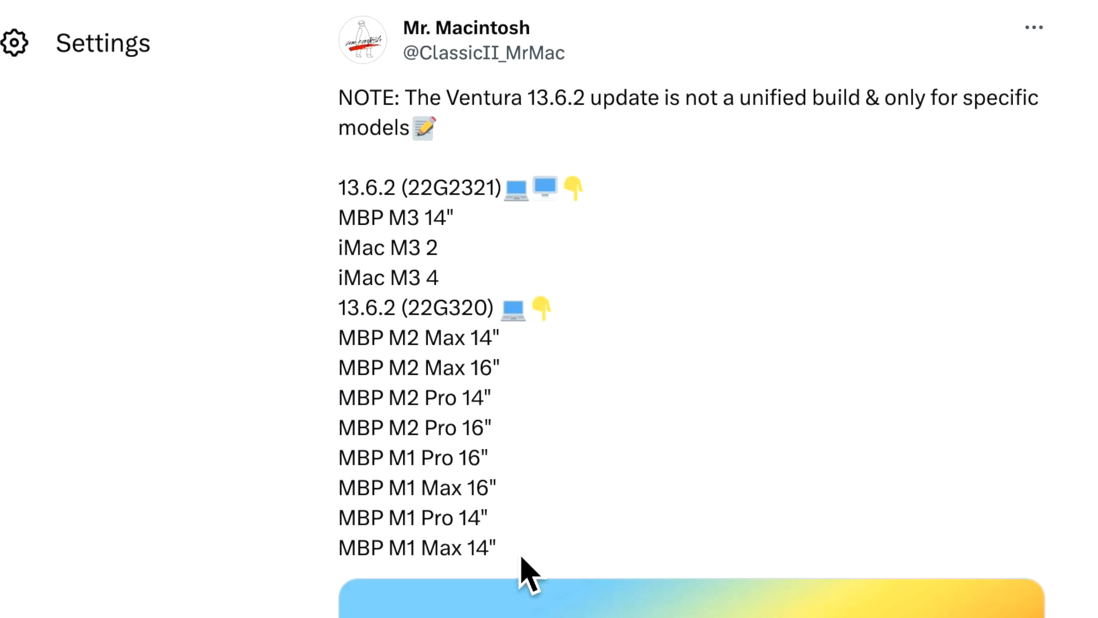
mouse_move(533, 437)
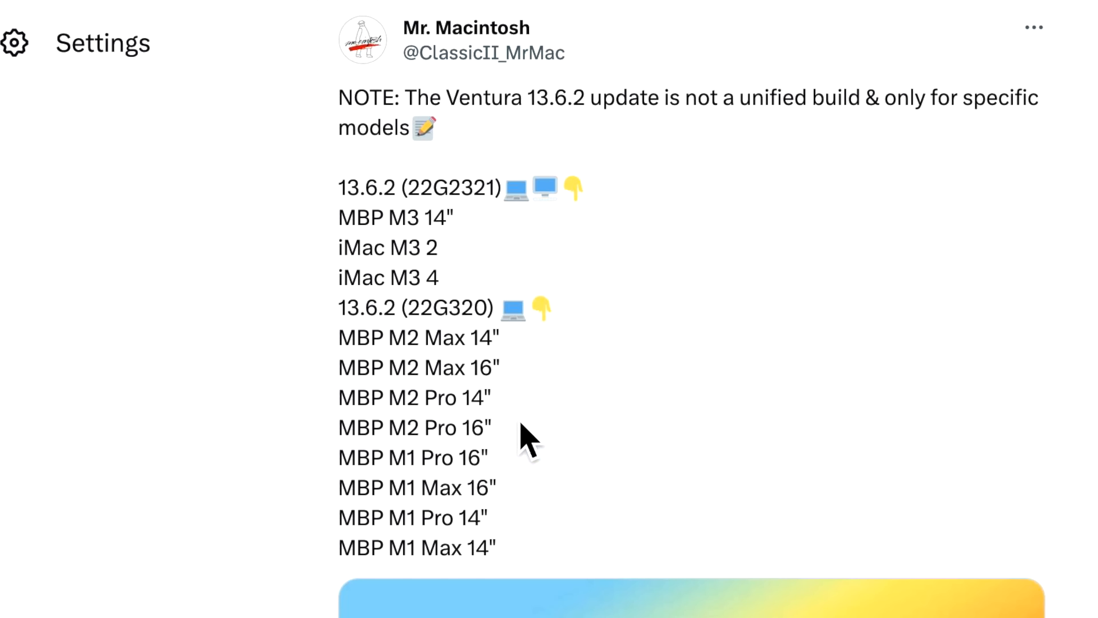
mouse_move(567, 350)
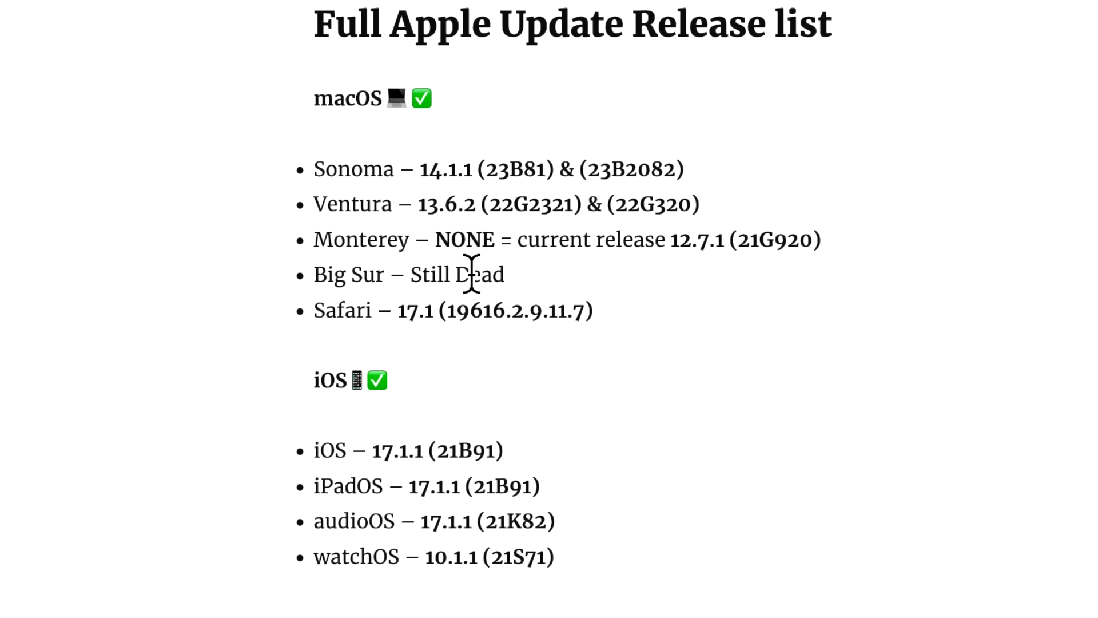
mouse_move(724, 287)
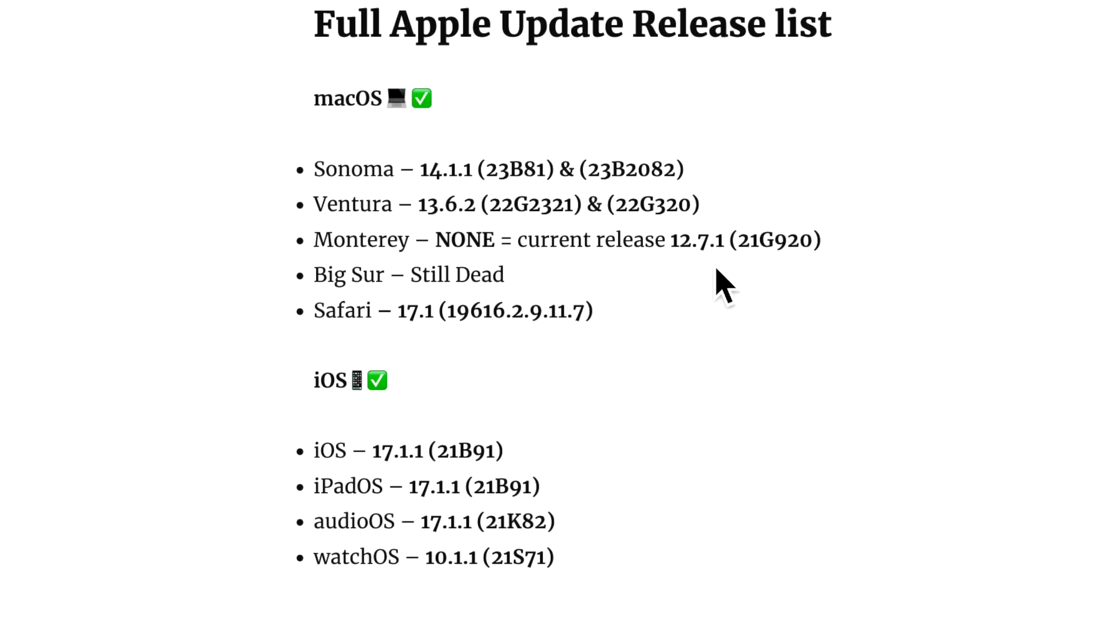
mouse_move(714, 287)
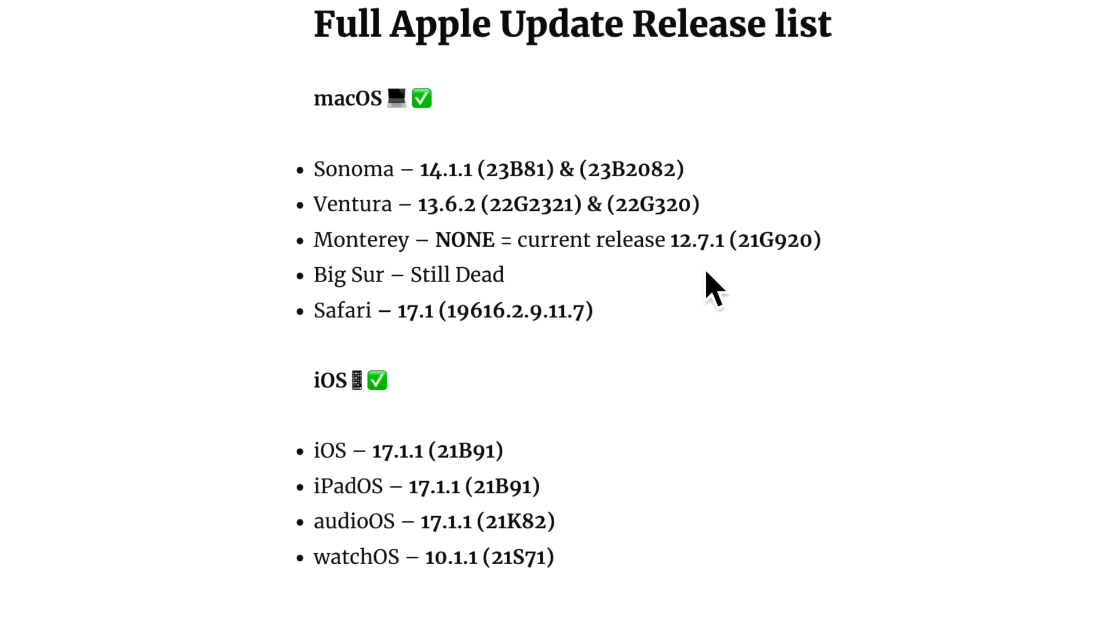
- Scroll the release list to the iOS, iPadOS, audioOS and watchOS versions
scroll("down", 3)
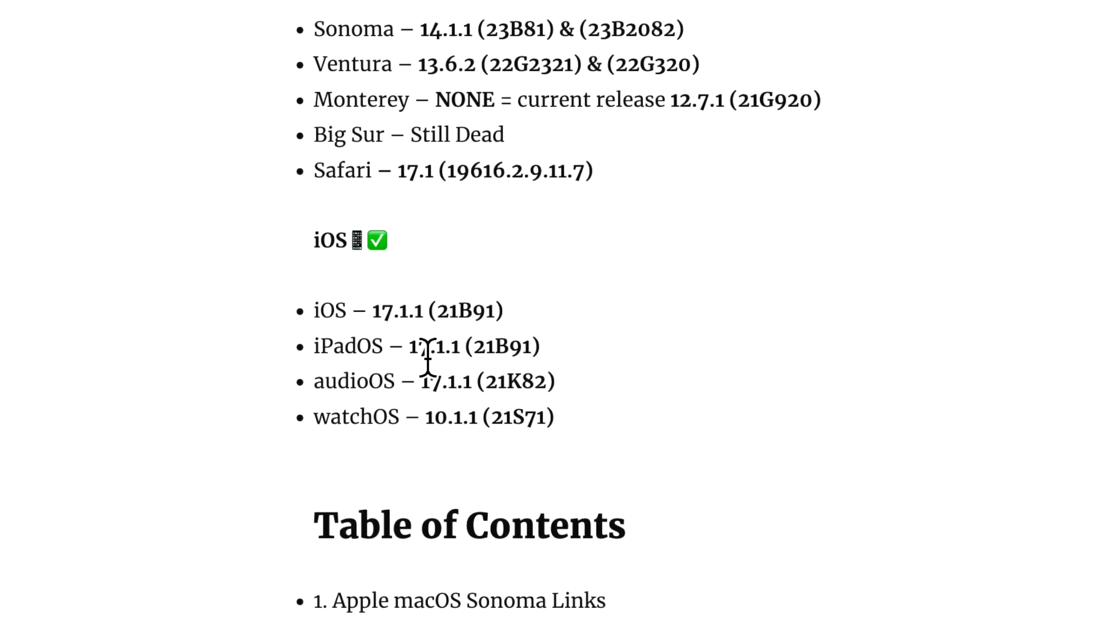
mouse_move(473, 399)
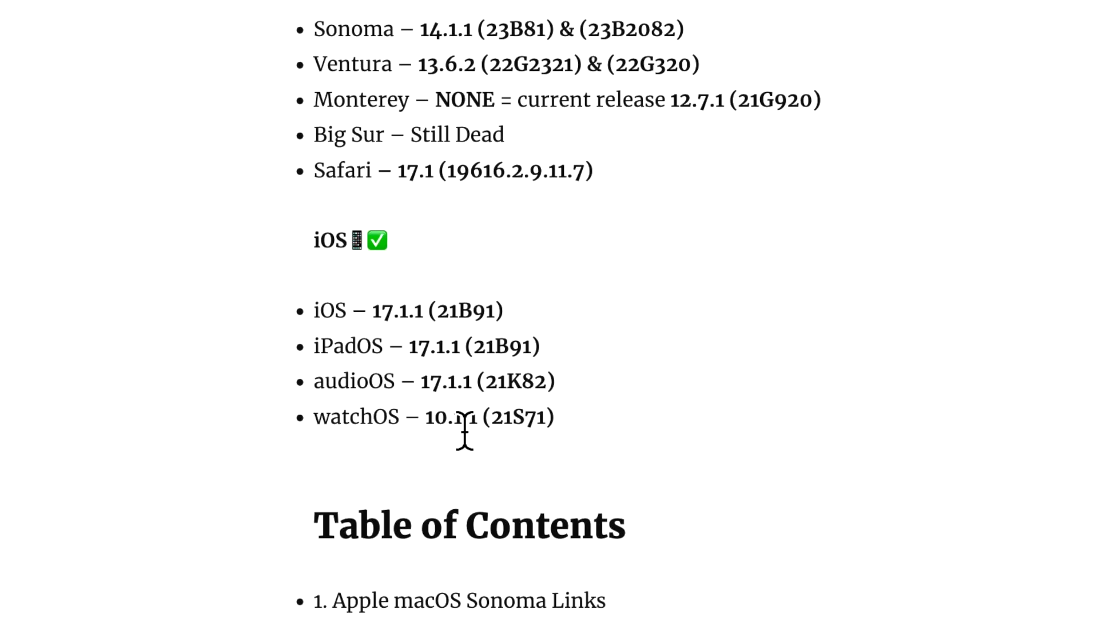
mouse_move(441, 490)
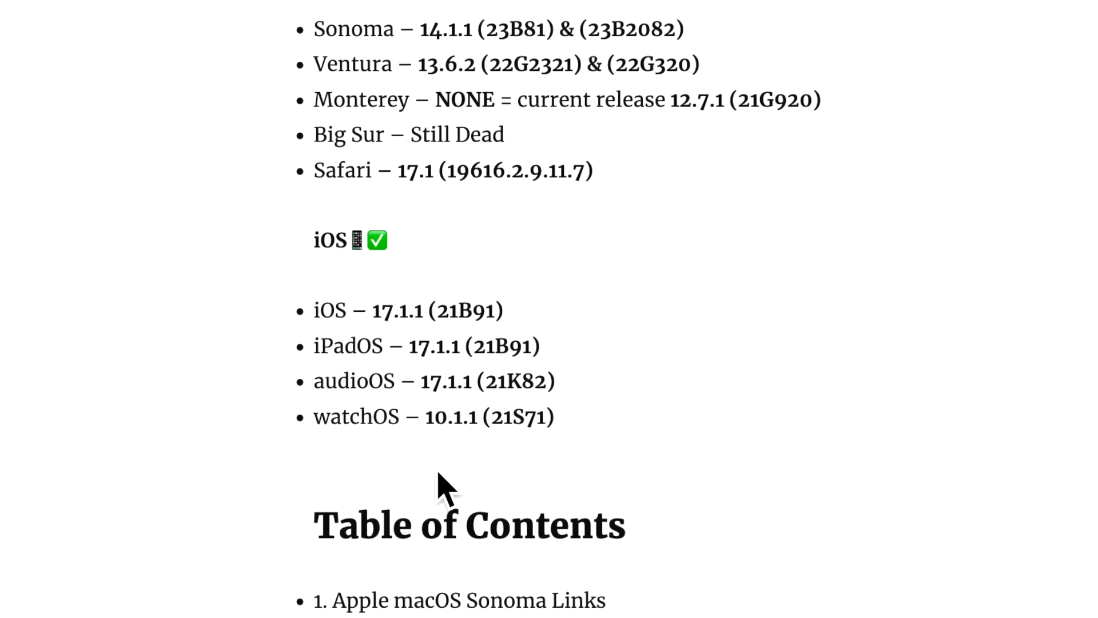
mouse_move(536, 483)
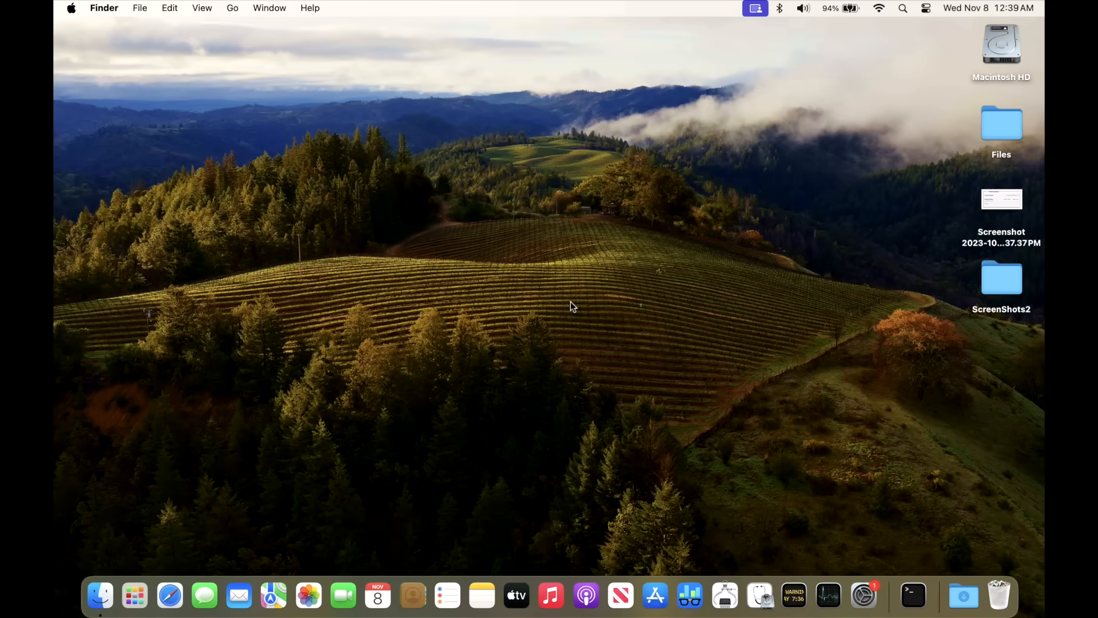
mouse_move(787, 542)
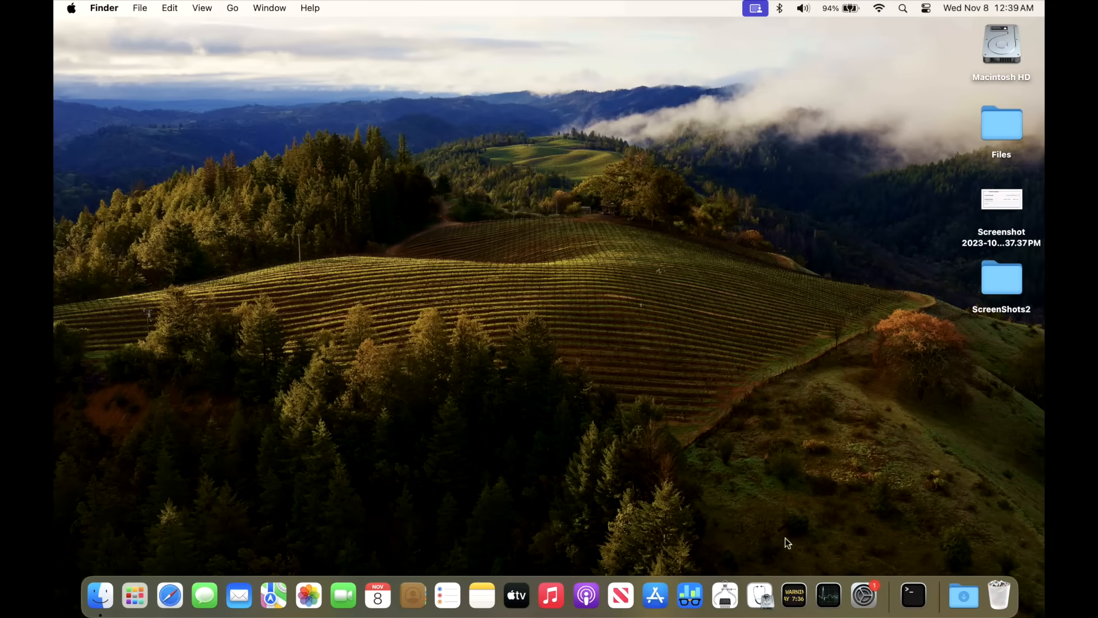
- Launch System Settings and show the pending macOS Sonoma 14.1.1 software update
left_click(864, 596)
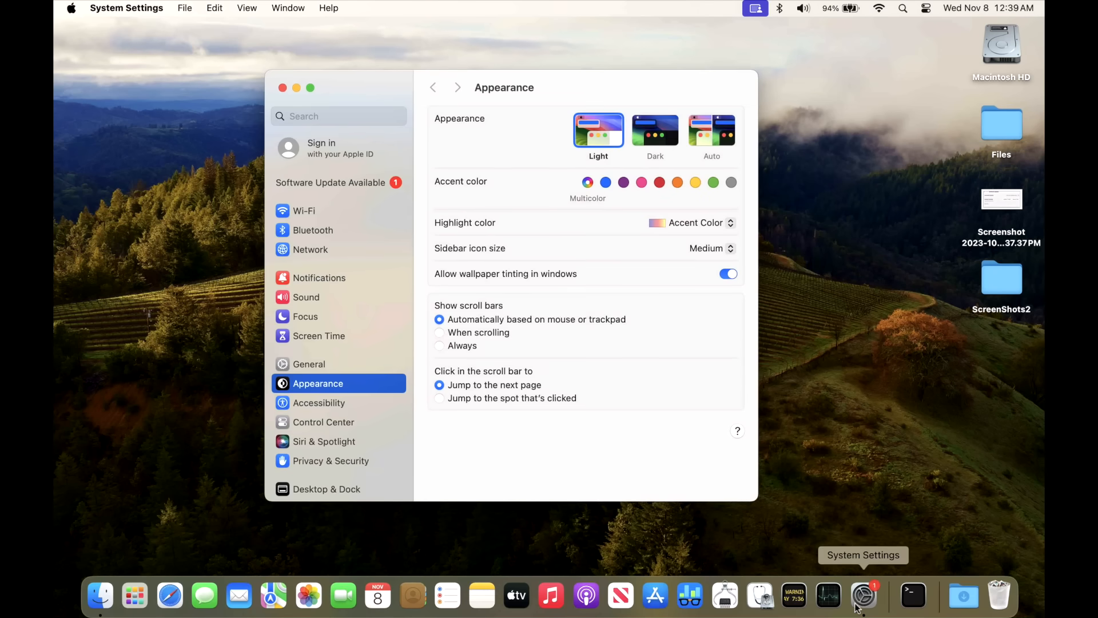
mouse_move(342, 203)
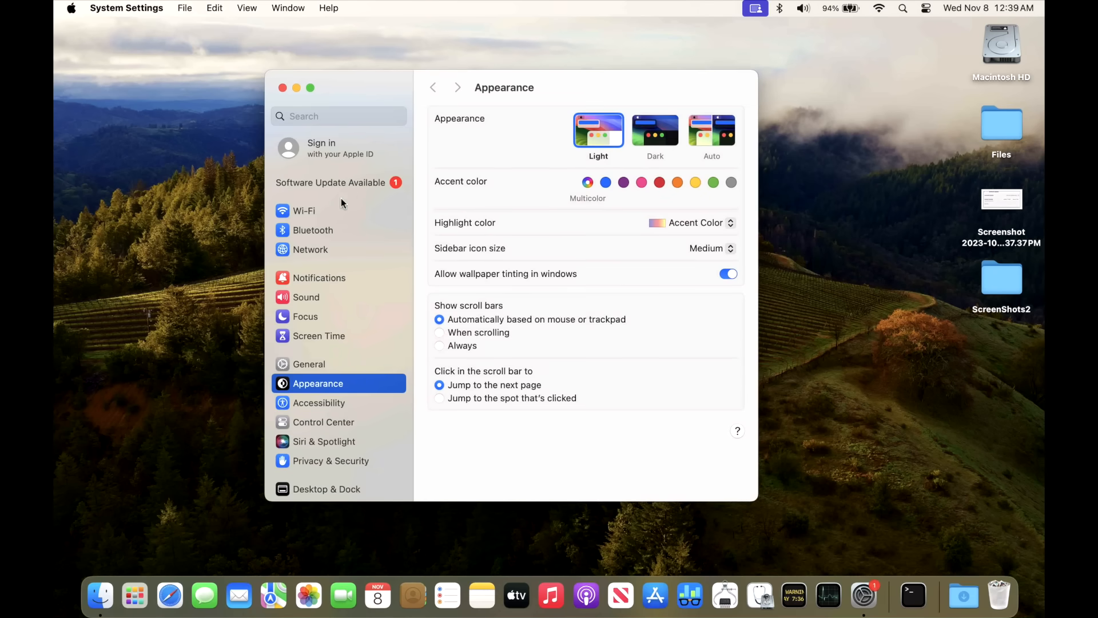
left_click(330, 182)
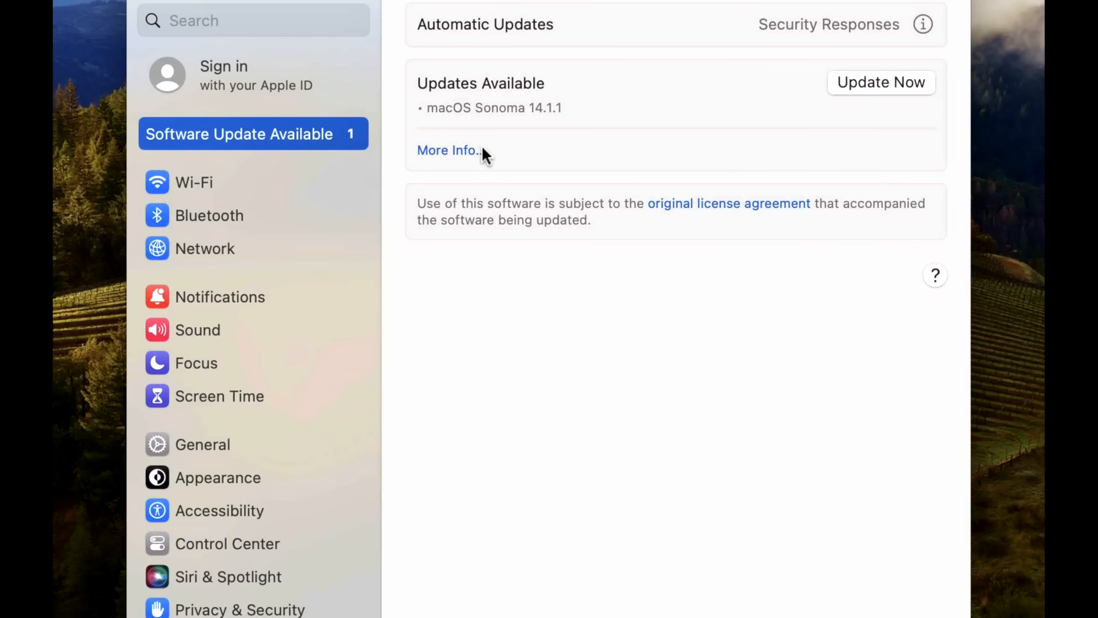
- Start the Sonoma 14.1.1 update, accept the licence and reach the password prompt
left_click(447, 150)
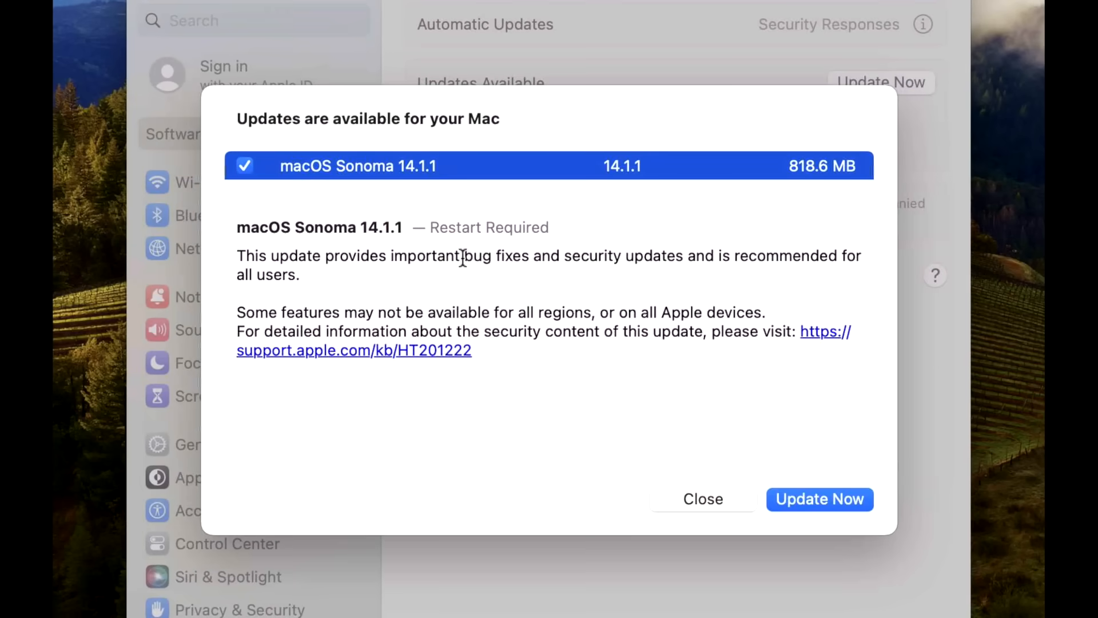
left_click(818, 499)
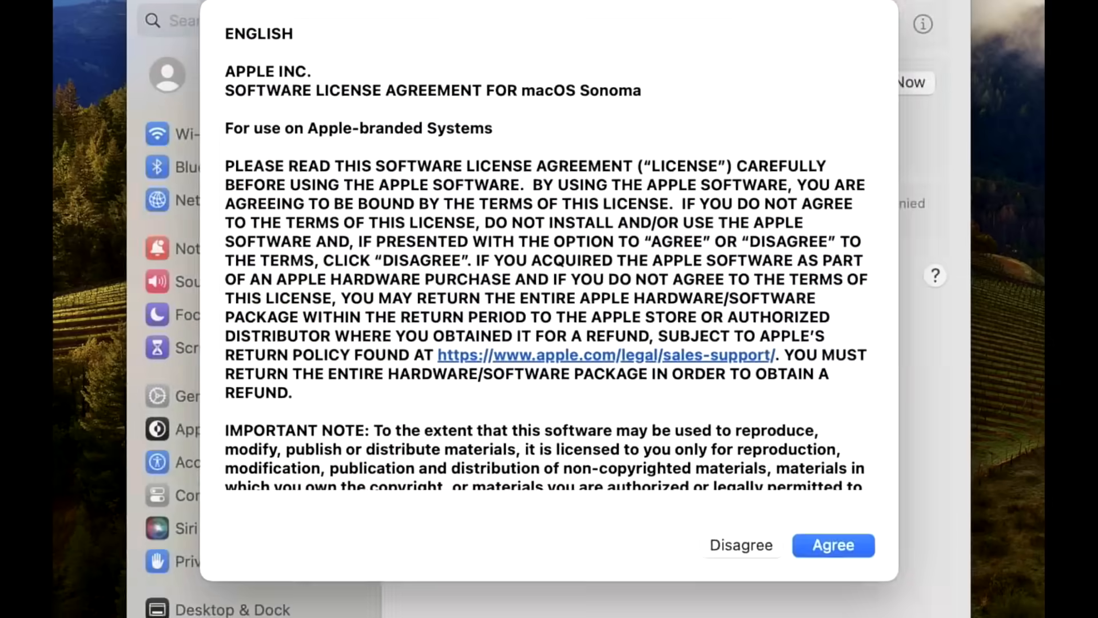
left_click(832, 545)
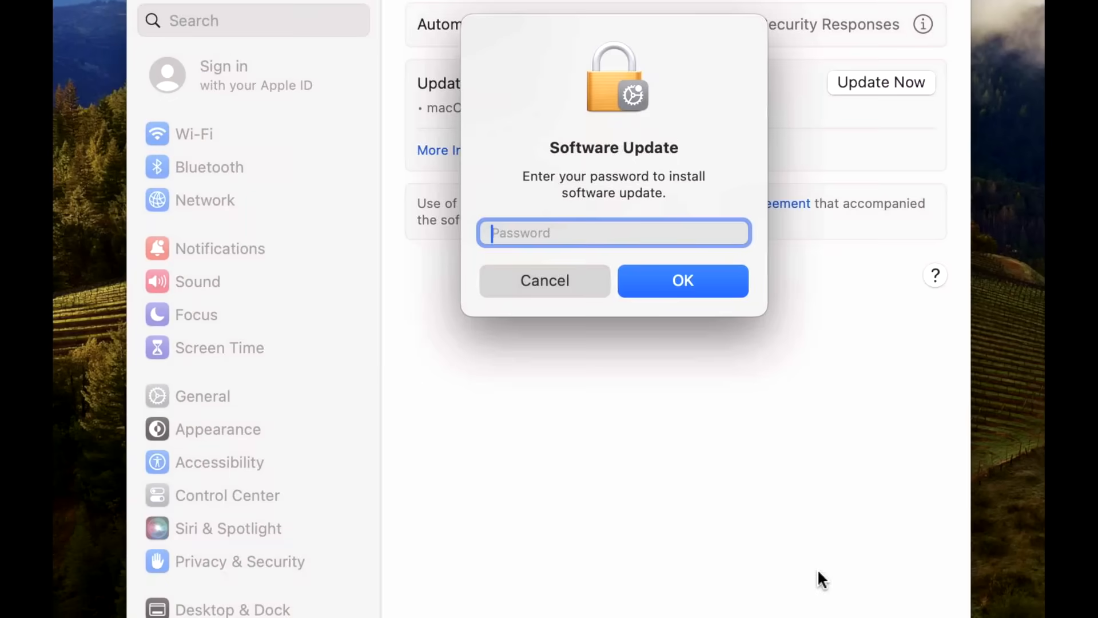
left_click(682, 280)
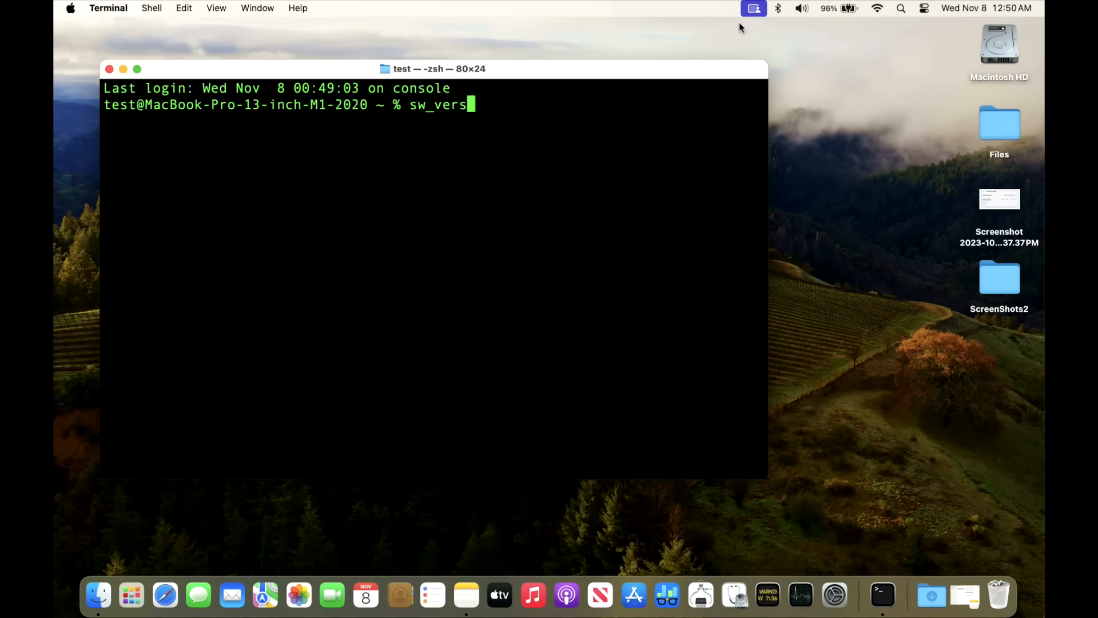
- Run sw_vers to confirm macOS 14.1.1 build 23B81 is installed
key("Return")
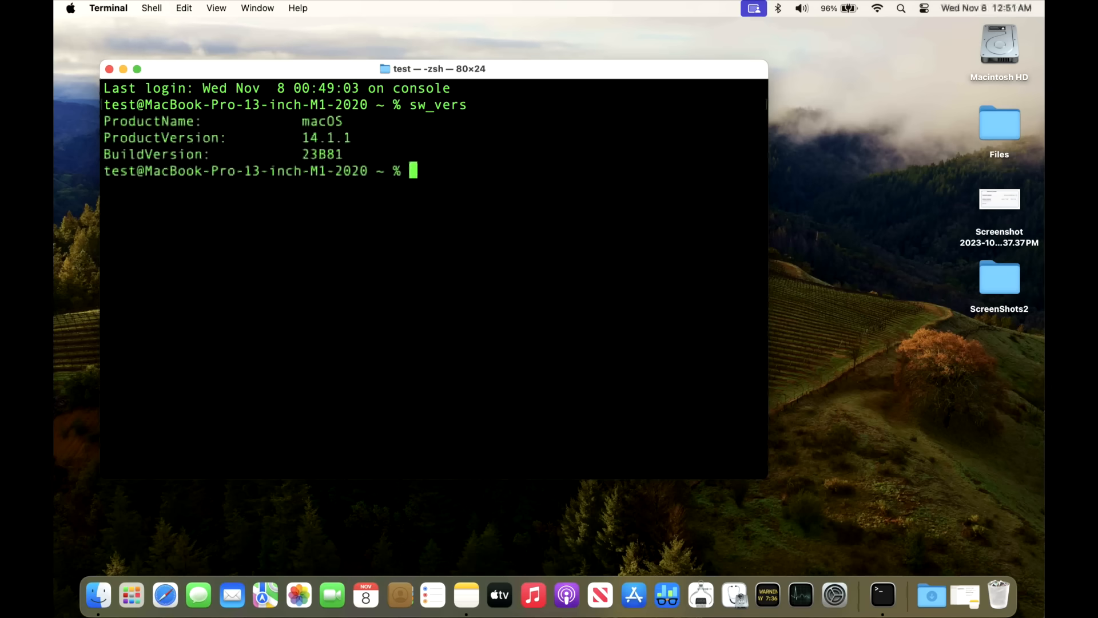
mouse_move(339, 209)
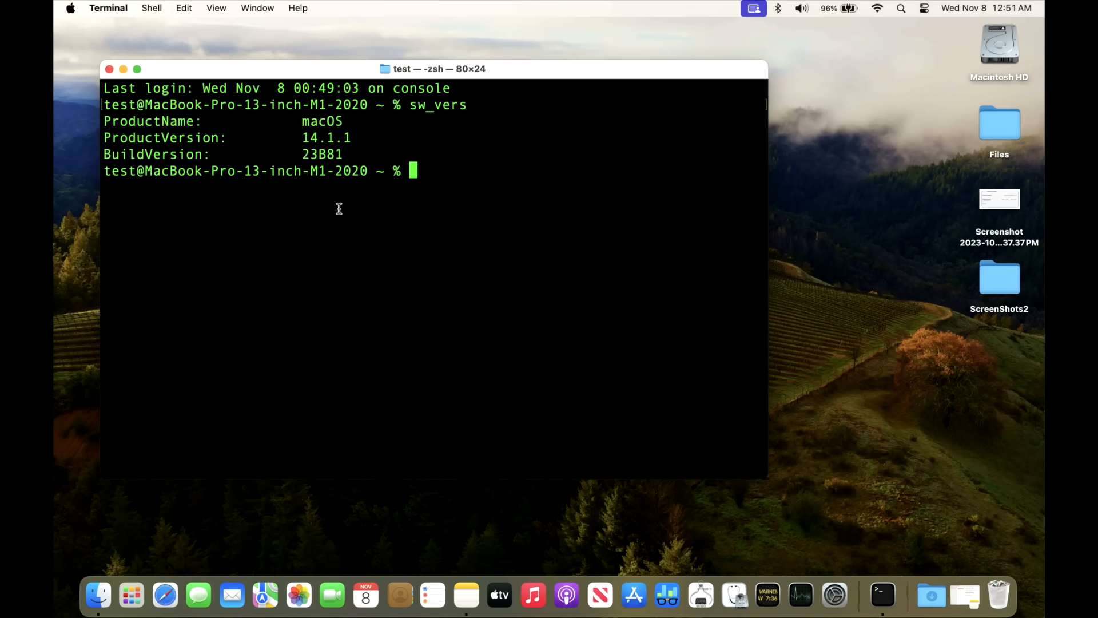
mouse_move(341, 159)
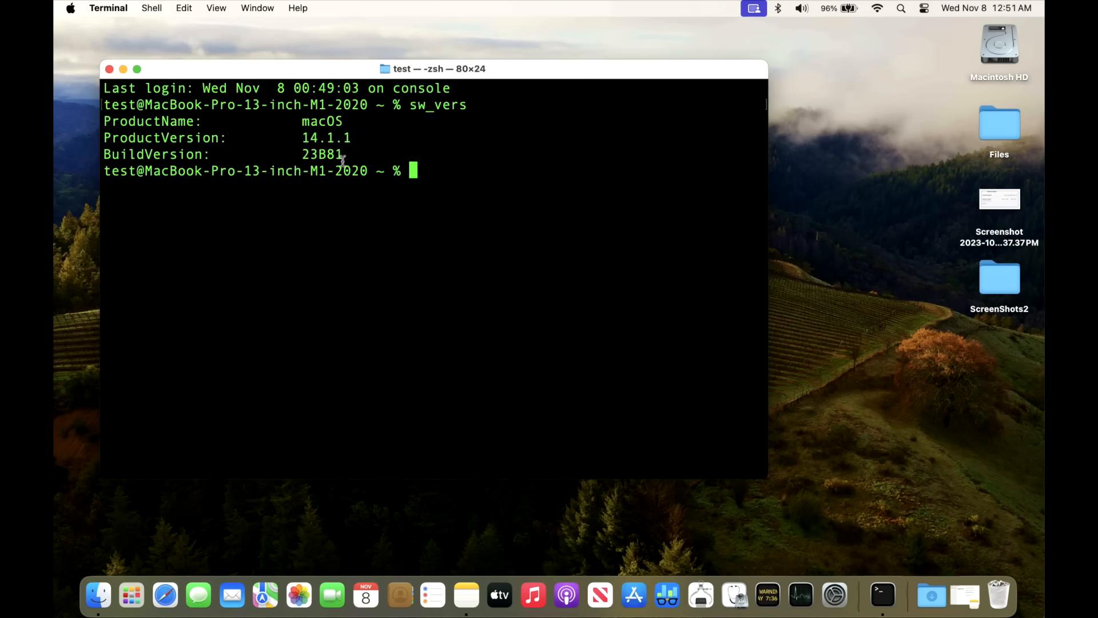
mouse_move(456, 197)
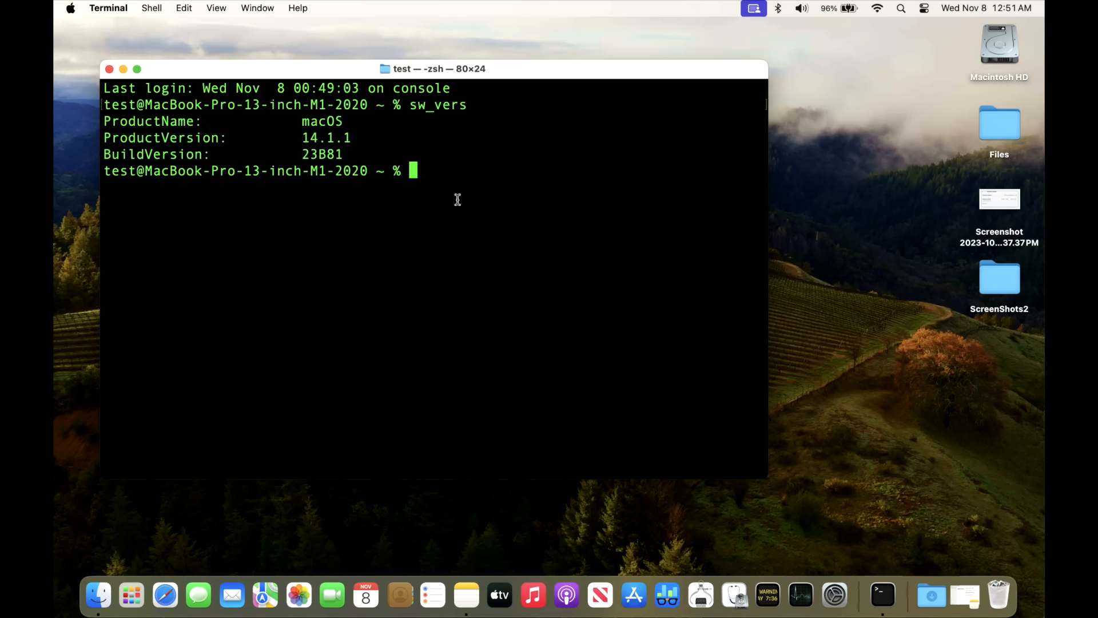
mouse_move(348, 135)
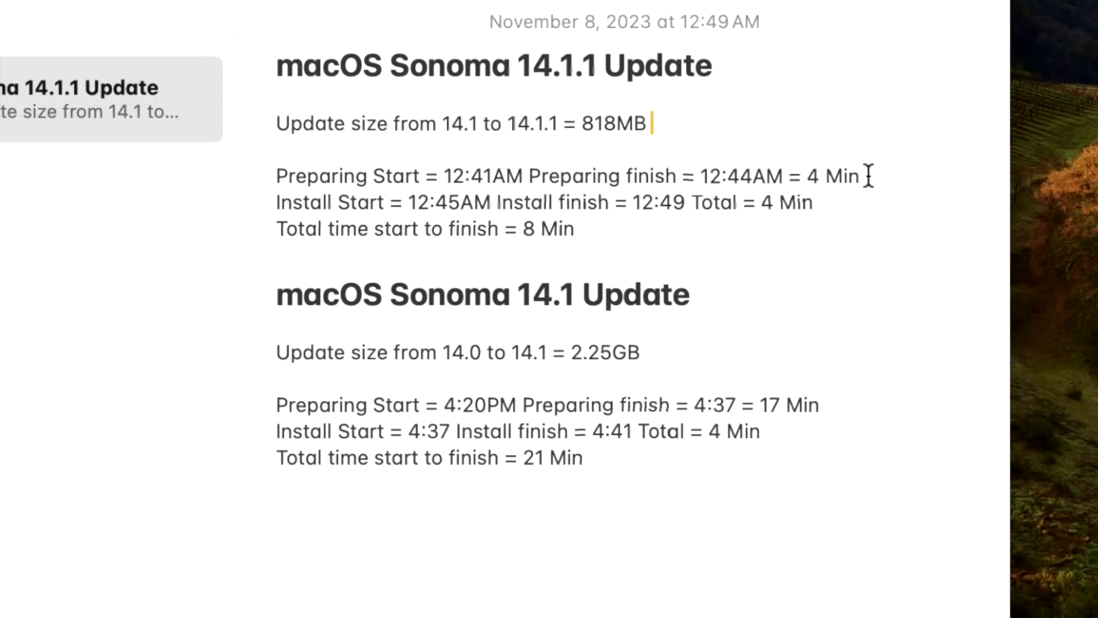
mouse_move(829, 214)
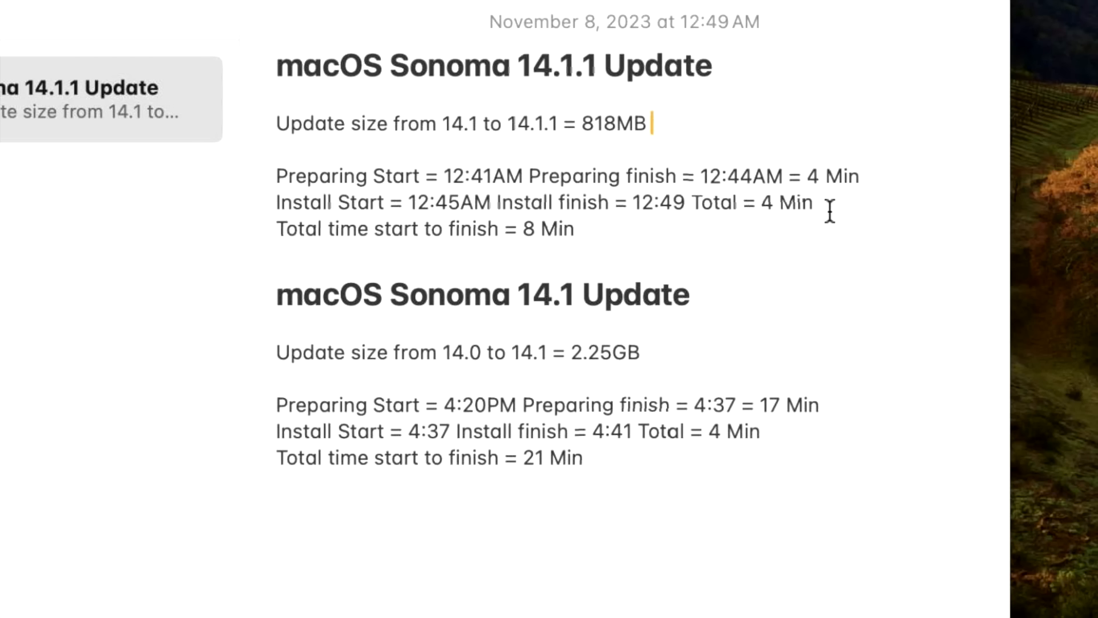
mouse_move(655, 224)
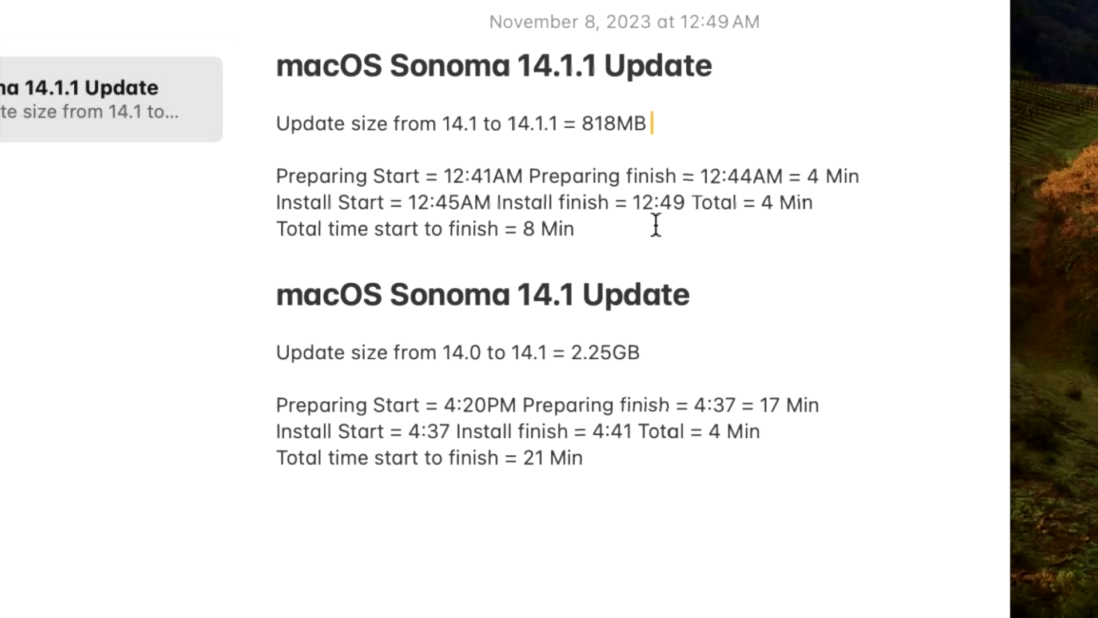
mouse_move(647, 471)
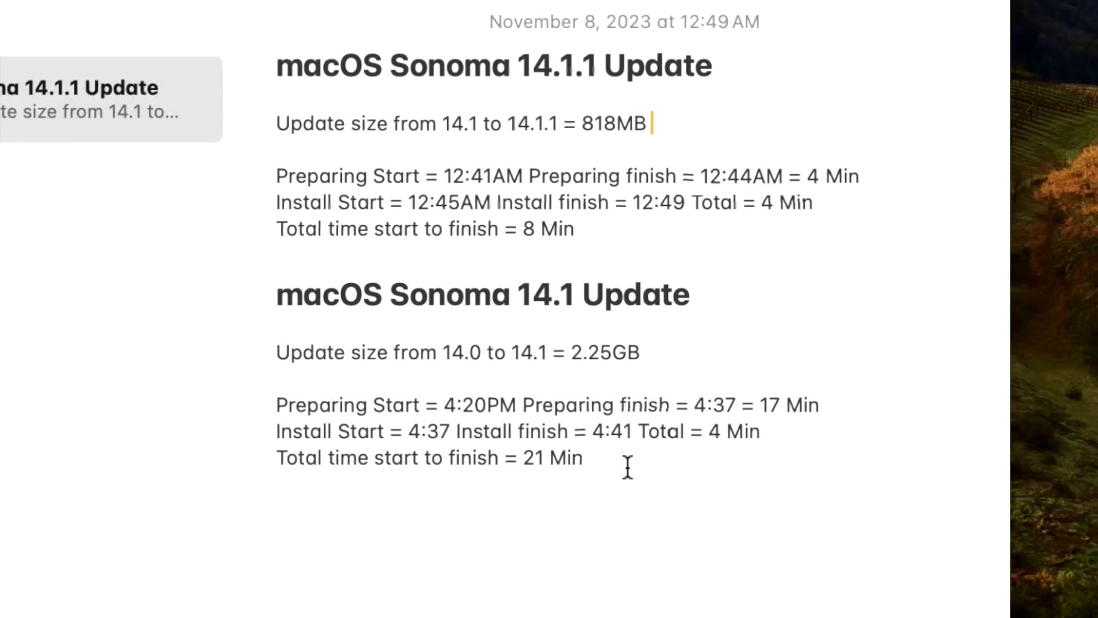
mouse_move(540, 481)
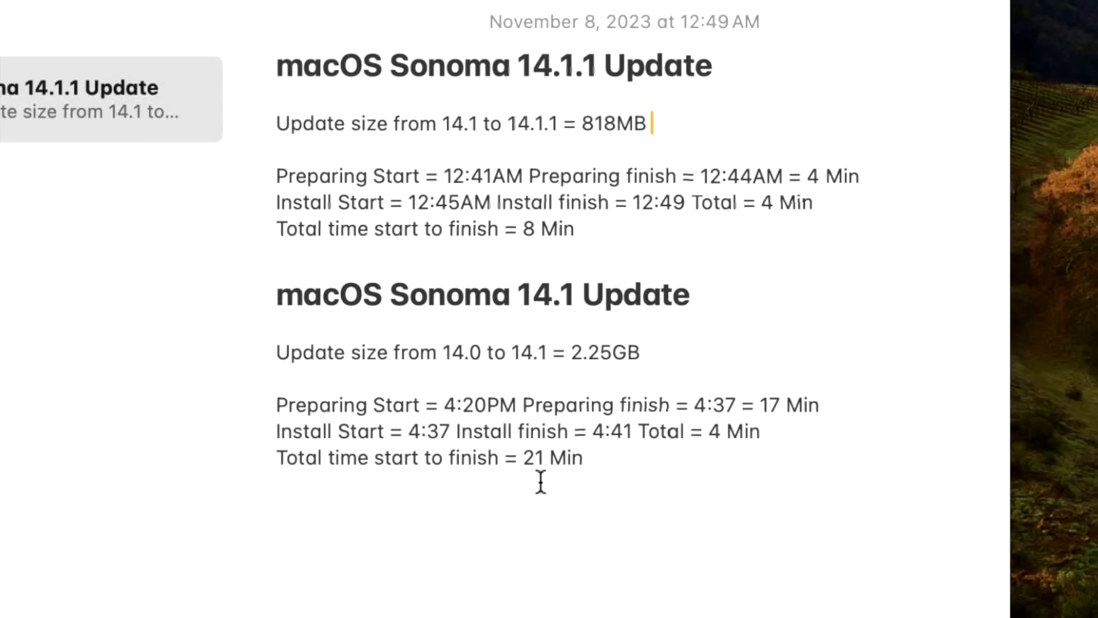
mouse_move(796, 430)
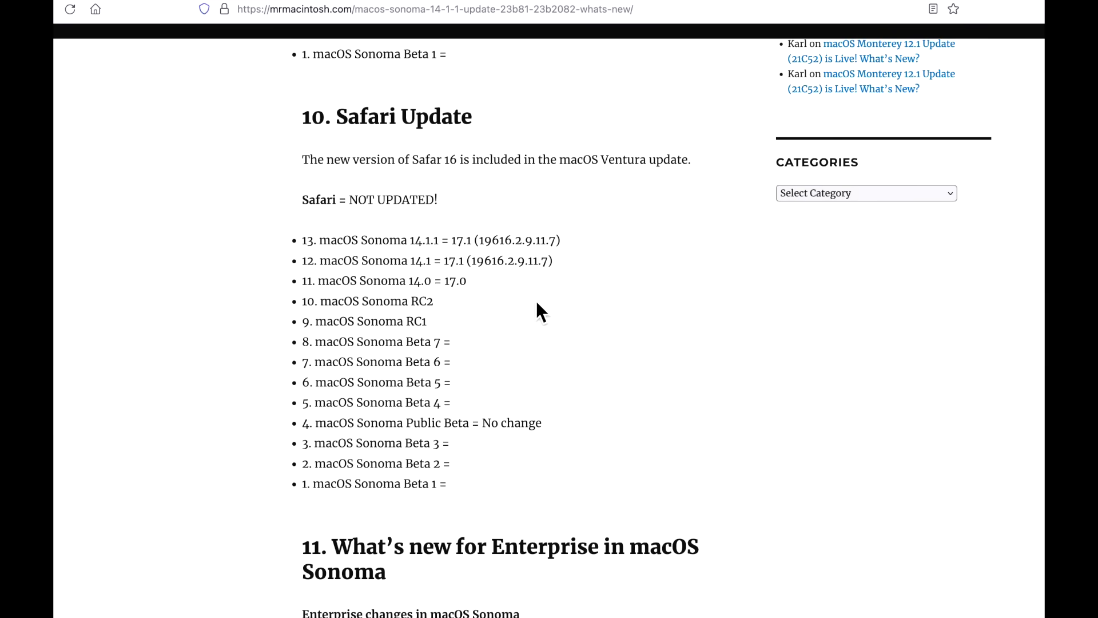
mouse_move(434, 284)
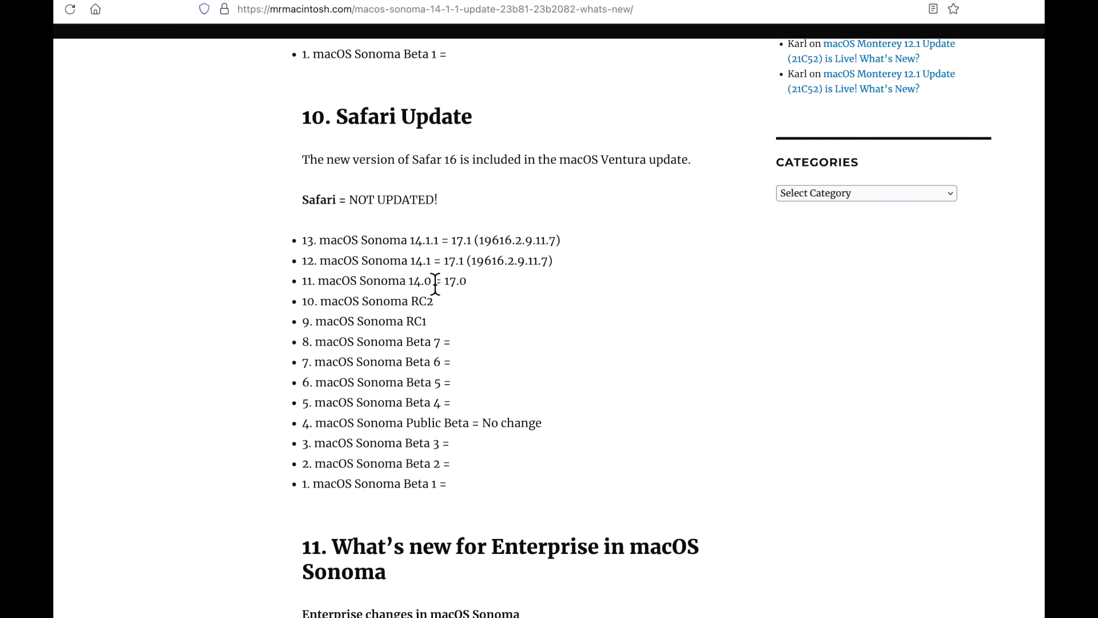
mouse_move(434, 283)
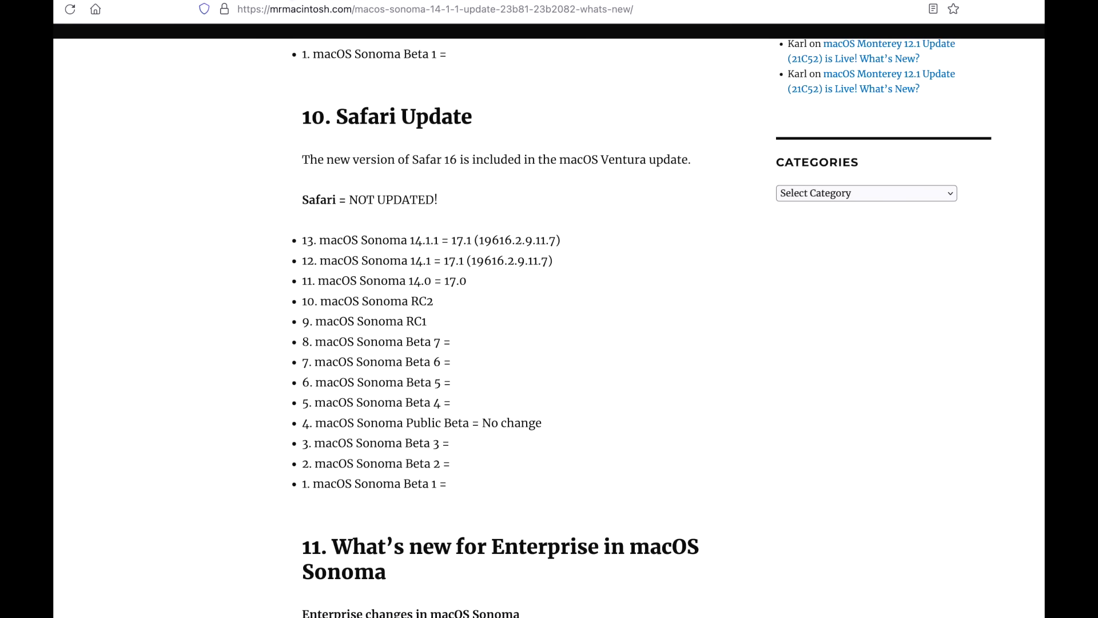
- Bring up the Safari installer database's Ventura table listing Safari 17.1 V2
left_click(420, 323)
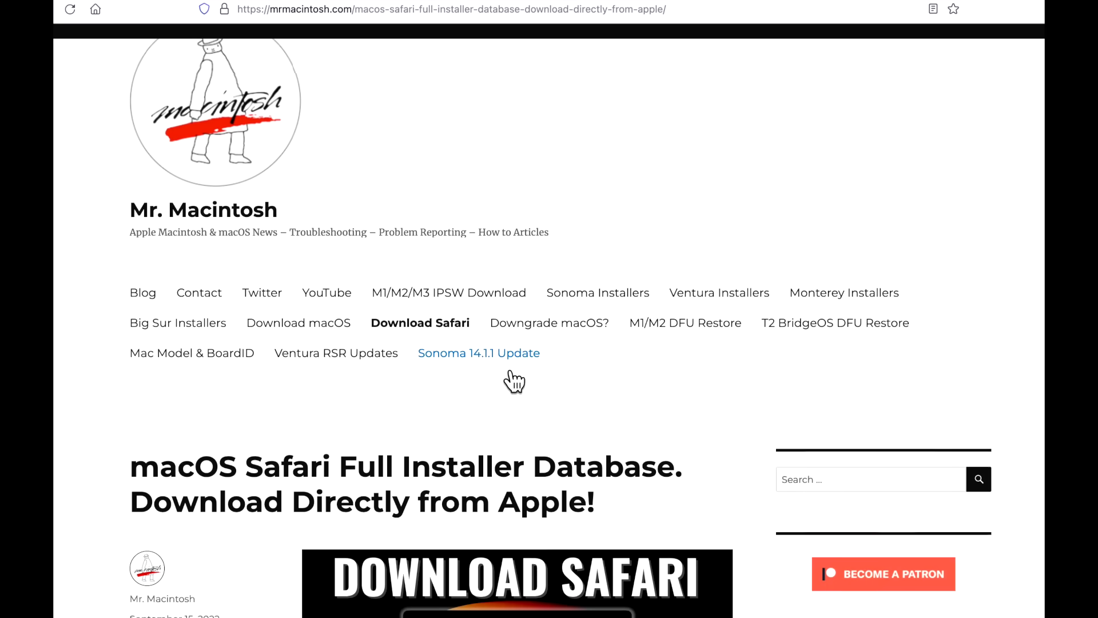
scroll("down", 3)
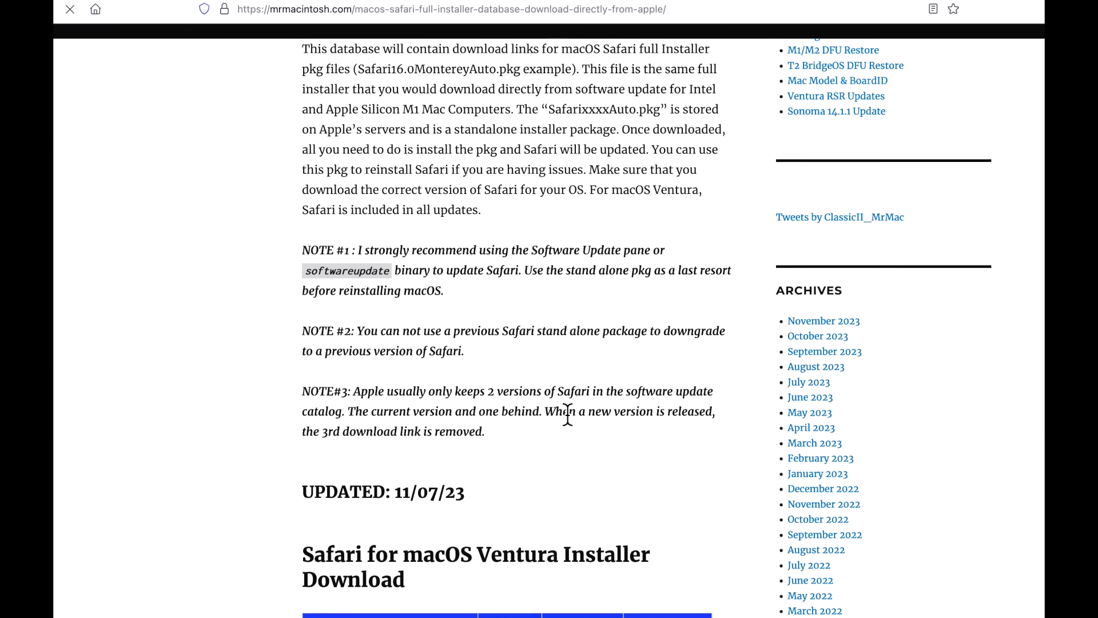
scroll("down", 3)
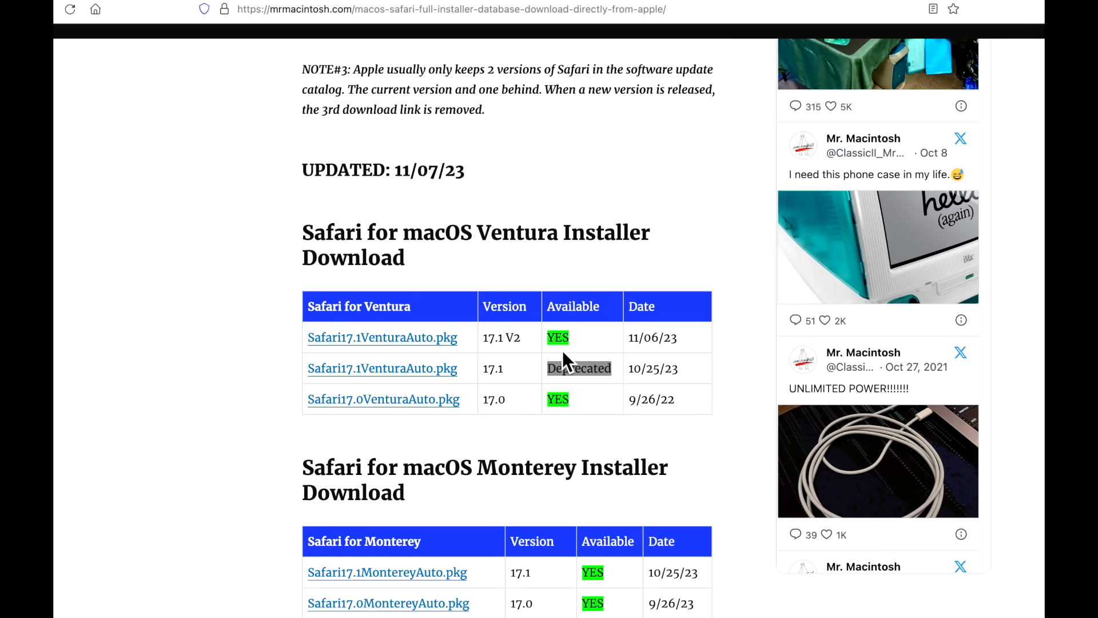
mouse_move(671, 364)
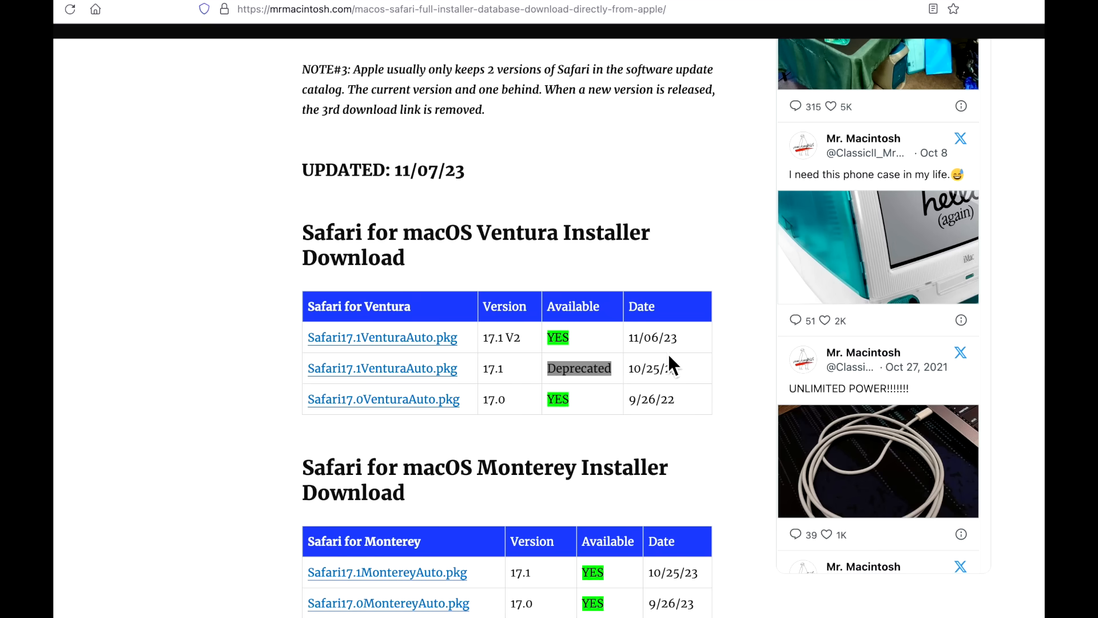
mouse_move(553, 540)
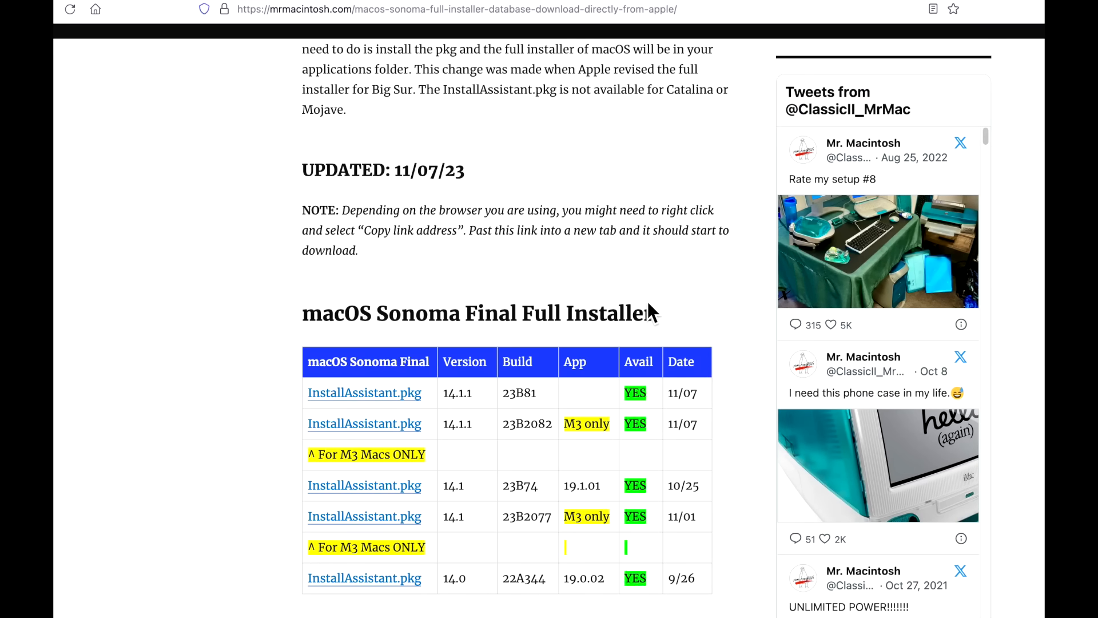
mouse_move(545, 412)
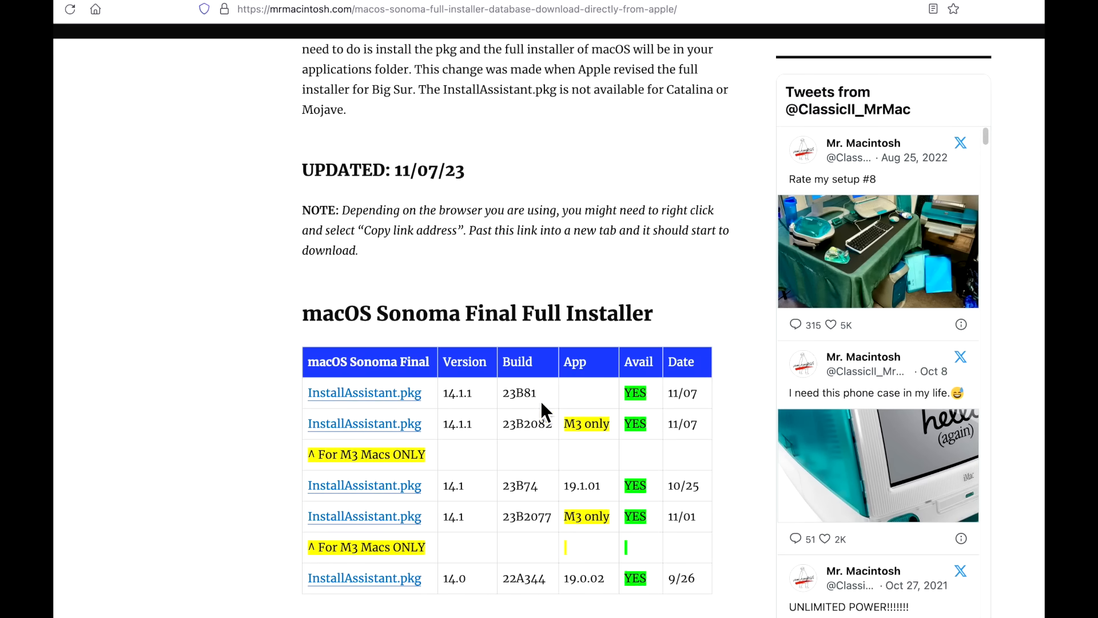
mouse_move(537, 433)
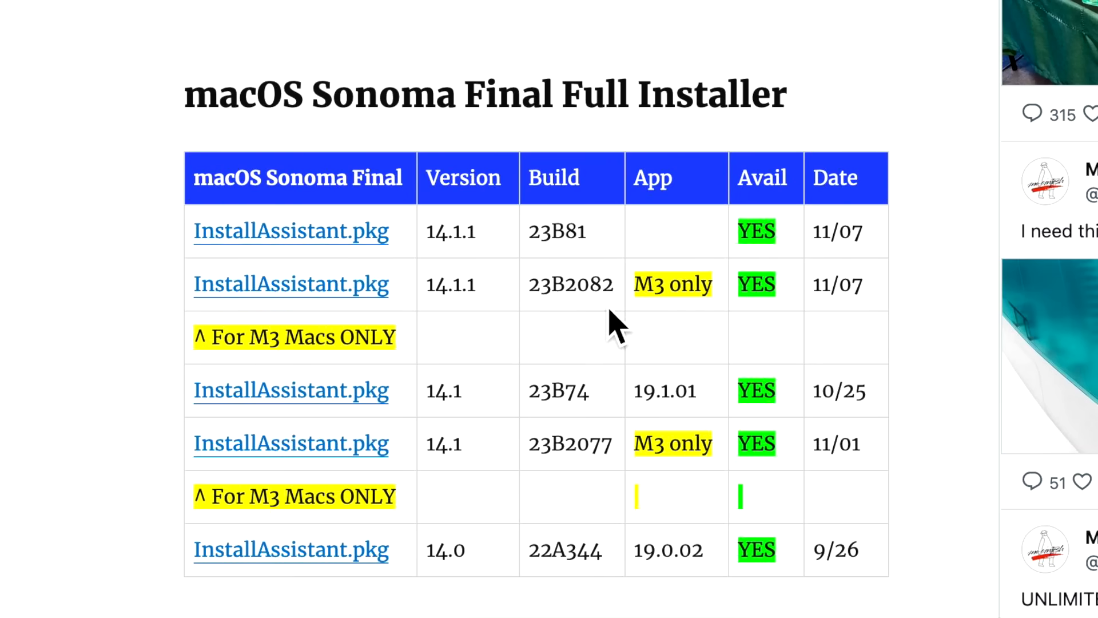
mouse_move(595, 274)
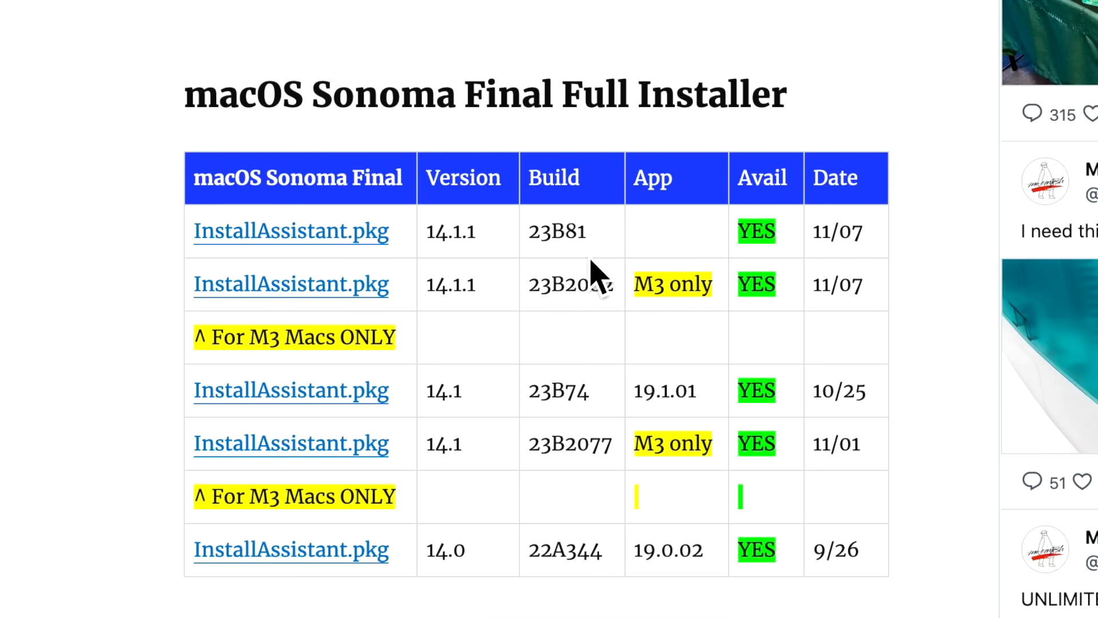
mouse_move(501, 333)
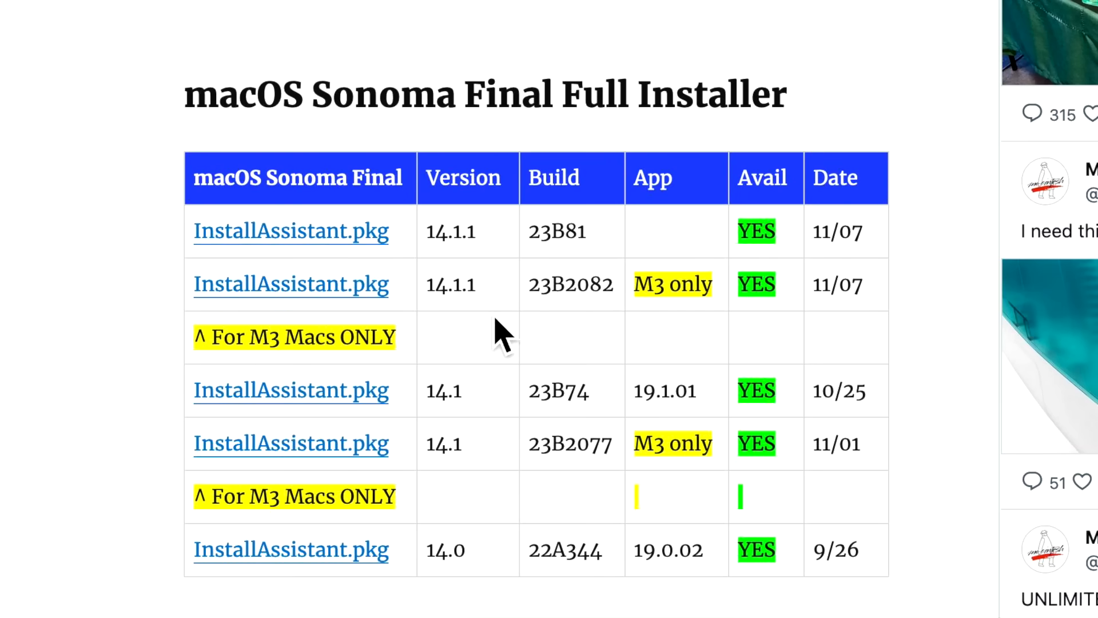
mouse_move(420, 343)
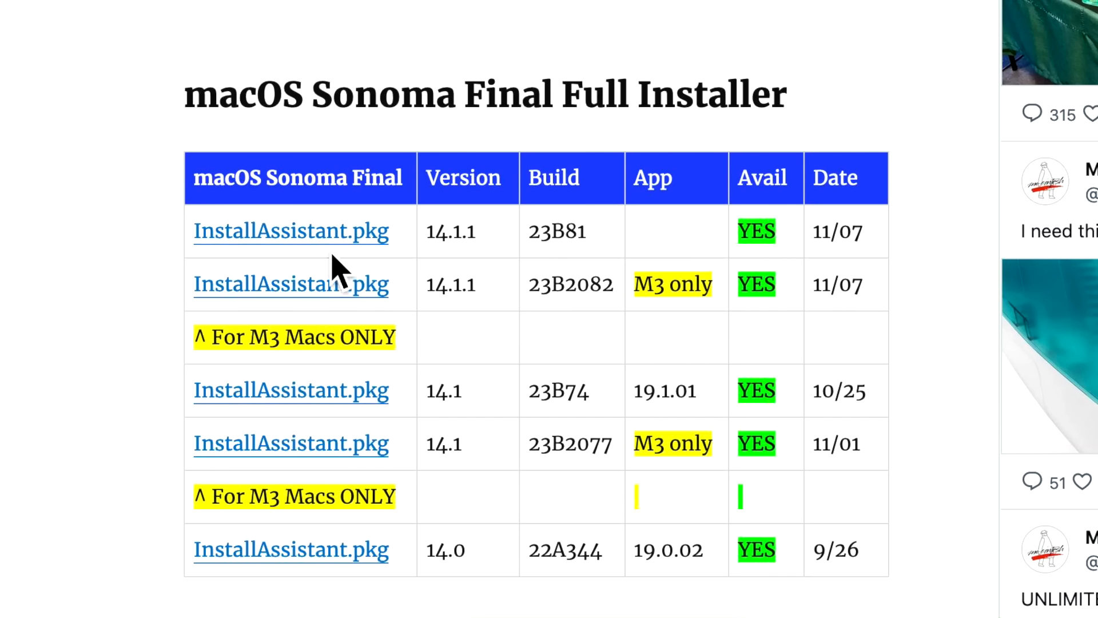
mouse_move(853, 237)
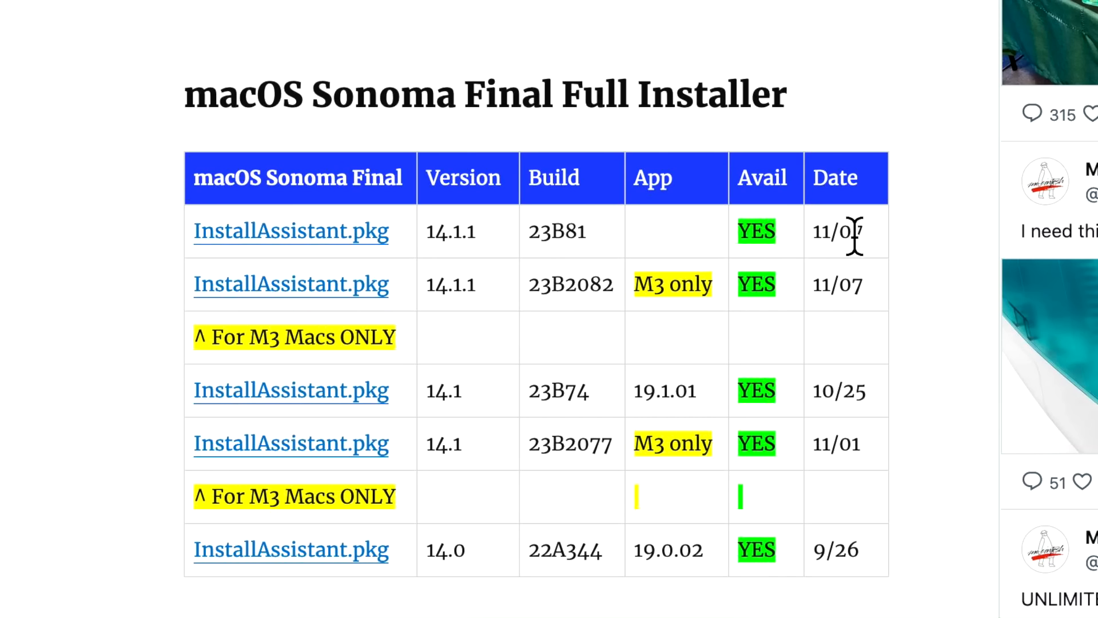
mouse_move(409, 269)
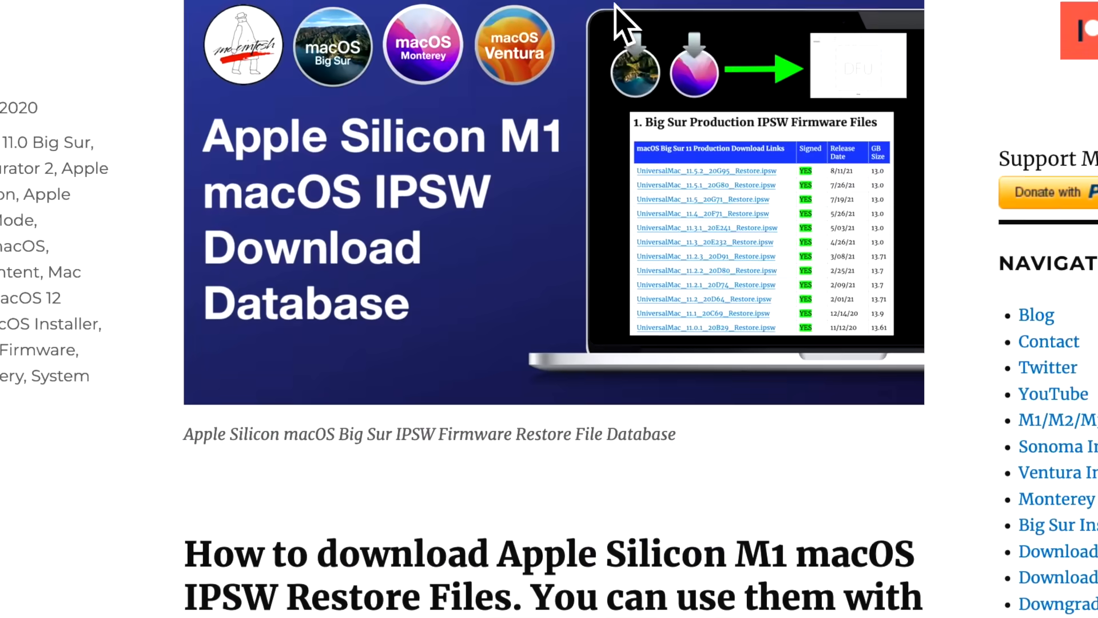
- Scroll to the Sonoma final IPSW table with 14.1.1 builds 23B81 and 23B2082
scroll("down", 3)
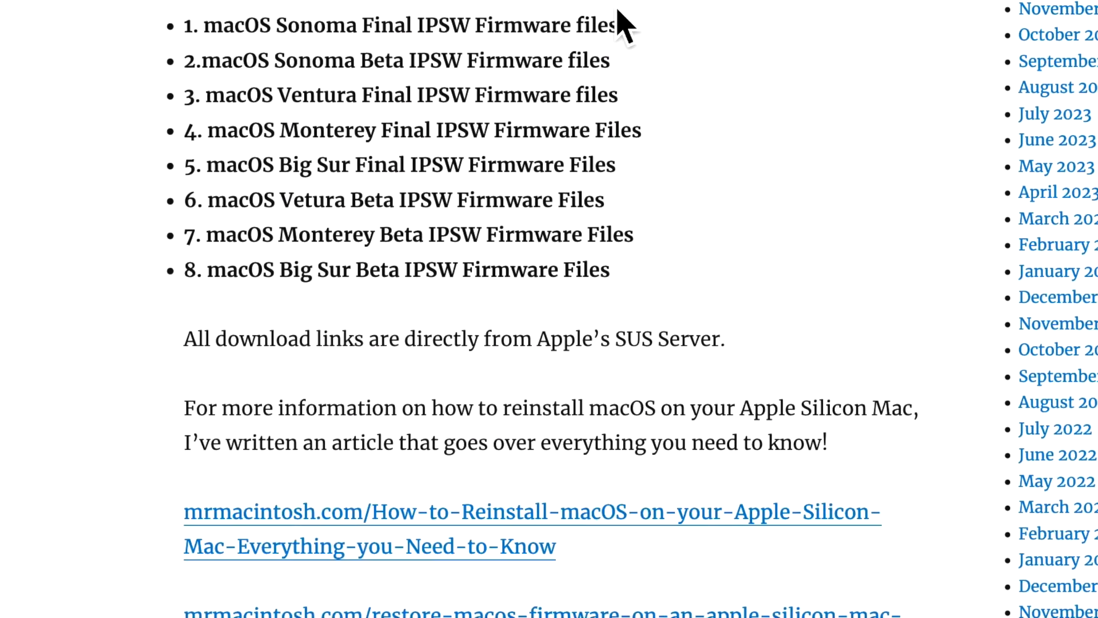
scroll("down", 3)
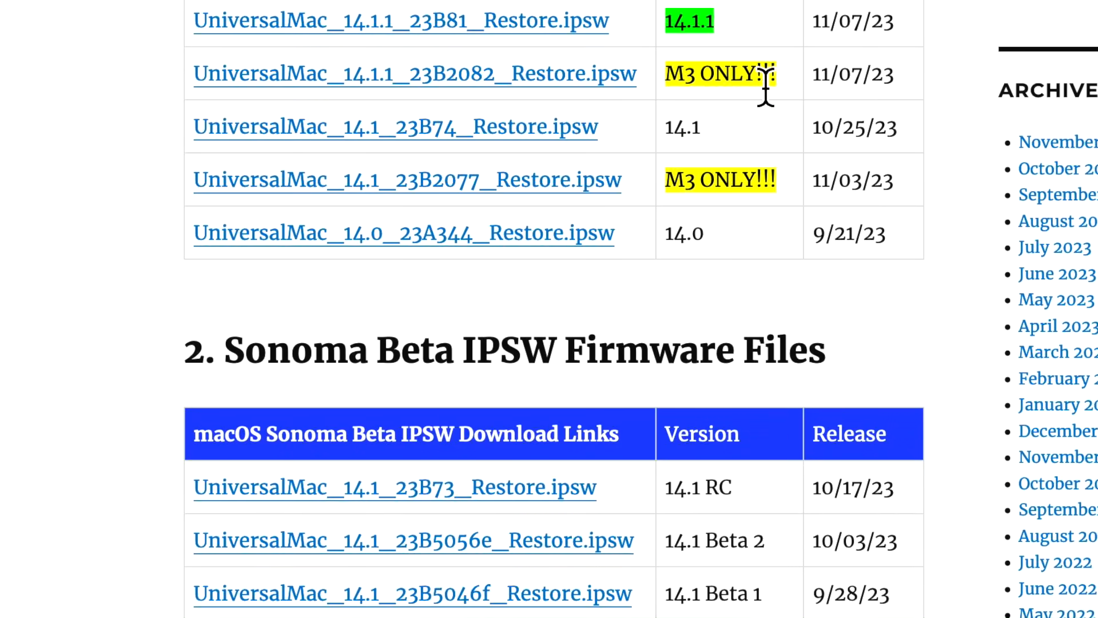
mouse_move(679, 74)
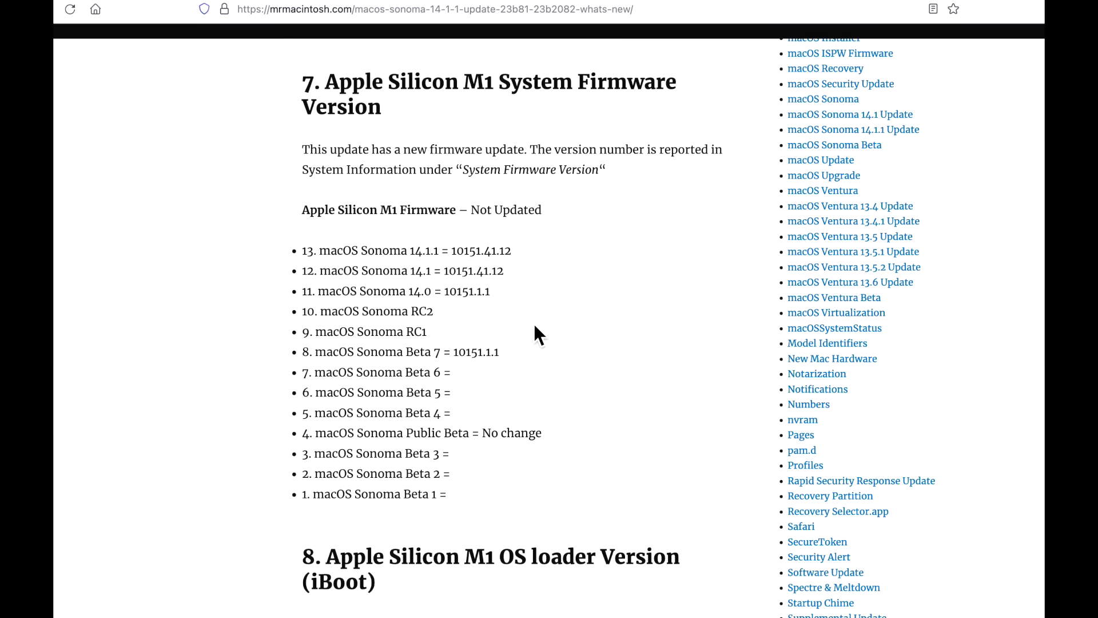
mouse_move(521, 269)
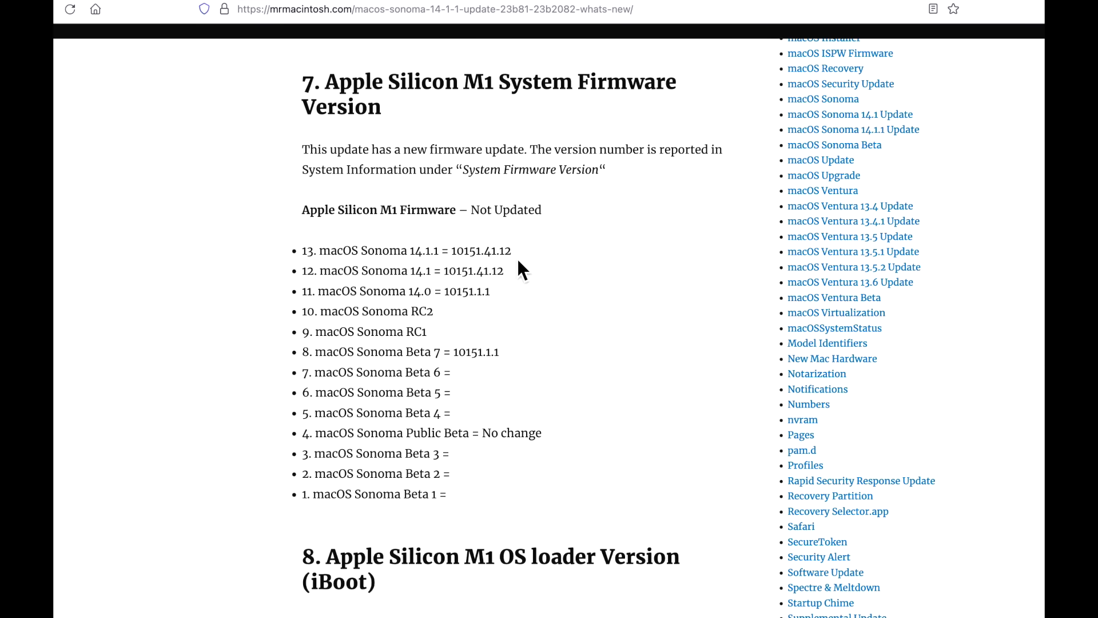
- Review M1 firmware and iBoot 10151.41.12 sections down to the Intel T2 BridgeOS list
double_click(342, 250)
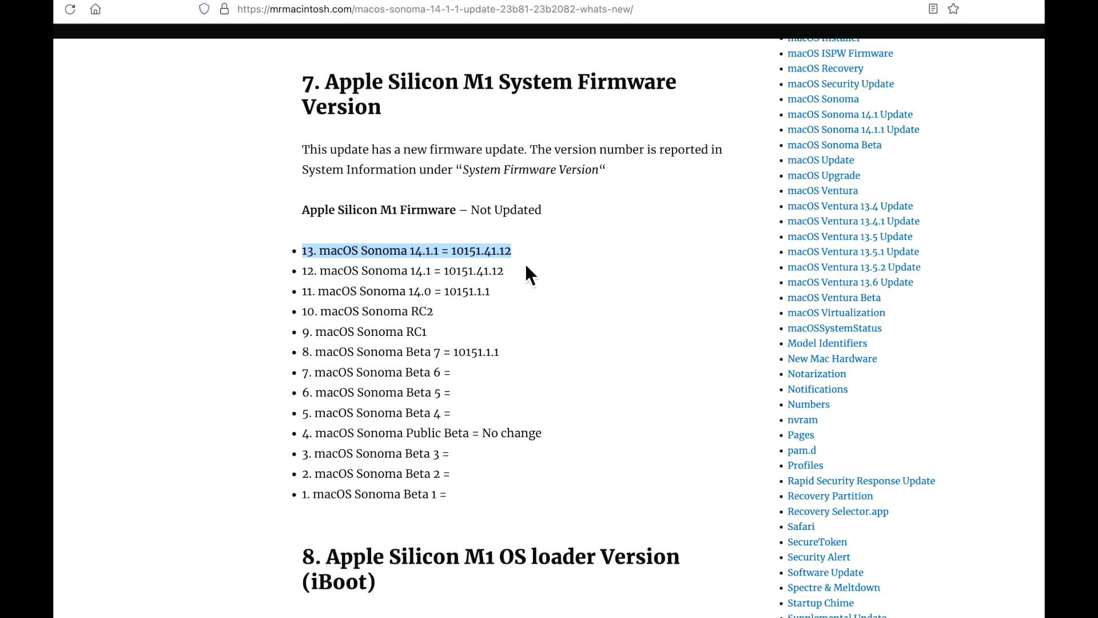
mouse_move(532, 288)
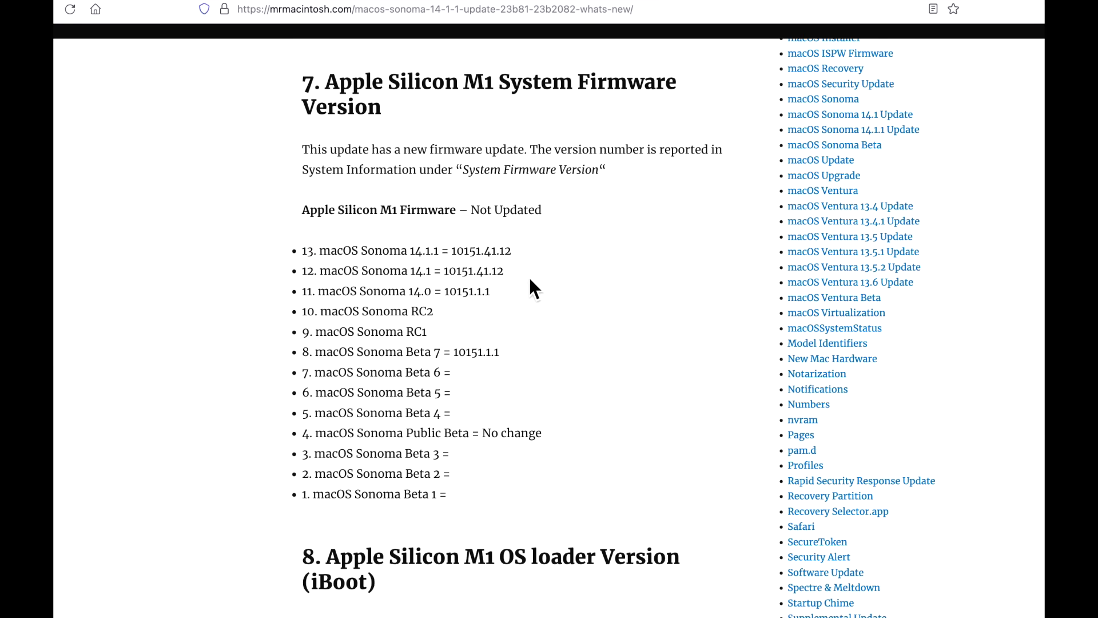
scroll("down", 3)
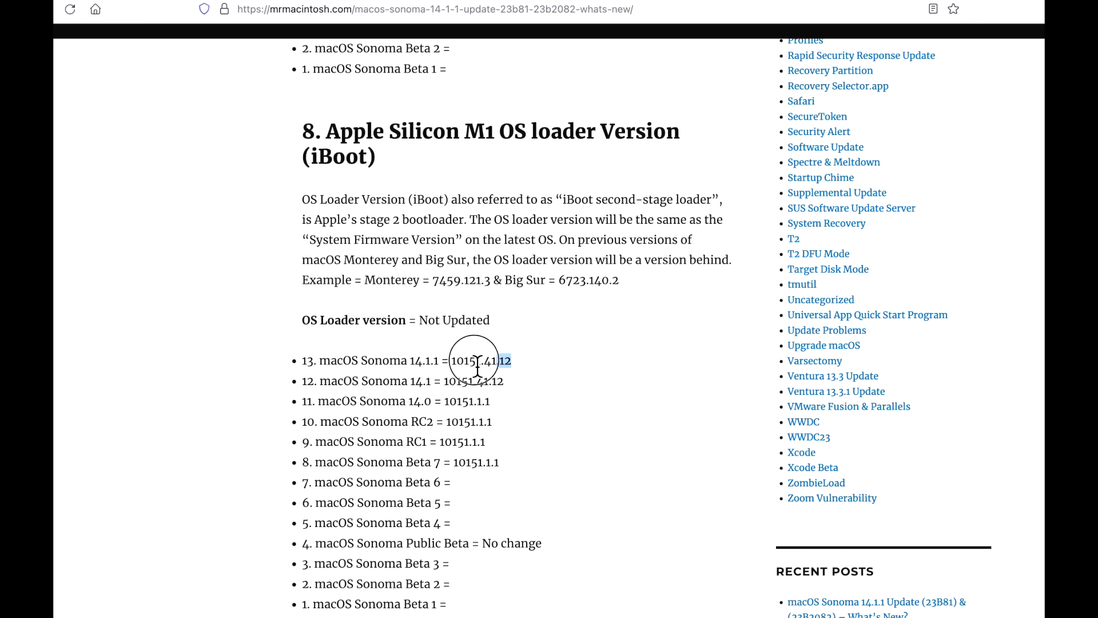
scroll("down", 3)
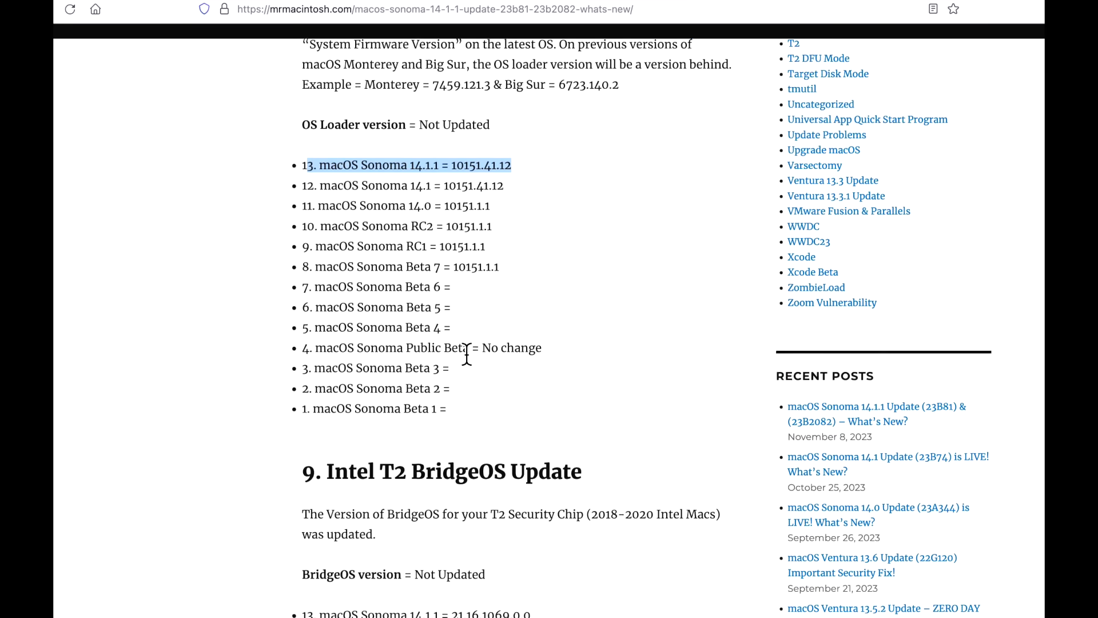
scroll("down", 3)
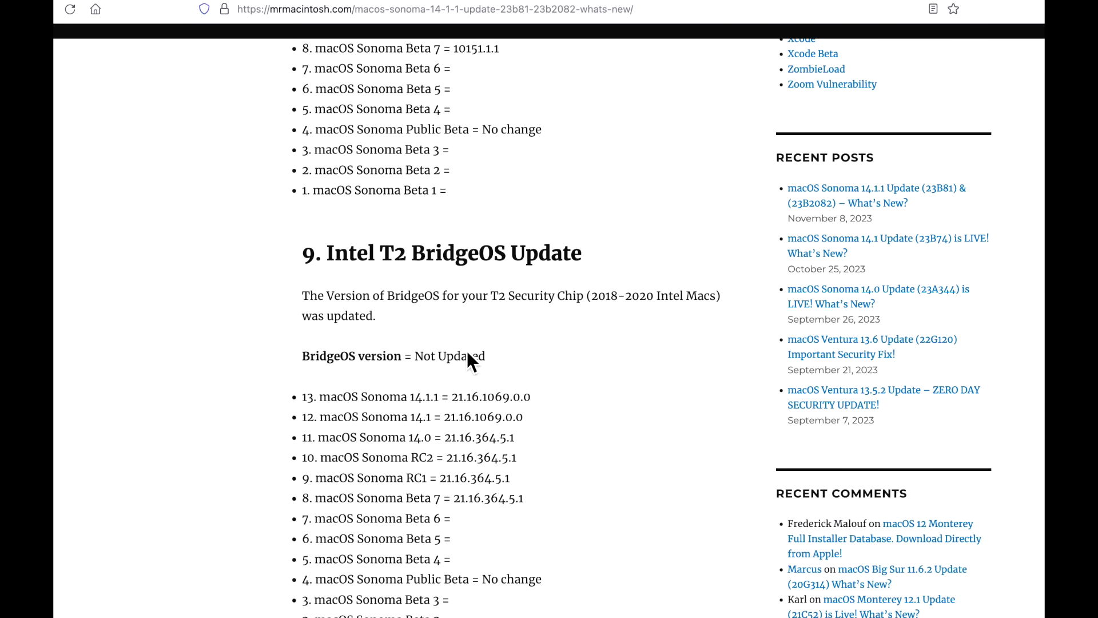
mouse_move(551, 409)
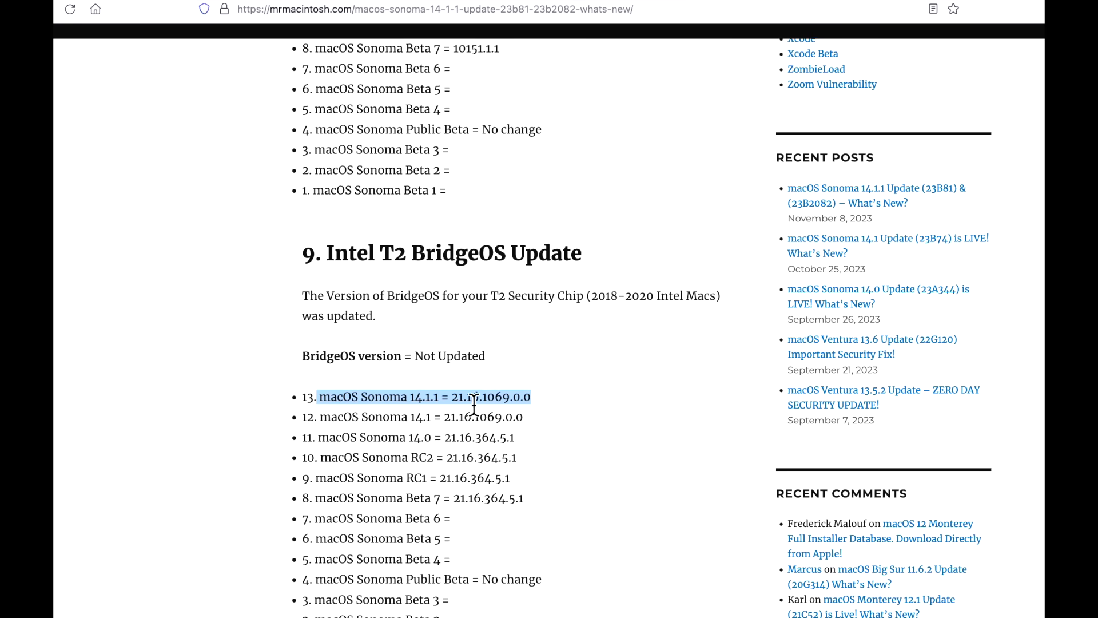
mouse_move(440, 443)
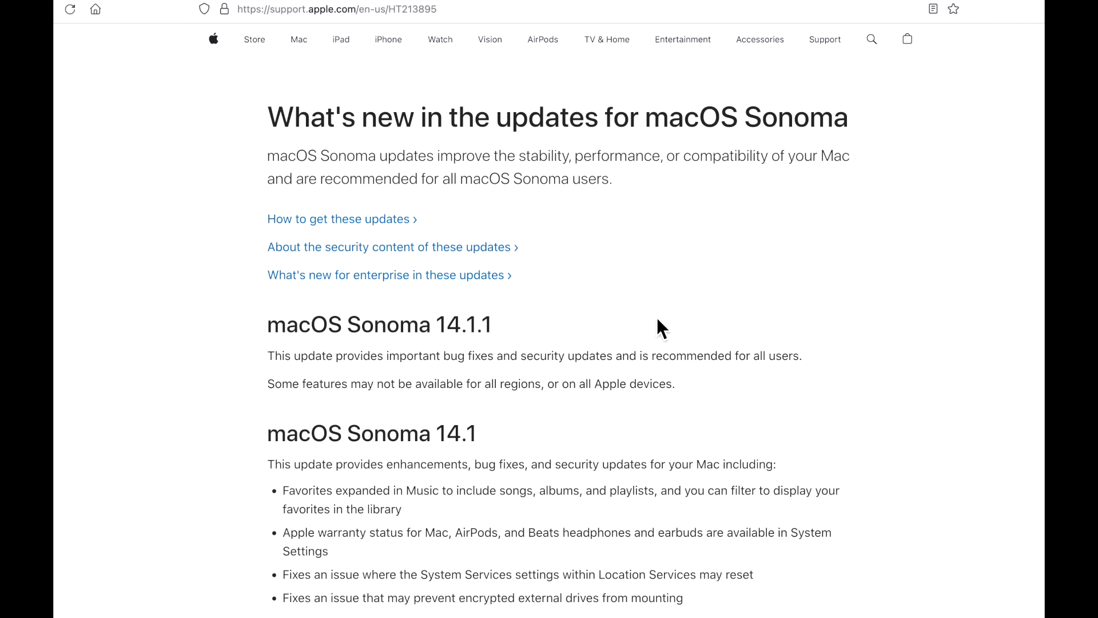
mouse_move(605, 356)
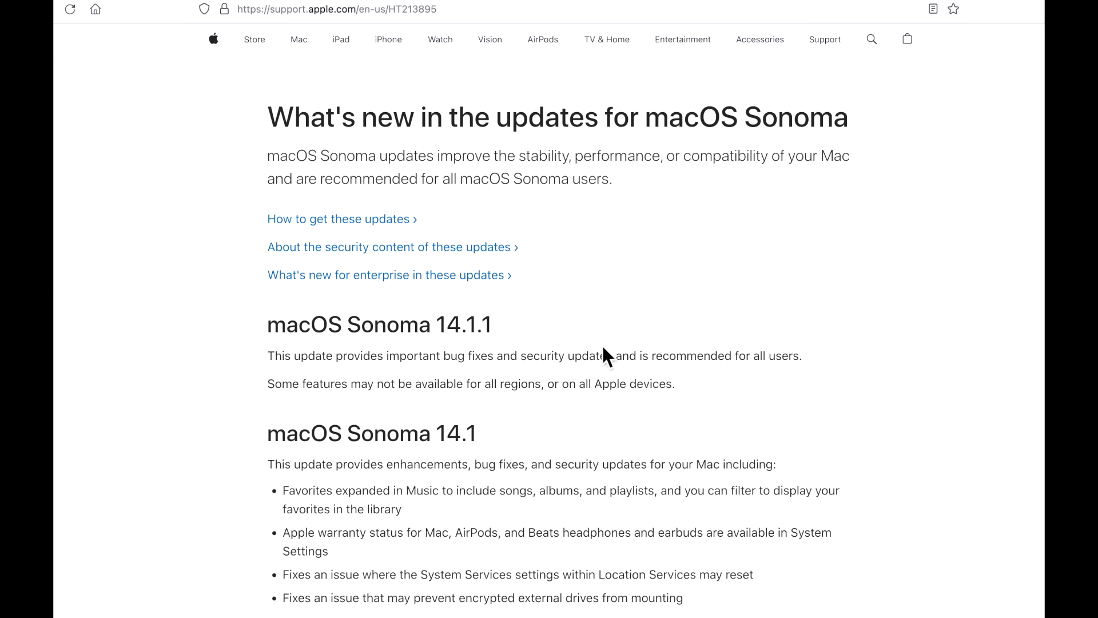
mouse_move(595, 380)
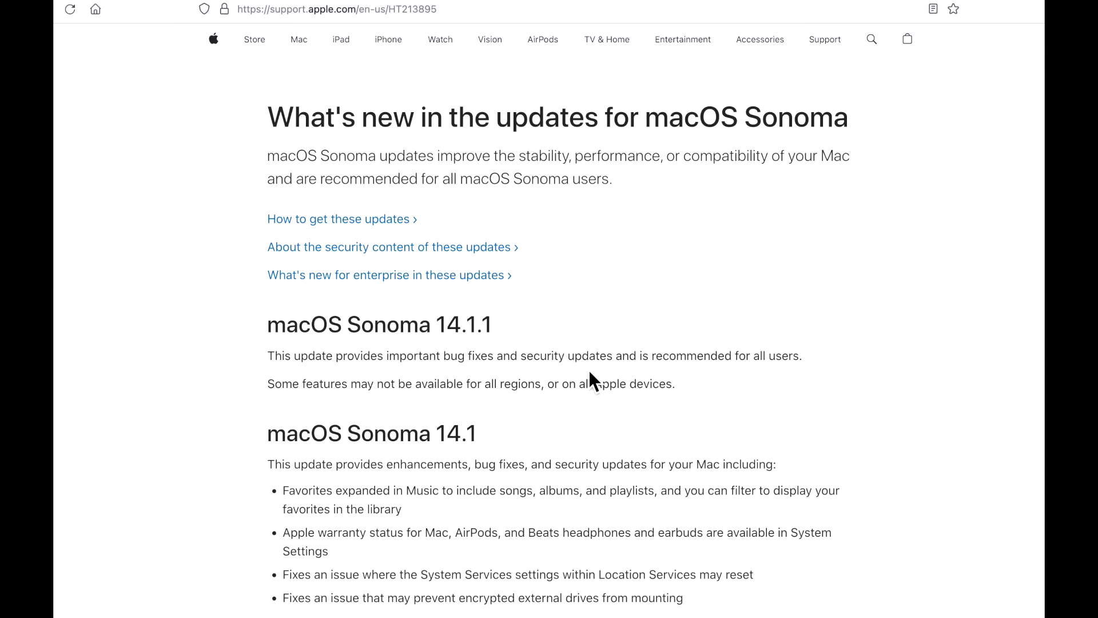
mouse_move(523, 364)
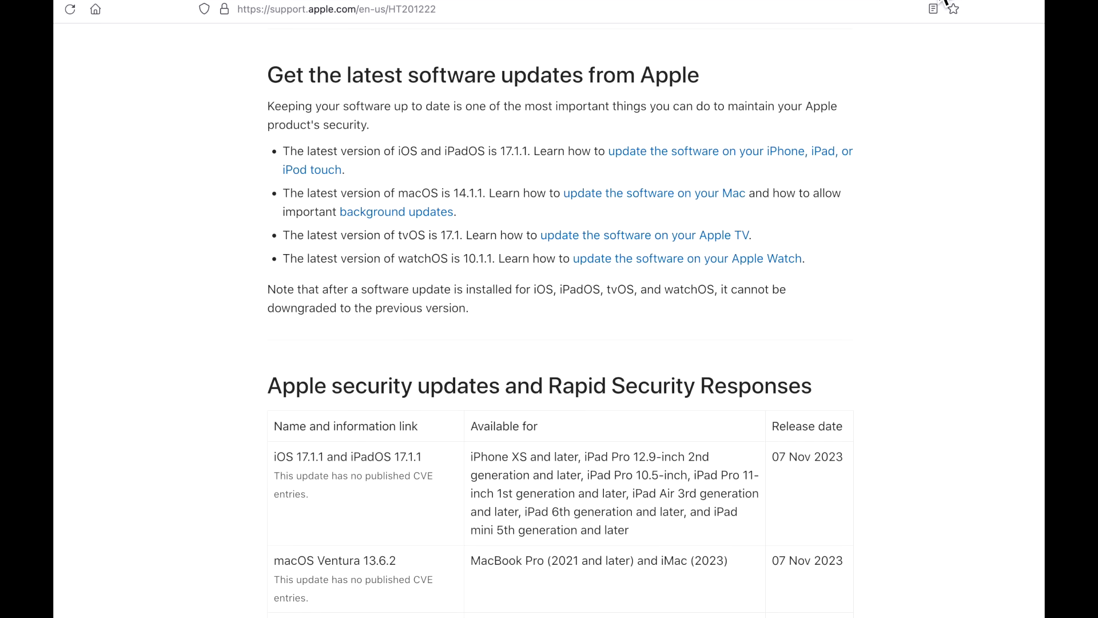
- Select the macOS Sonoma 14.1.1 entry released 07 Nov 2023 in Apple's security table
scroll("down", 3)
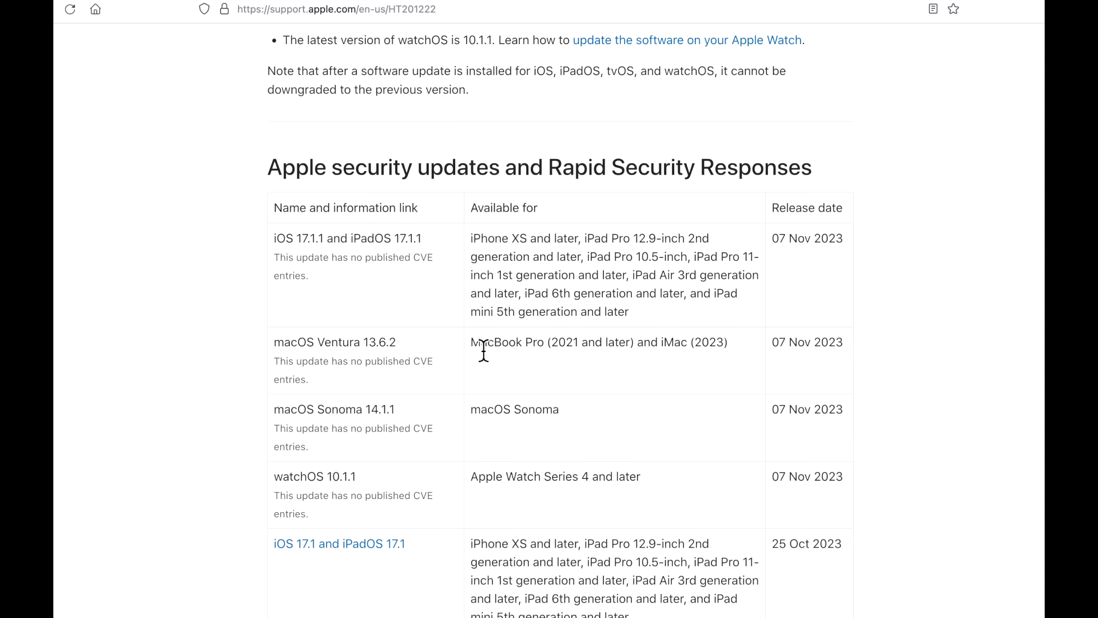
double_click(315, 428)
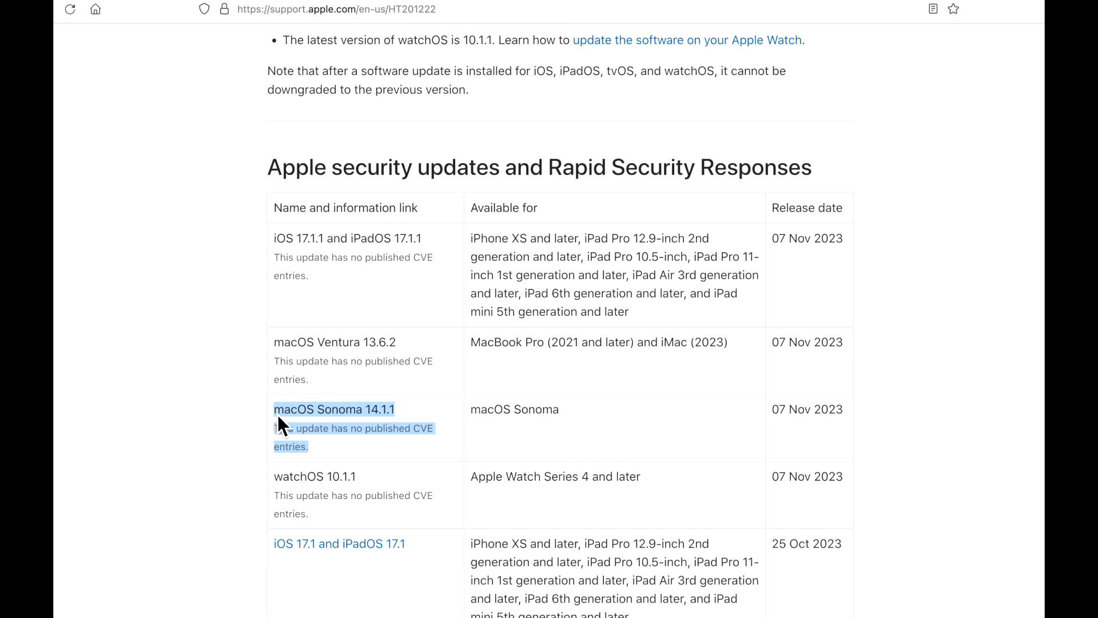
mouse_move(892, 12)
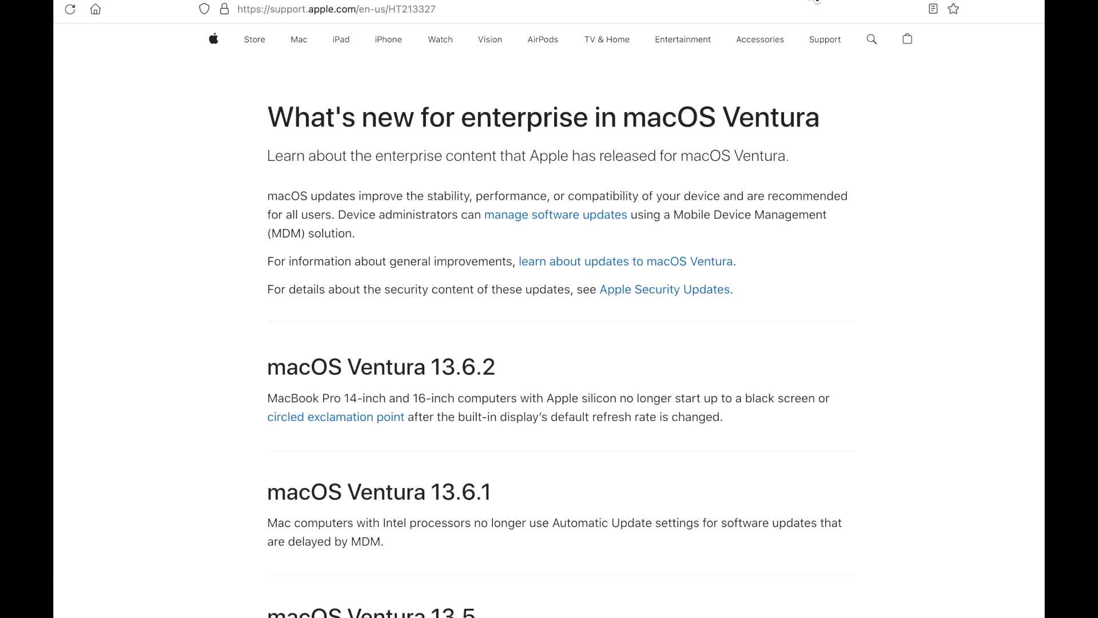
mouse_move(799, 184)
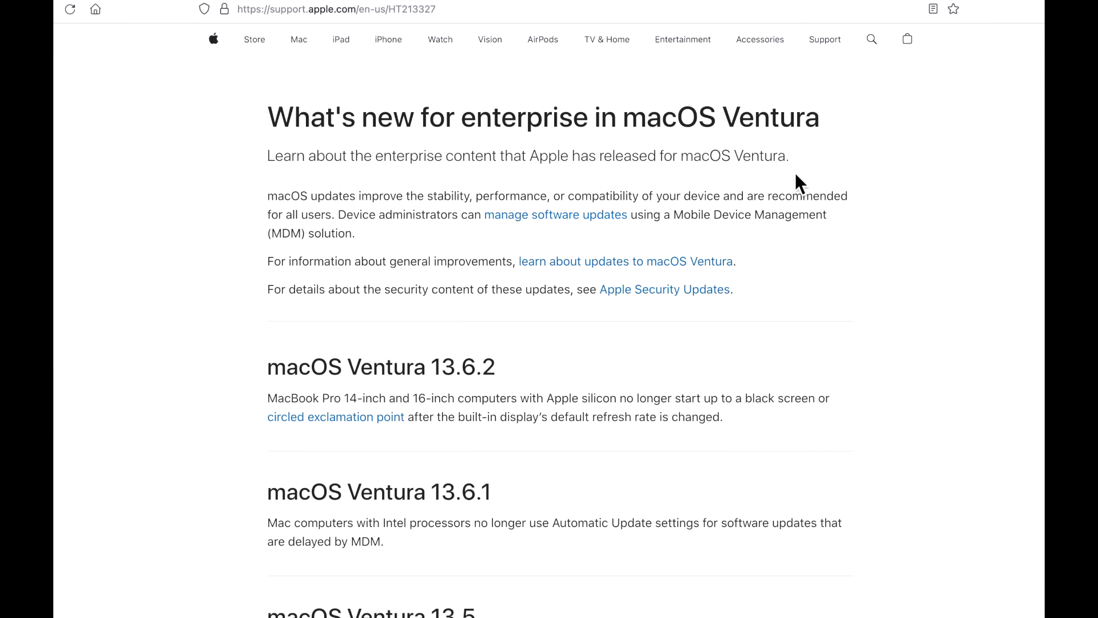
mouse_move(456, 396)
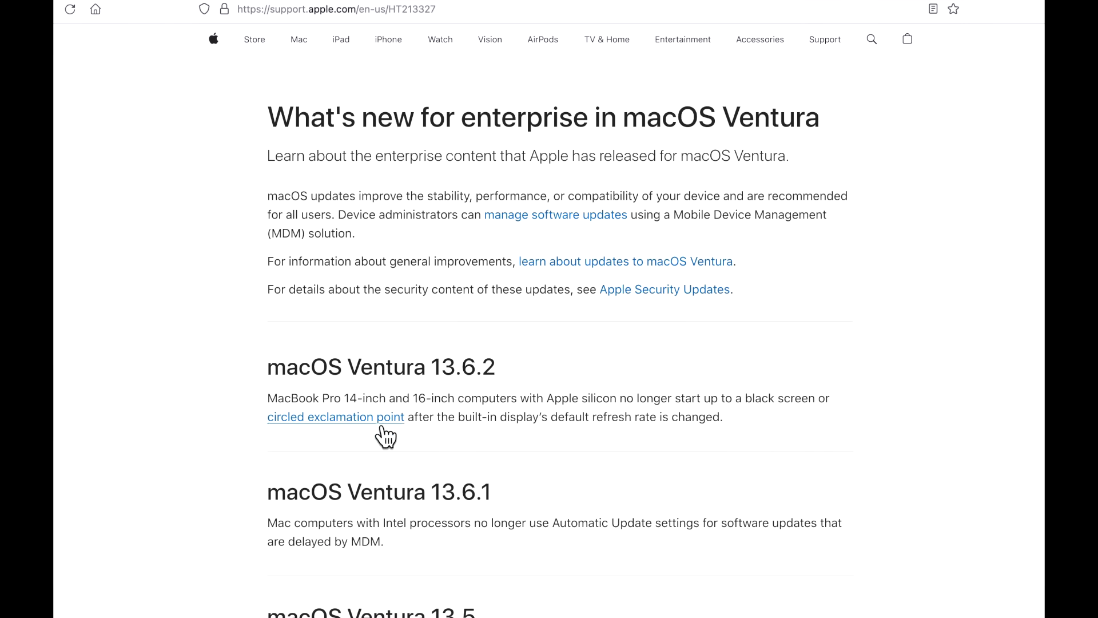
mouse_move(561, 424)
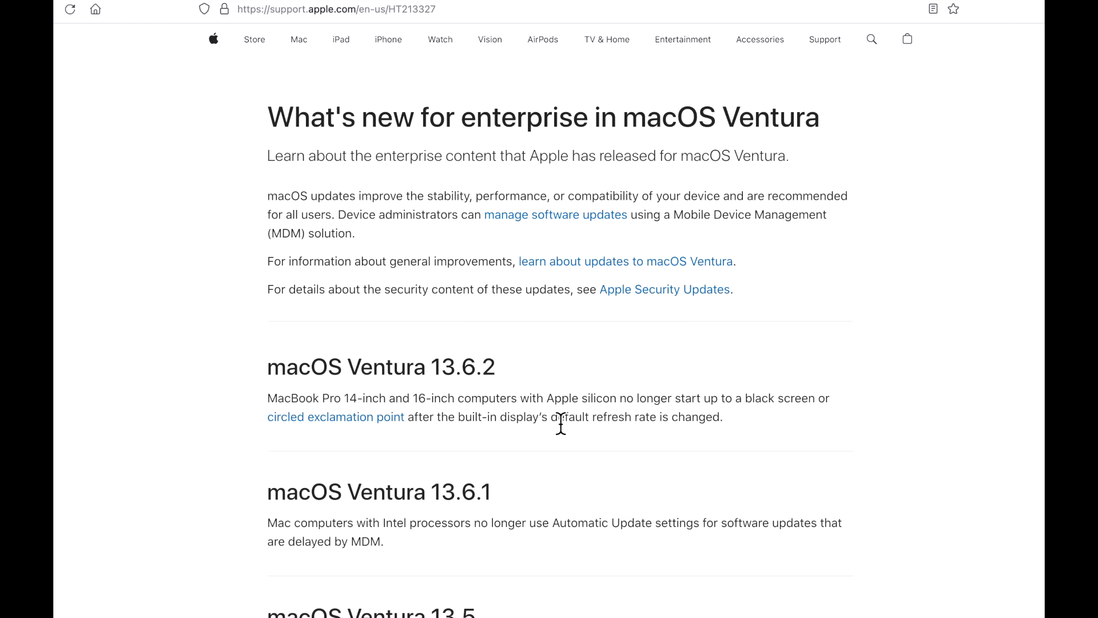
mouse_move(795, 436)
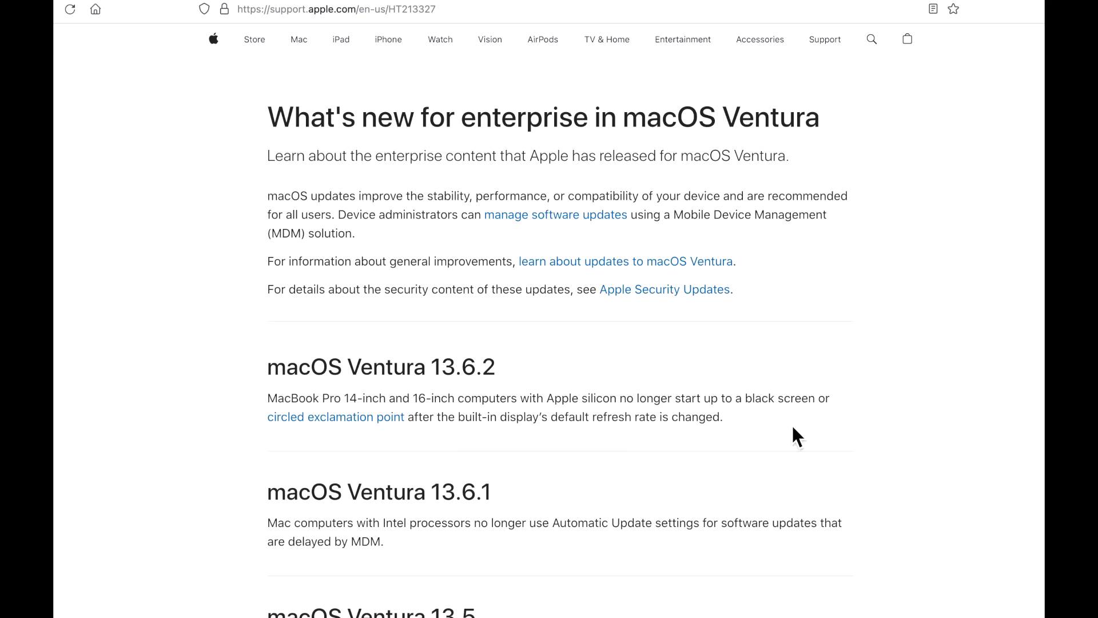
mouse_move(348, 449)
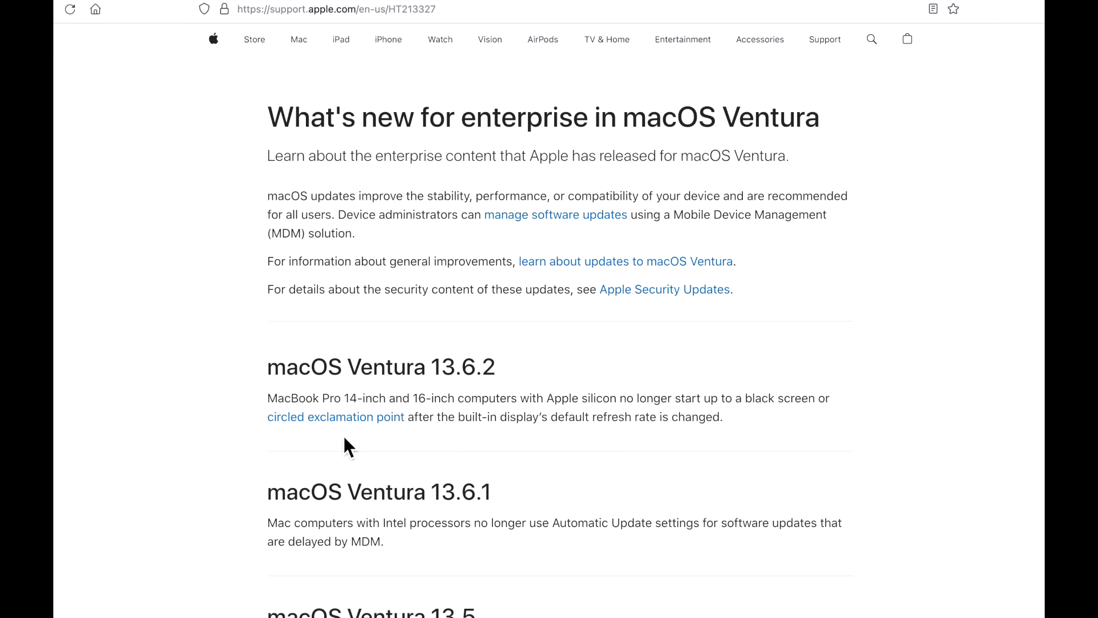
mouse_move(563, 437)
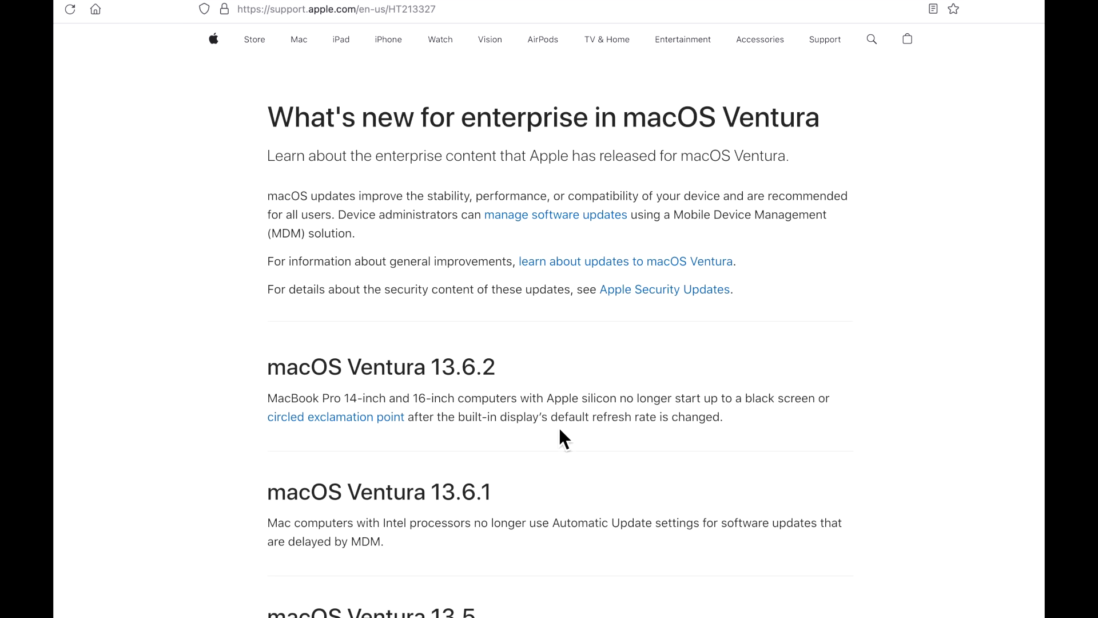
mouse_move(679, 445)
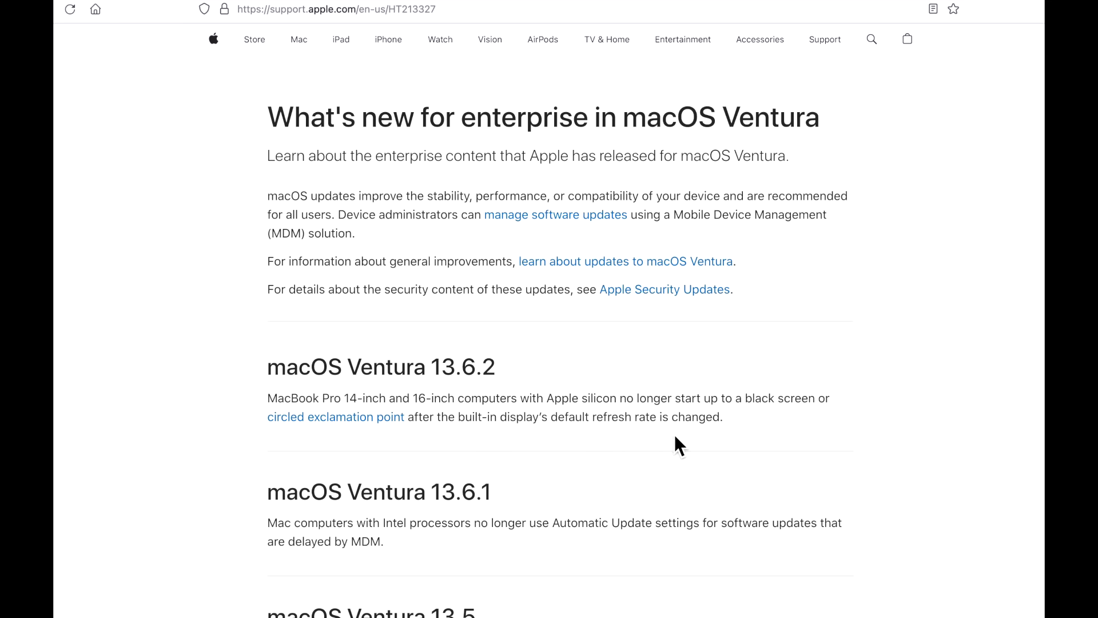
mouse_move(739, 430)
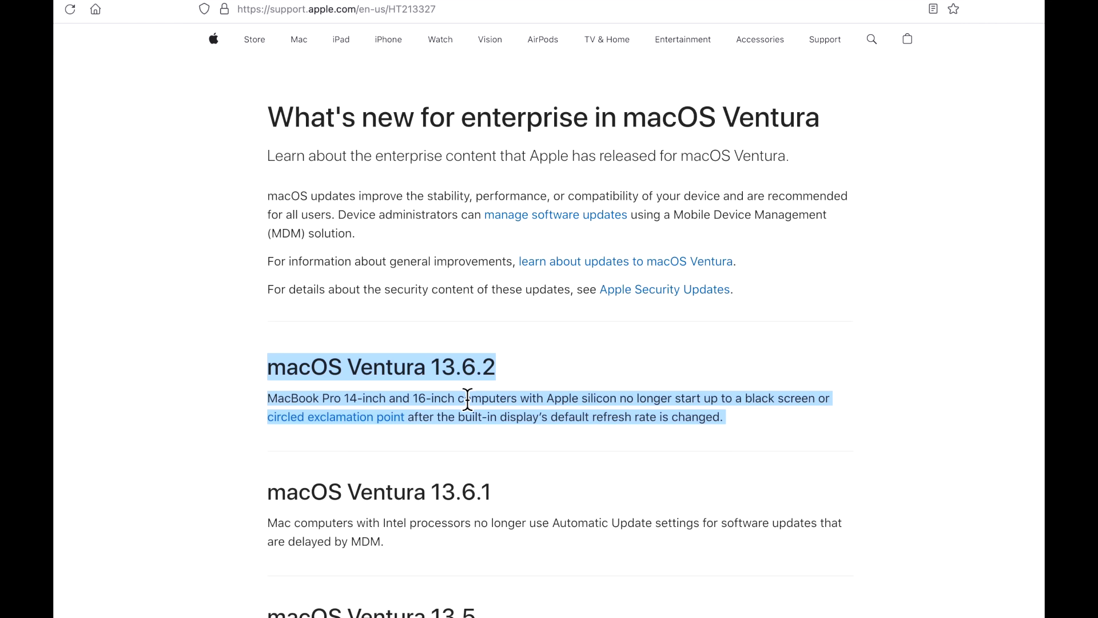
mouse_move(633, 448)
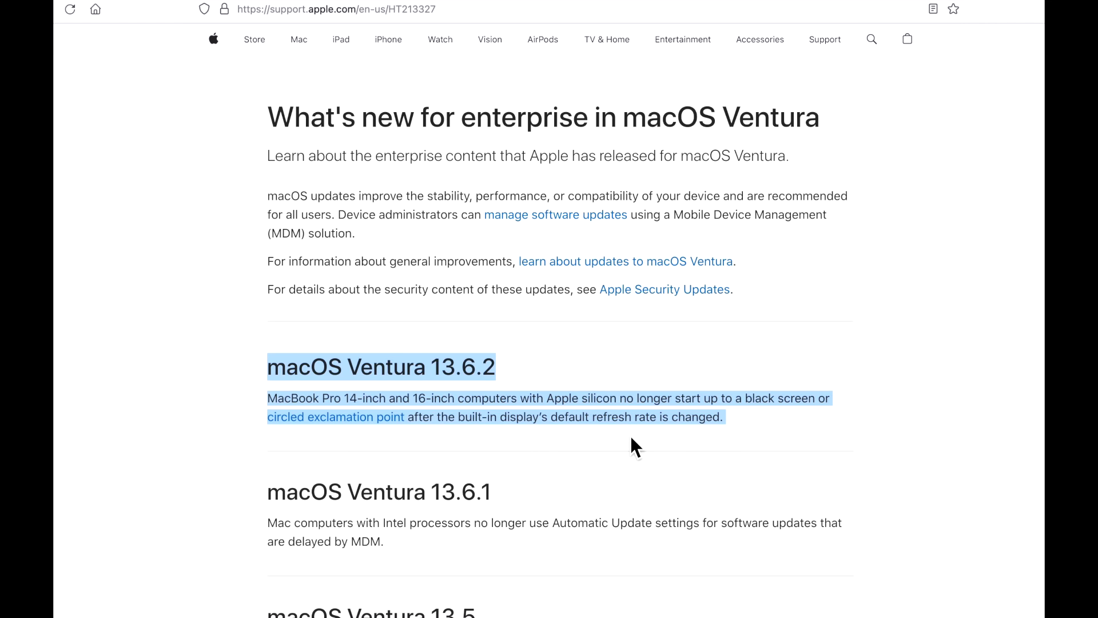
mouse_move(632, 445)
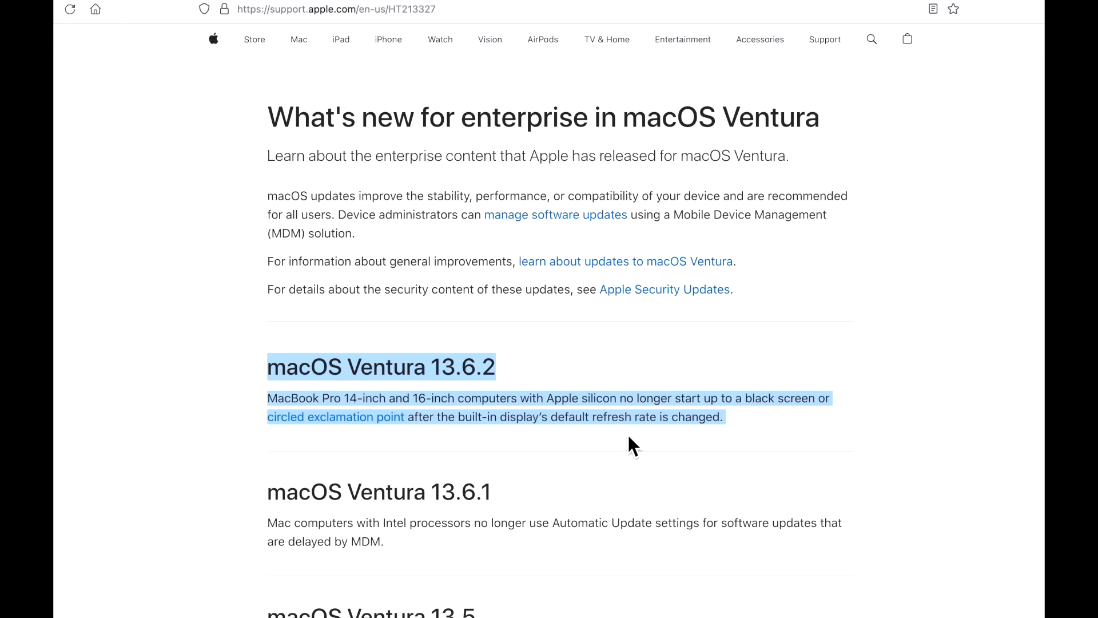
mouse_move(627, 446)
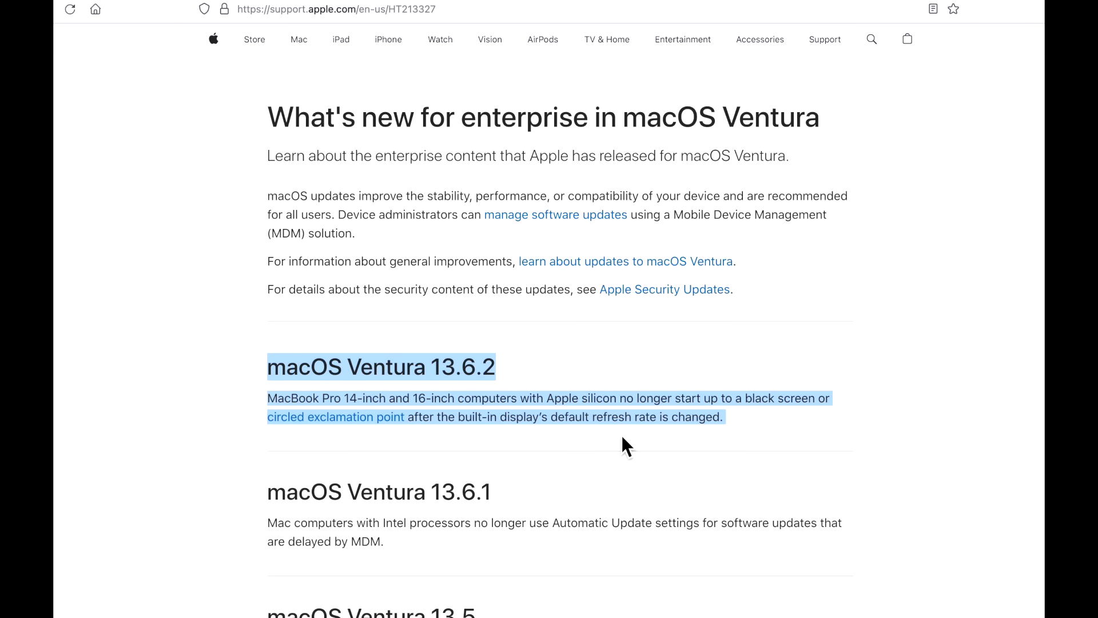
mouse_move(623, 438)
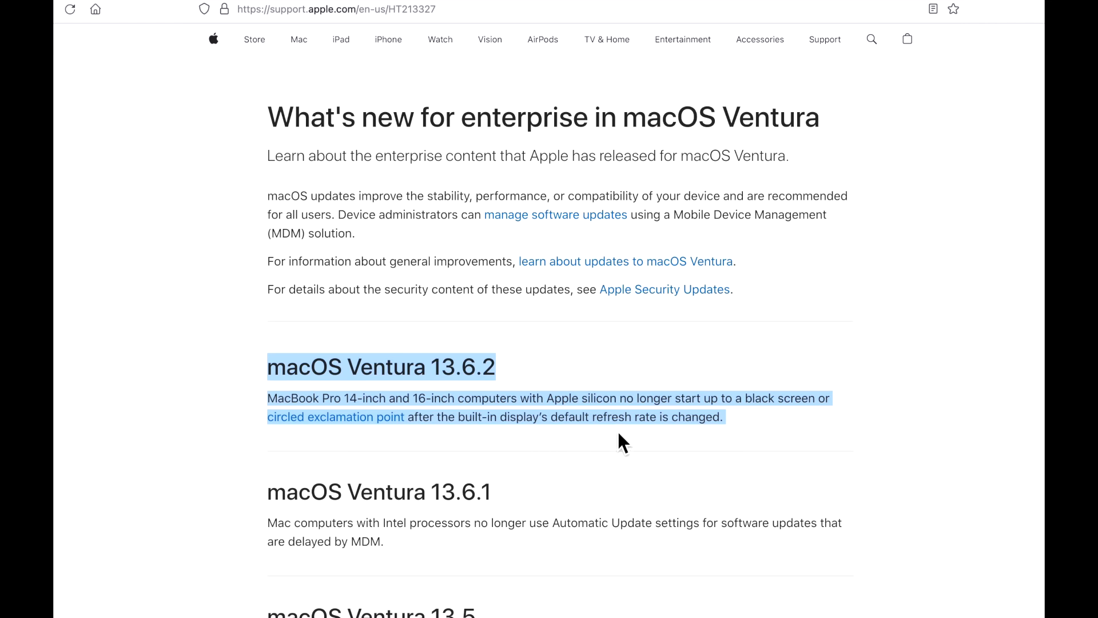
mouse_move(654, 437)
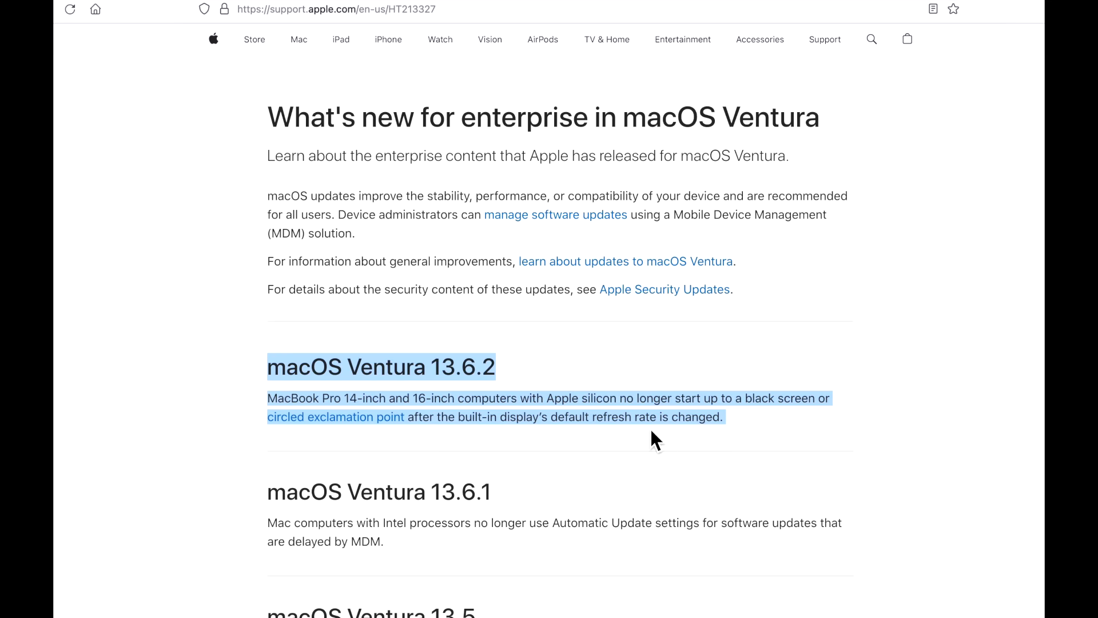
- Leave the enterprise Ventura 13.6.2 notes and load Apple's security updates list (HT201222)
left_click(651, 441)
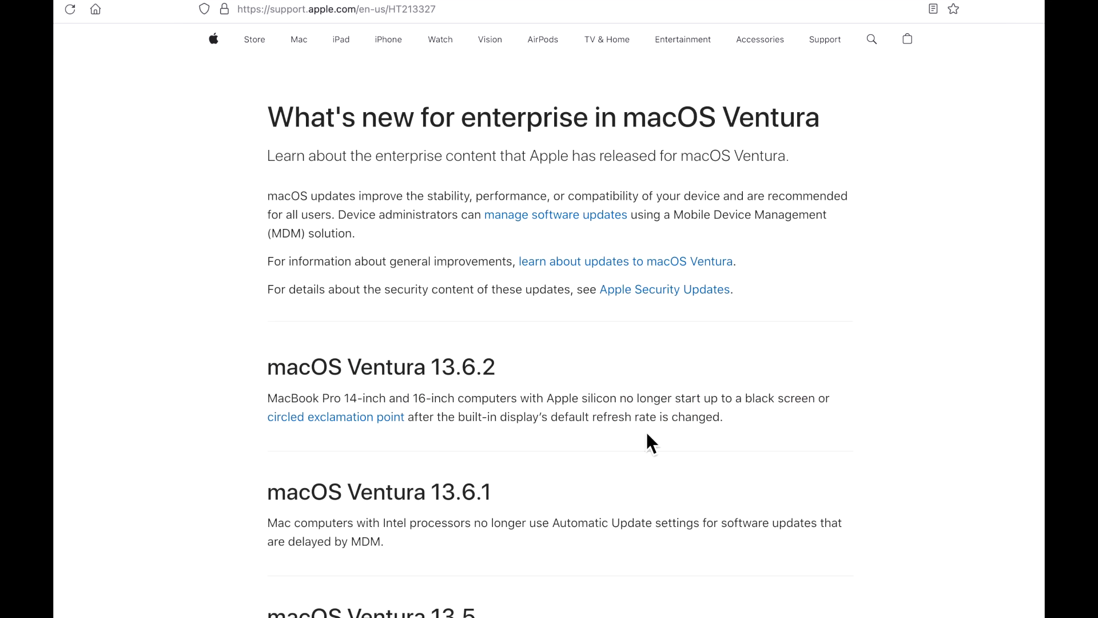
mouse_move(642, 484)
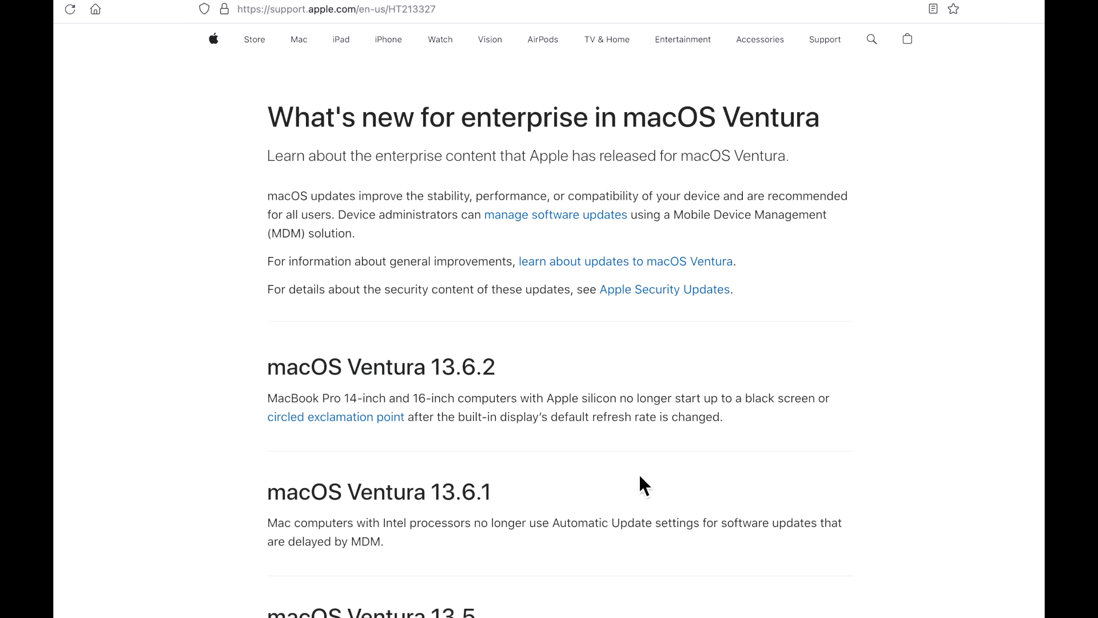
mouse_move(506, 405)
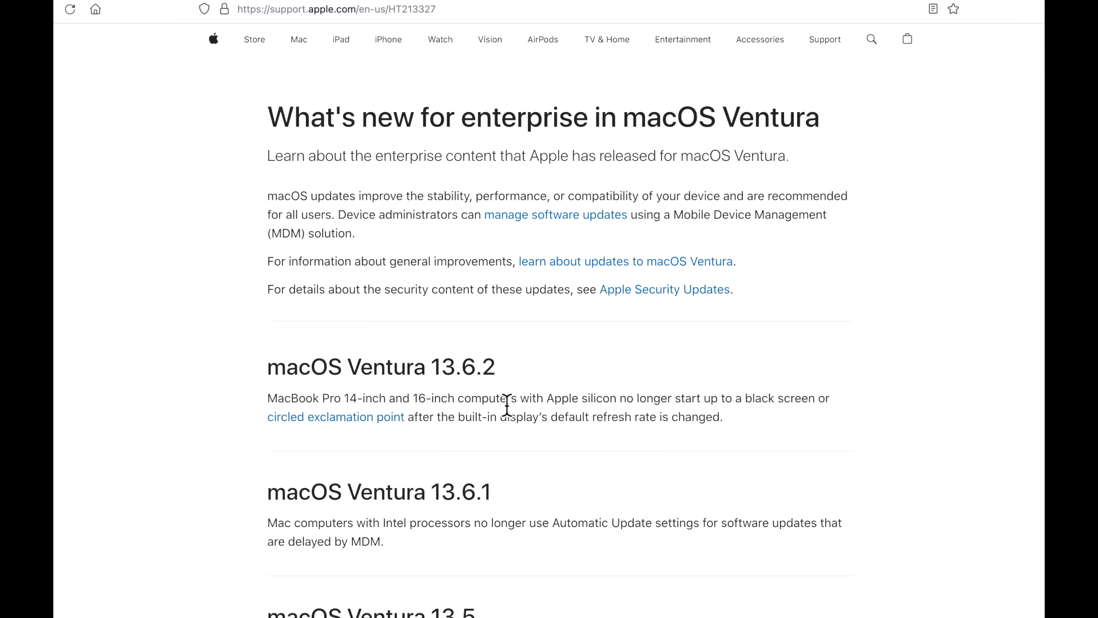
mouse_move(501, 424)
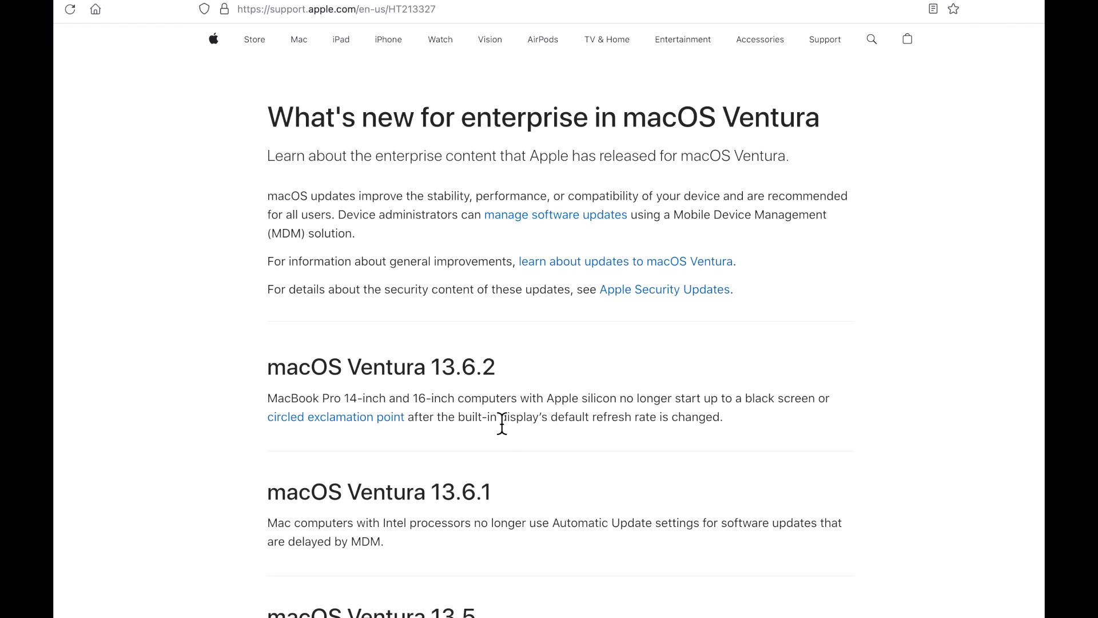
mouse_move(412, 378)
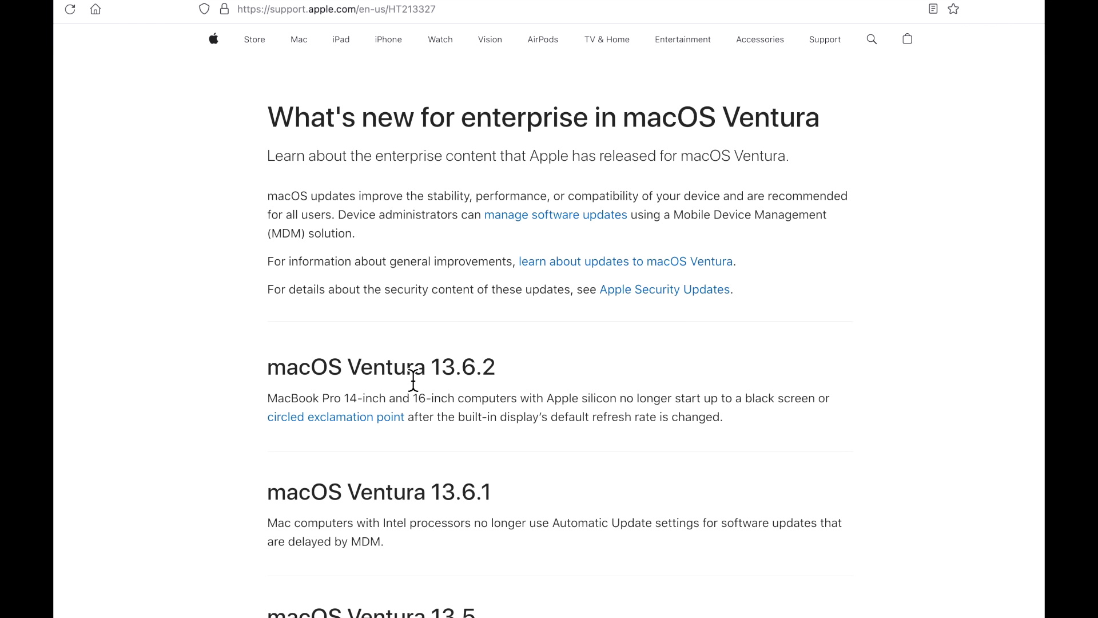
mouse_move(471, 405)
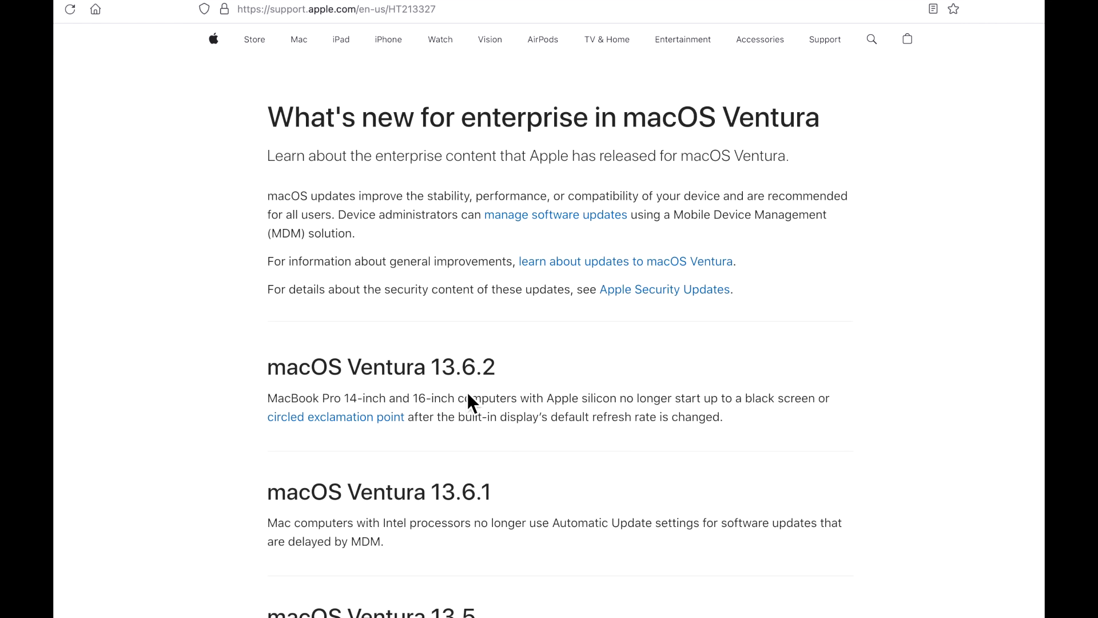
mouse_move(521, 425)
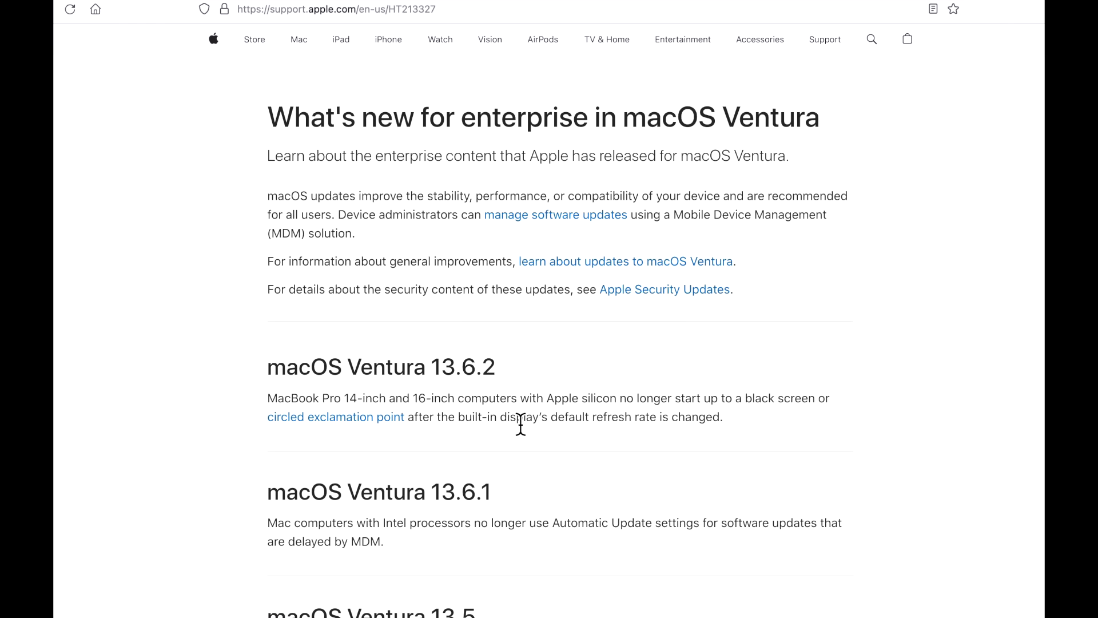
mouse_move(536, 404)
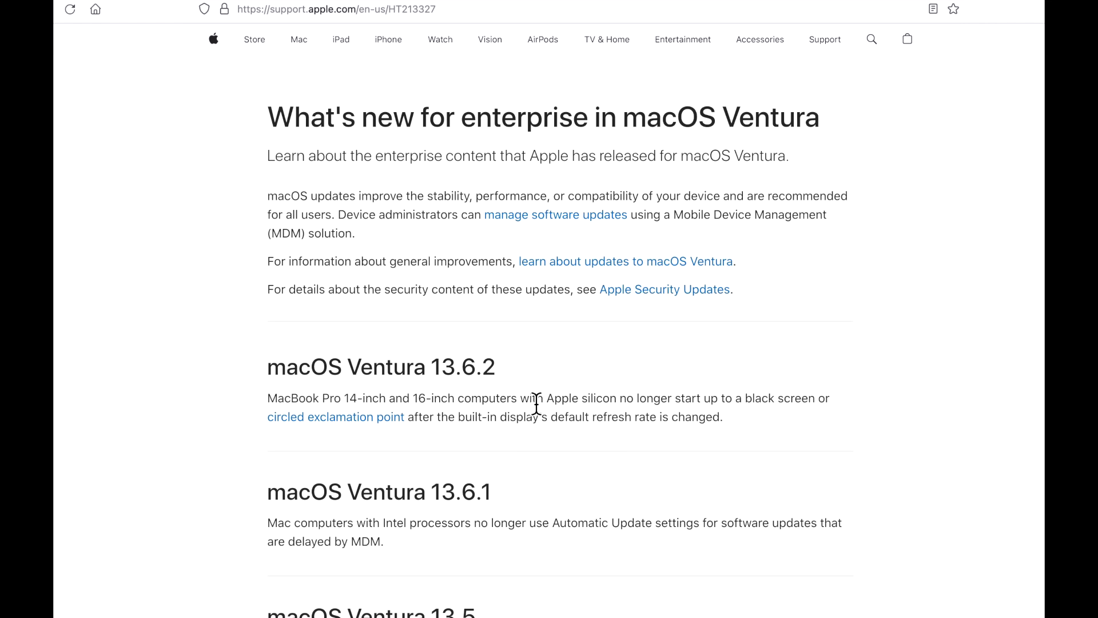
mouse_move(532, 399)
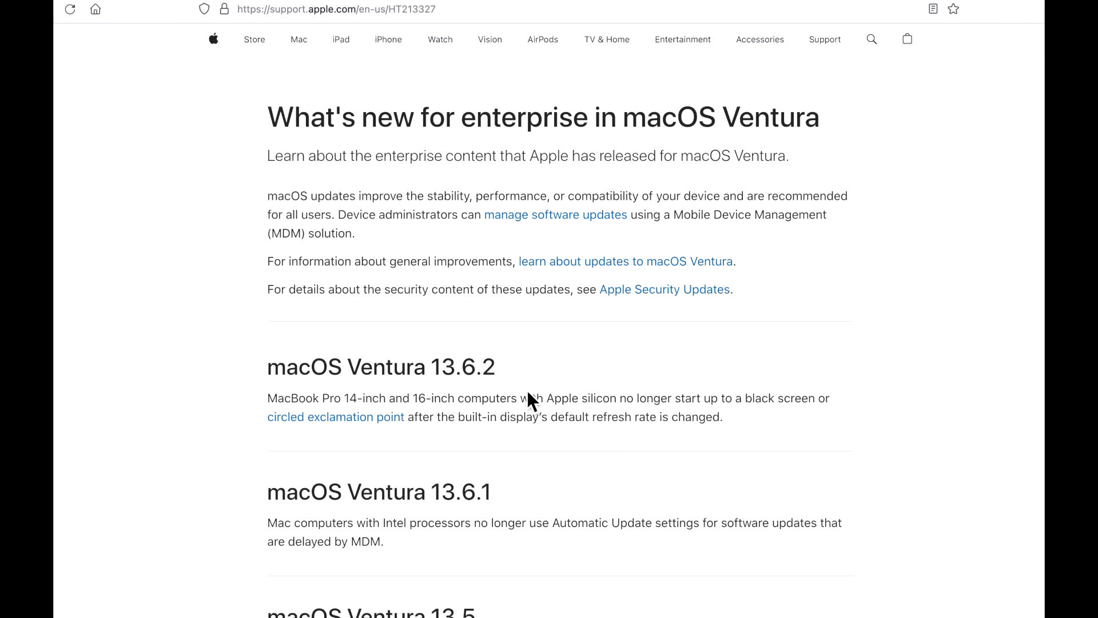
mouse_move(505, 415)
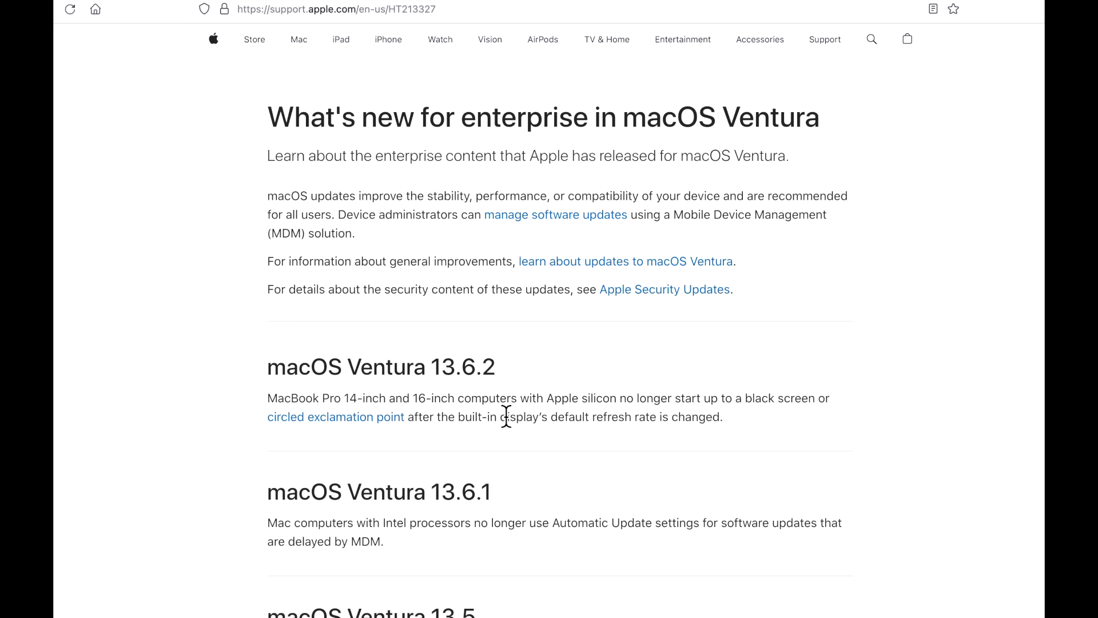
mouse_move(522, 410)
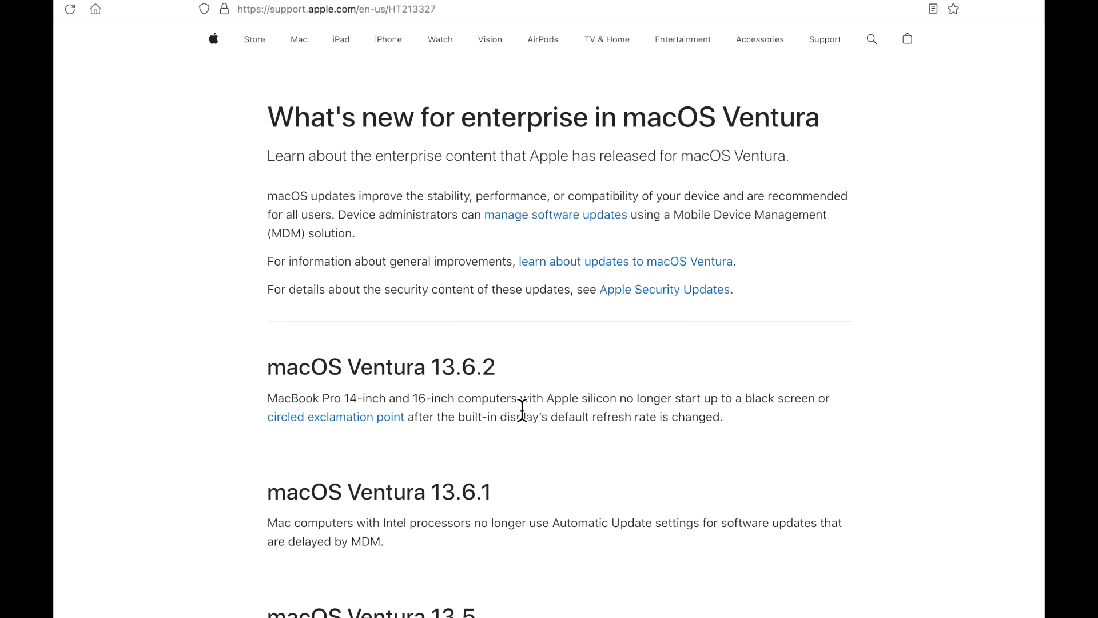
mouse_move(702, 401)
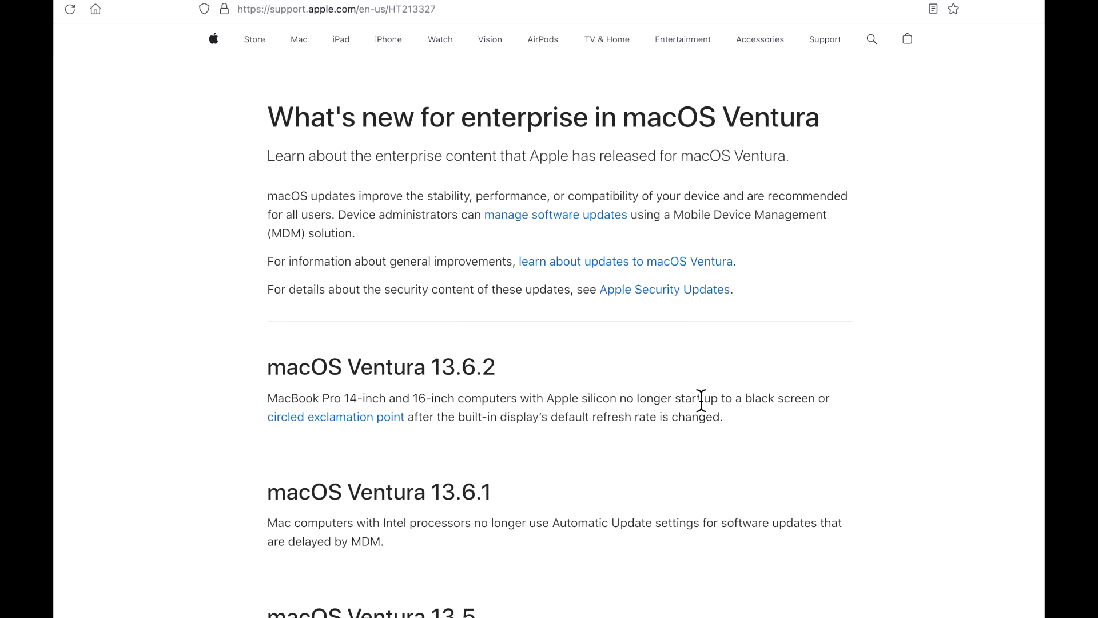
left_click(665, 290)
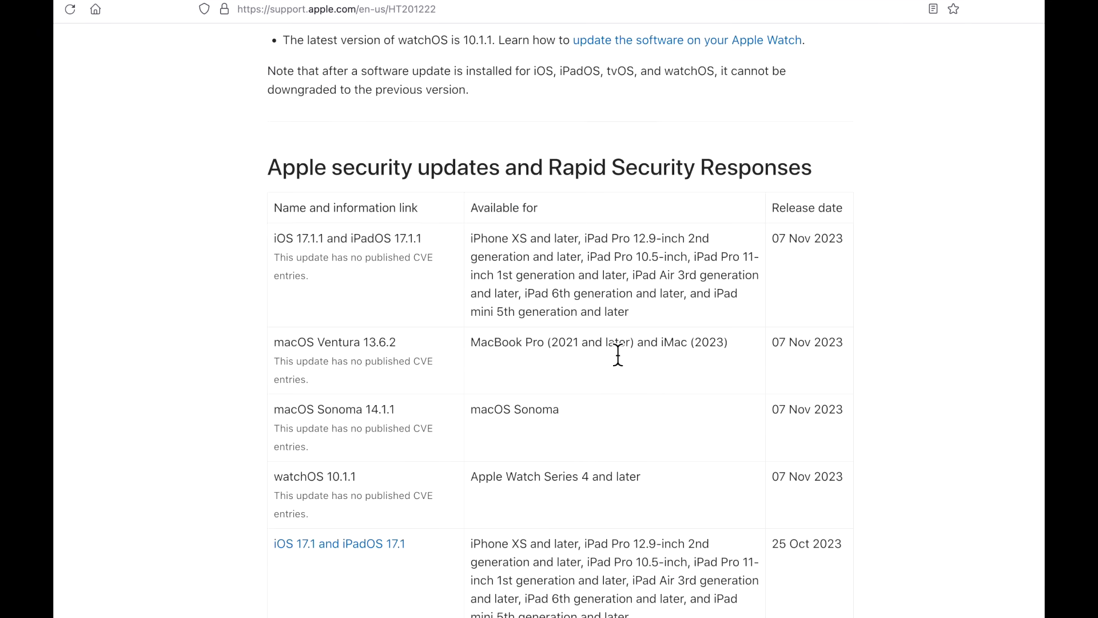
mouse_move(421, 451)
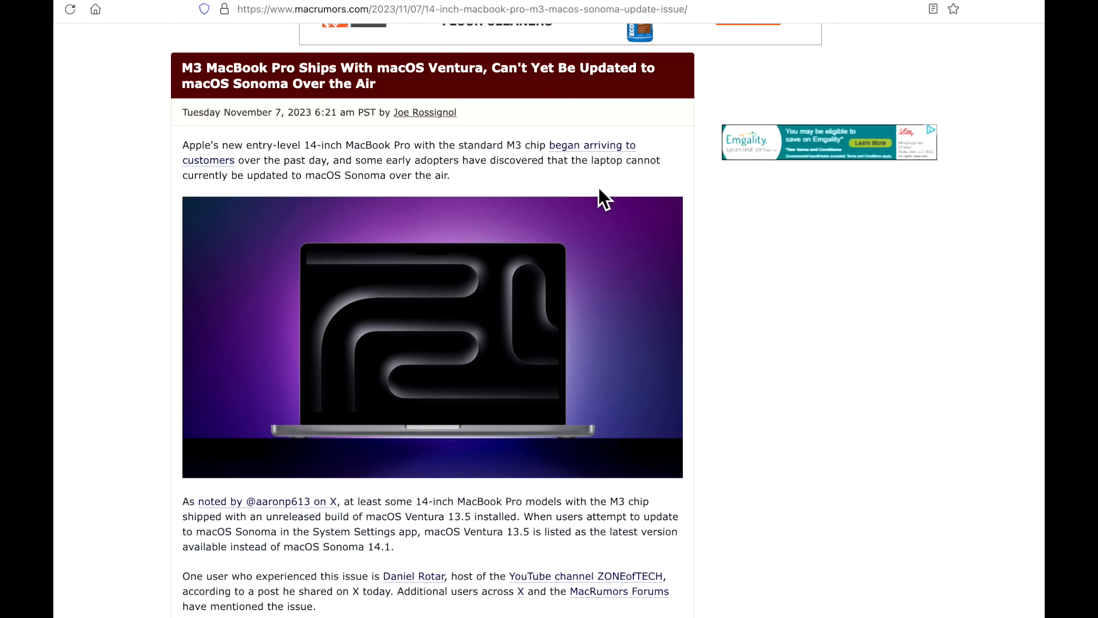
mouse_move(489, 338)
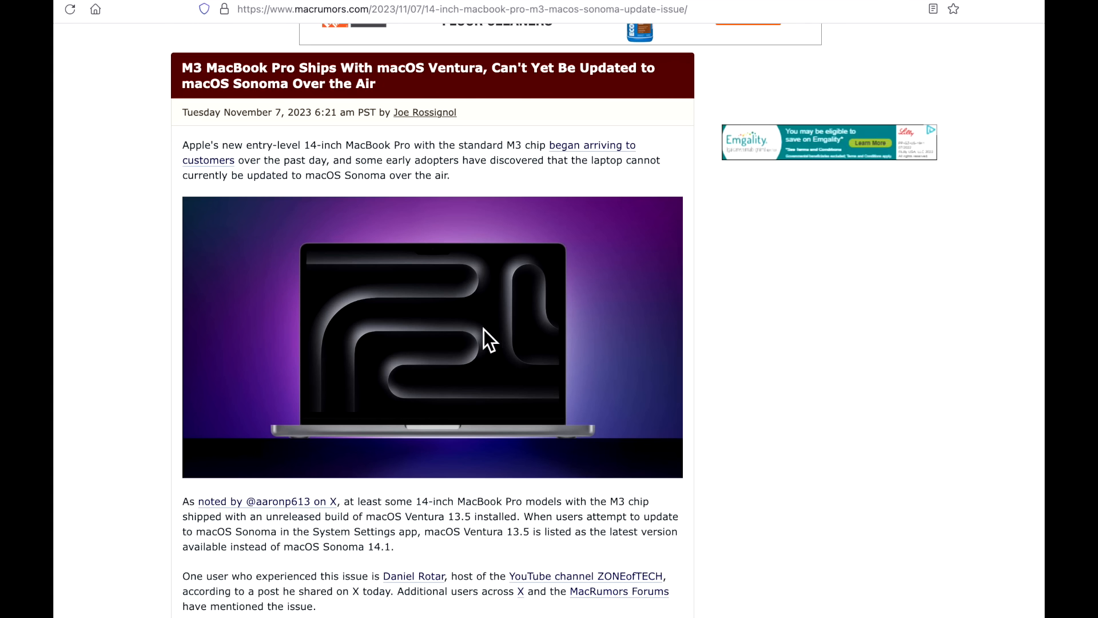
mouse_move(524, 407)
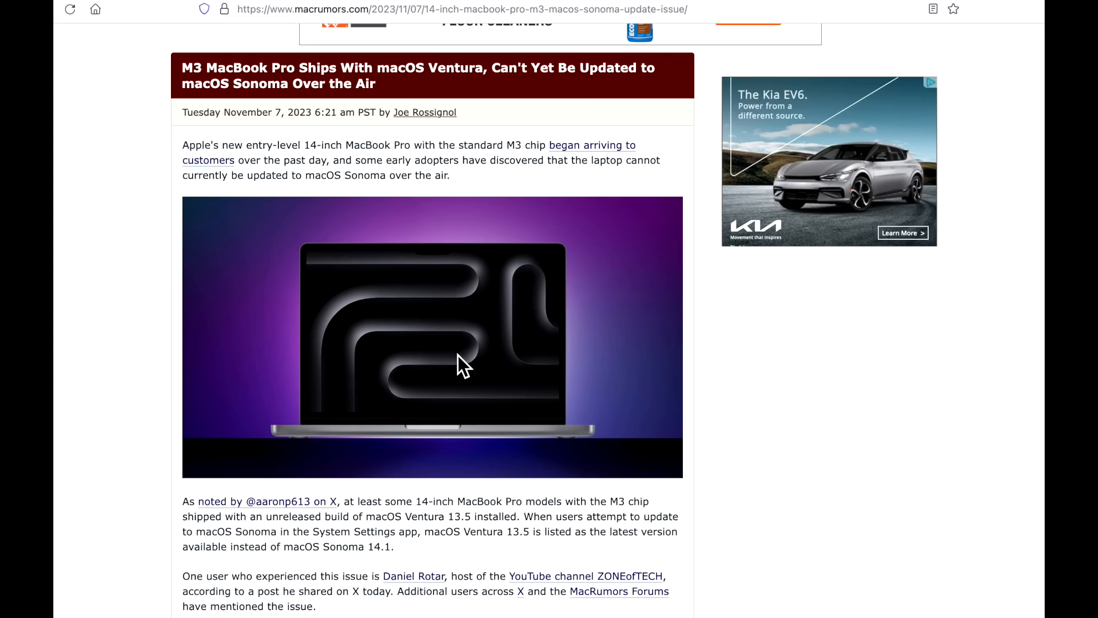
mouse_move(442, 415)
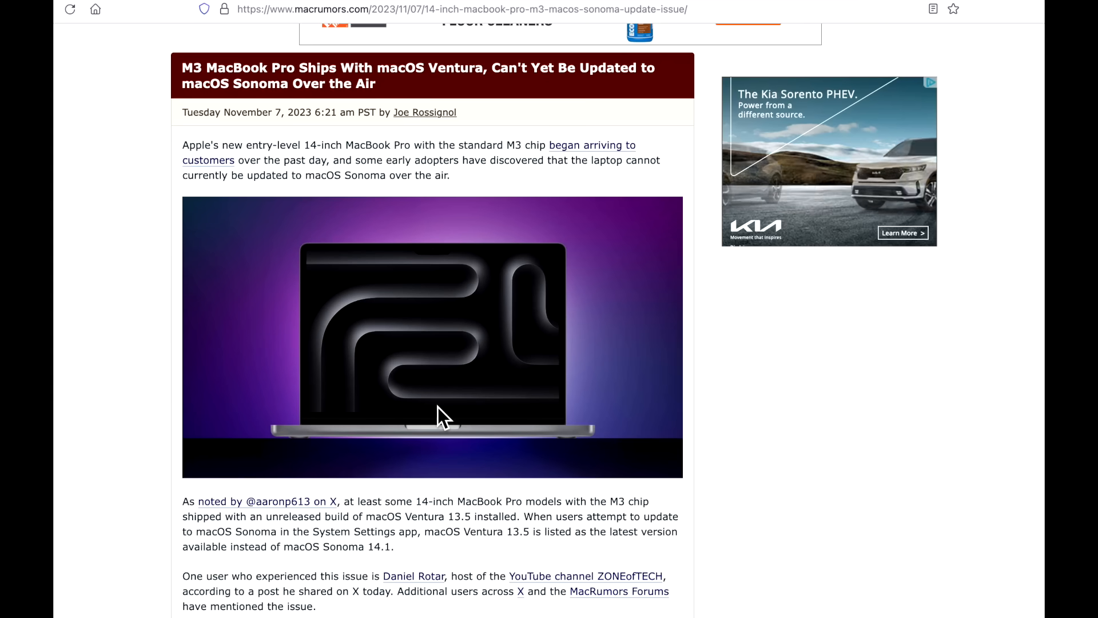
mouse_move(440, 450)
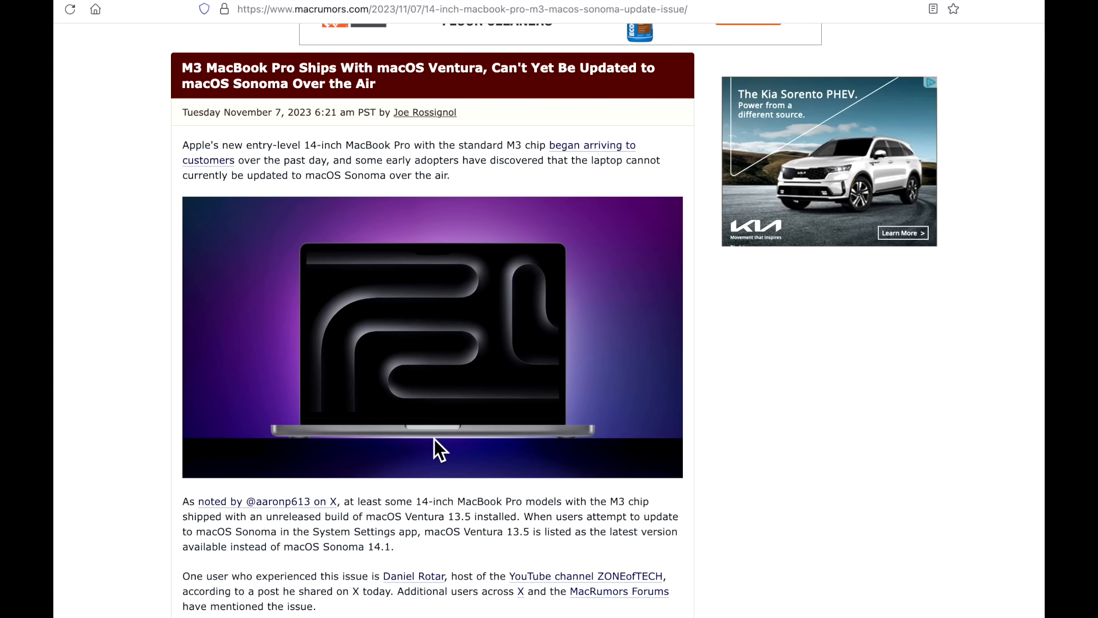
mouse_move(441, 431)
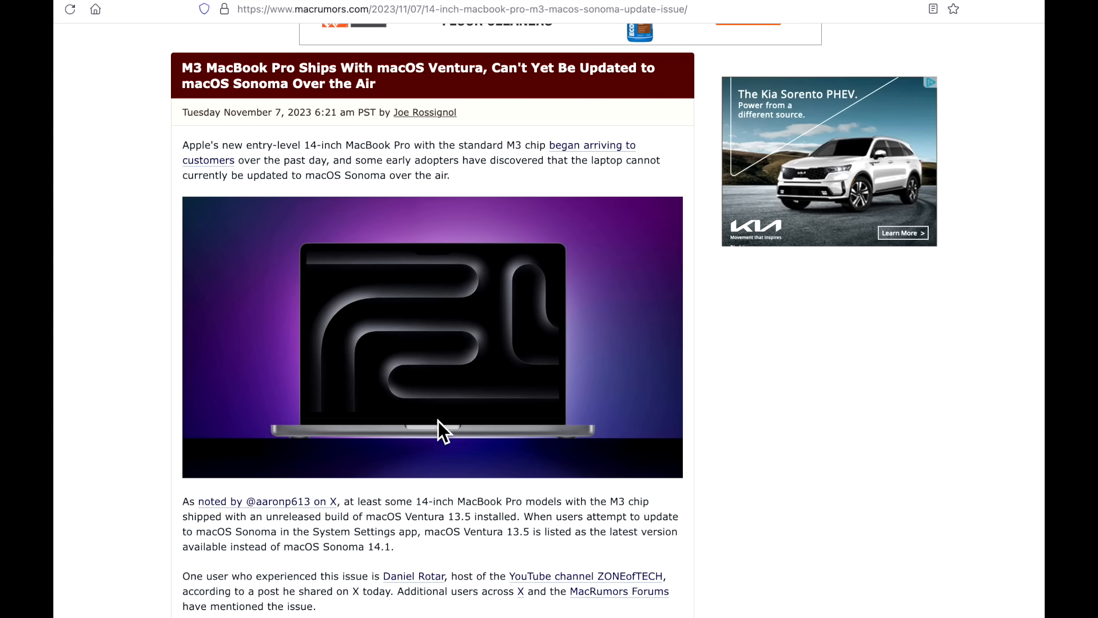
mouse_move(469, 537)
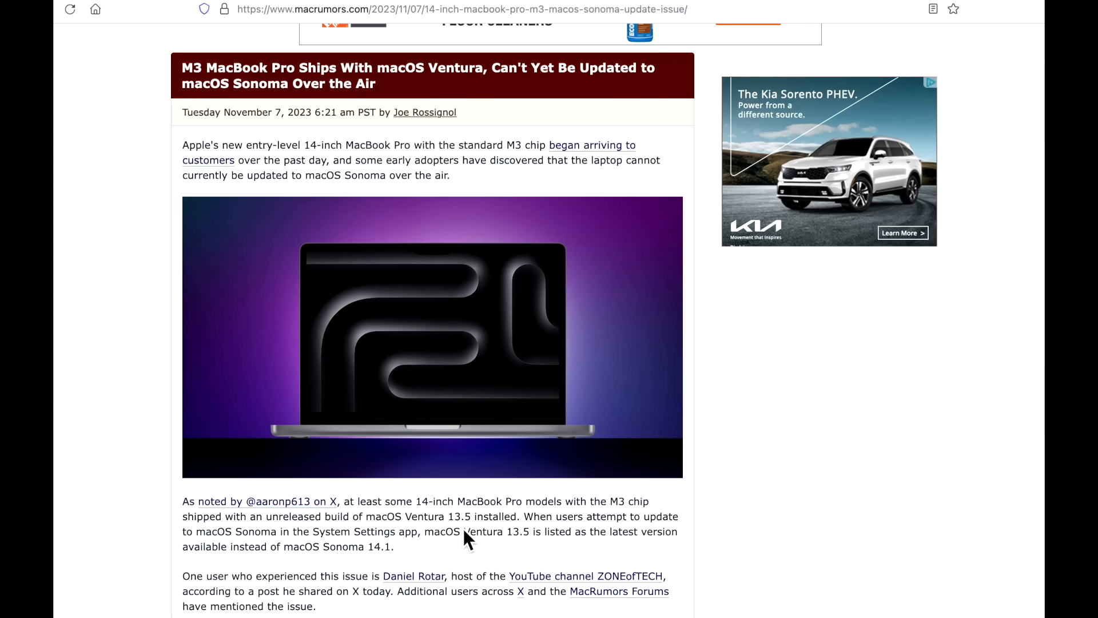
mouse_move(468, 478)
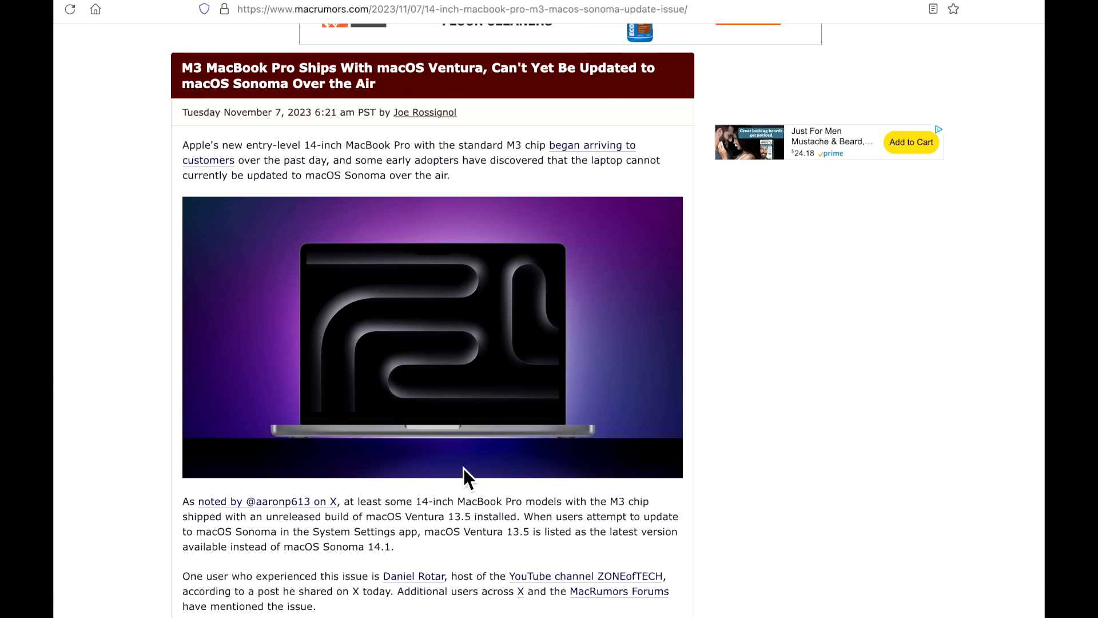
mouse_move(438, 465)
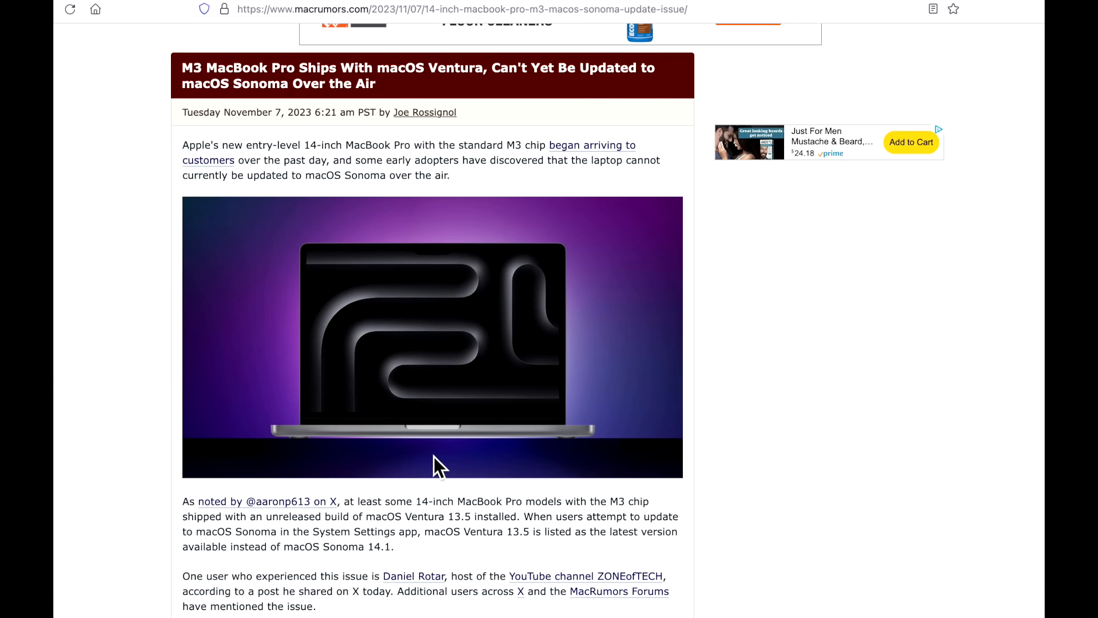
mouse_move(408, 471)
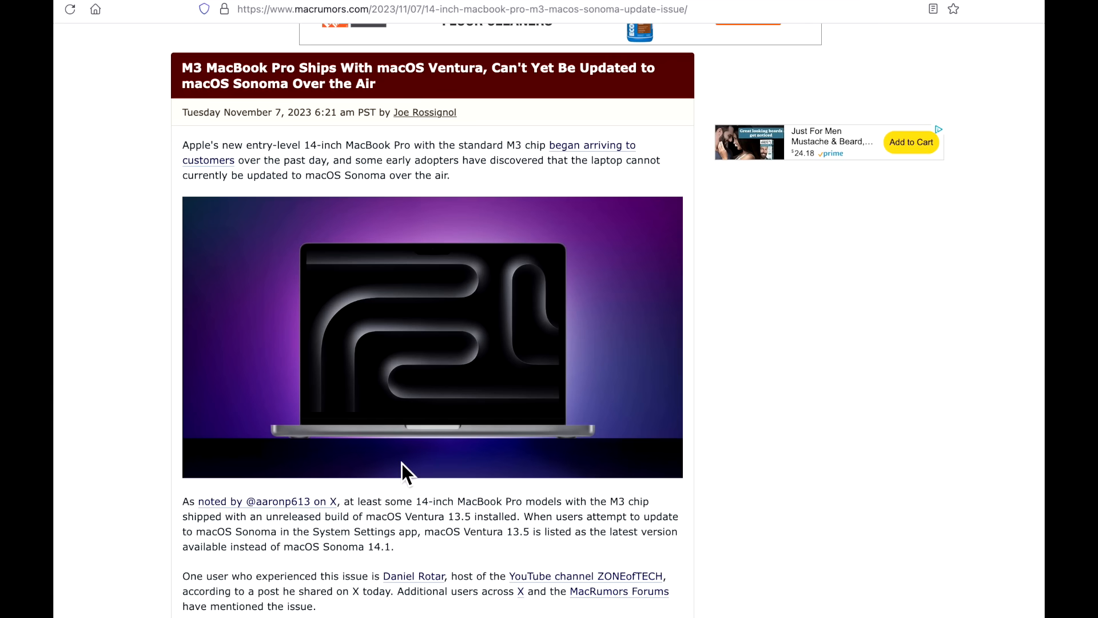
mouse_move(399, 526)
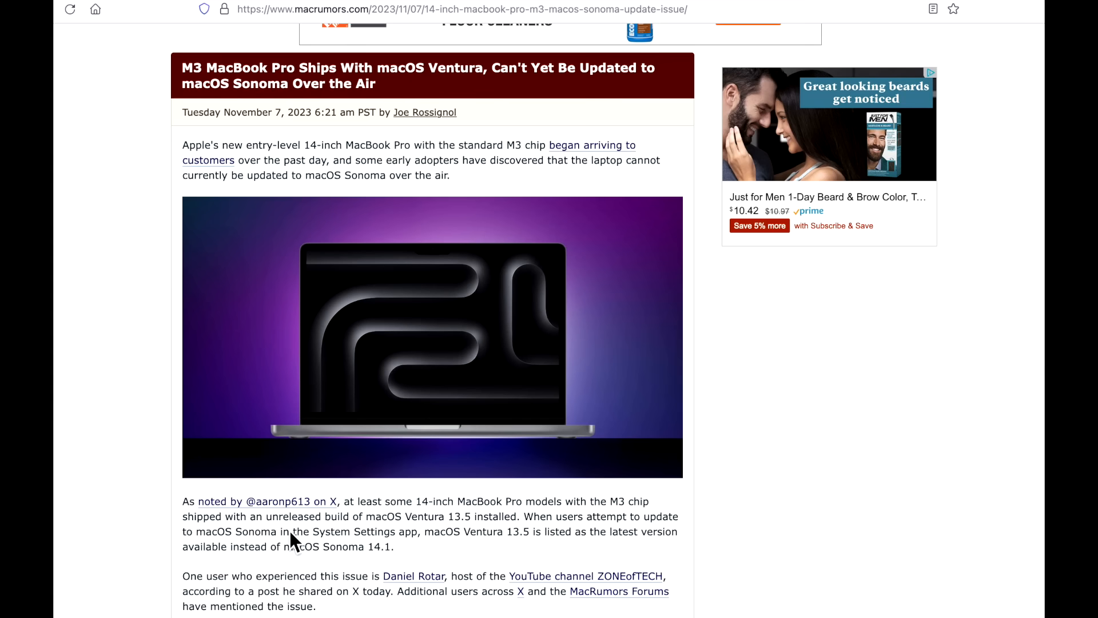
mouse_move(440, 550)
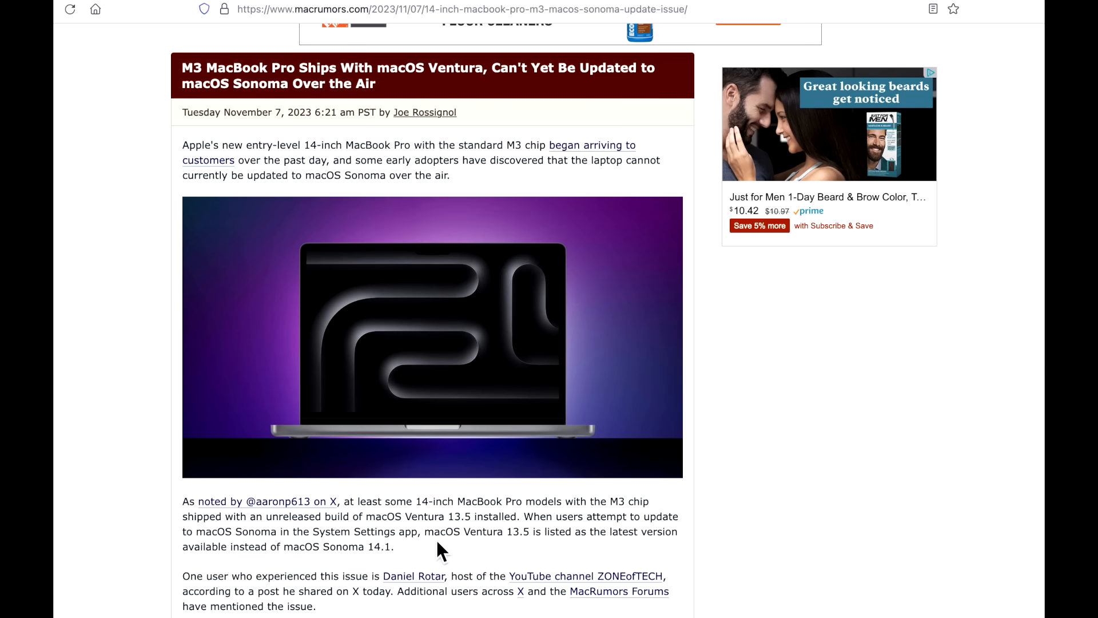
mouse_move(447, 559)
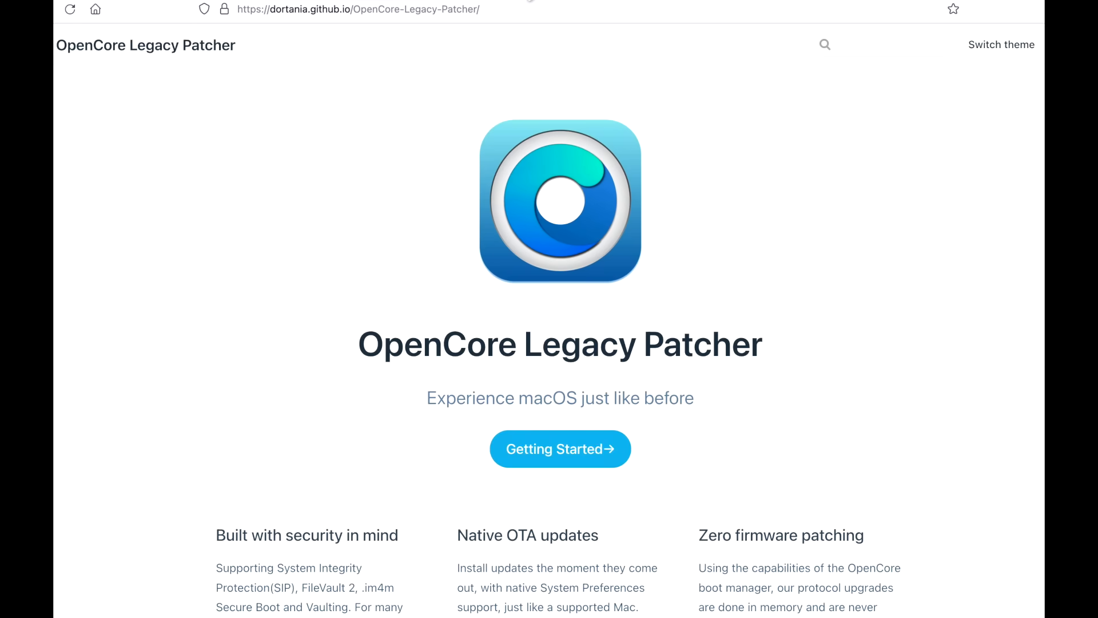
mouse_move(564, 307)
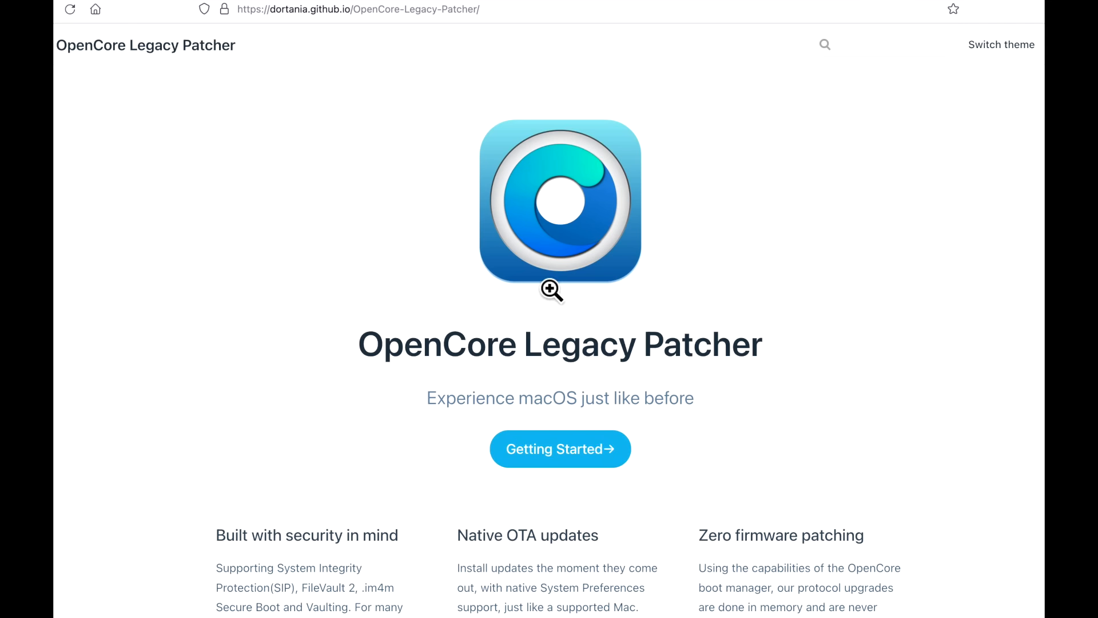
mouse_move(714, 303)
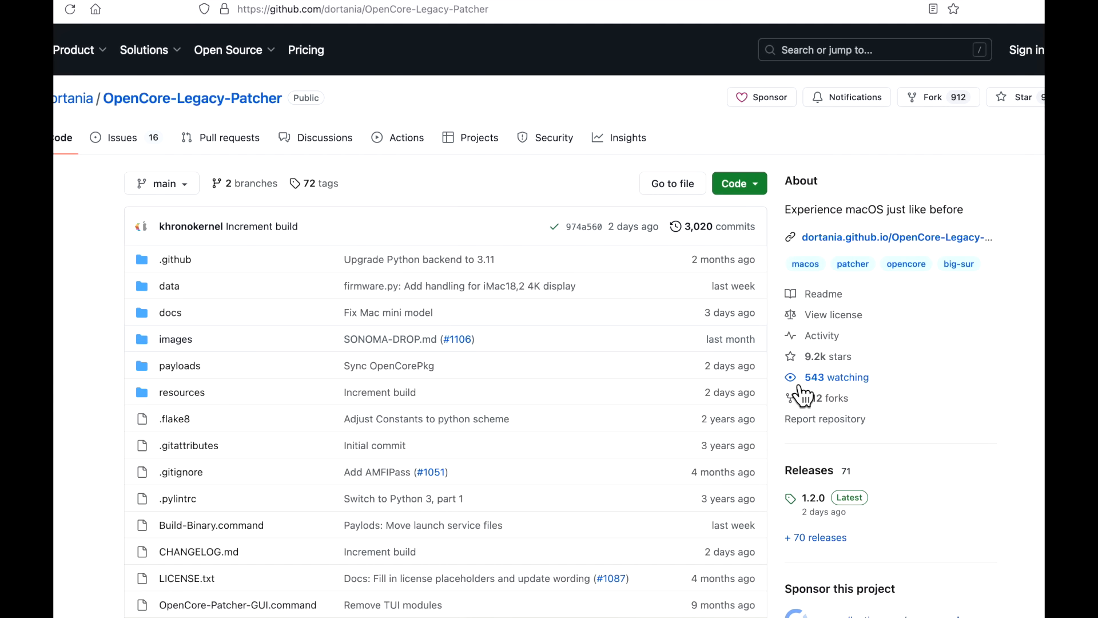
mouse_move(909, 495)
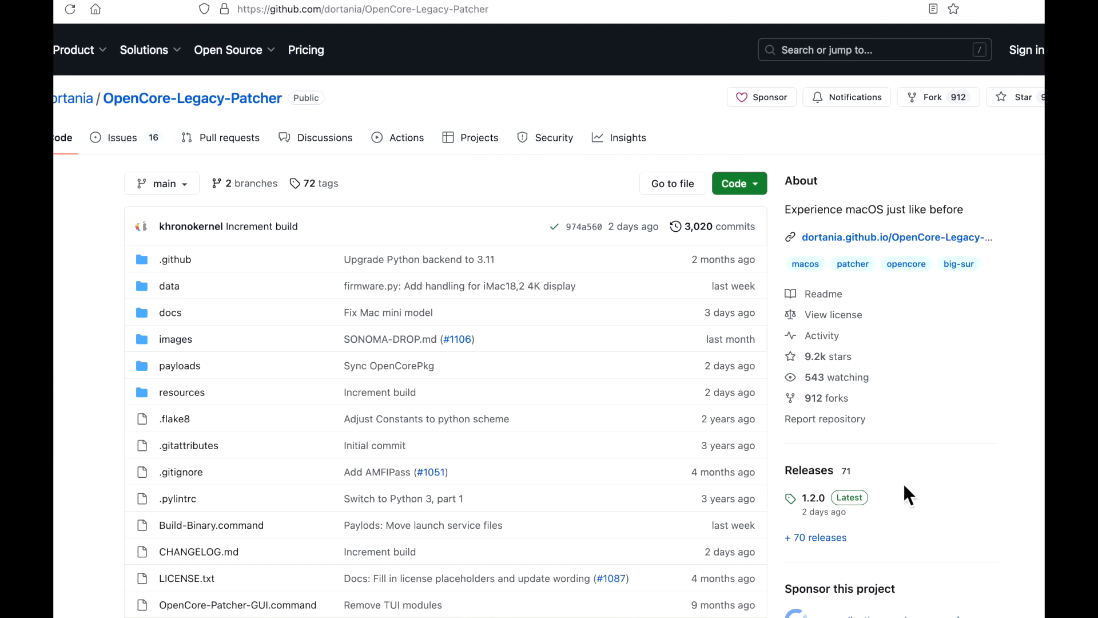
mouse_move(908, 511)
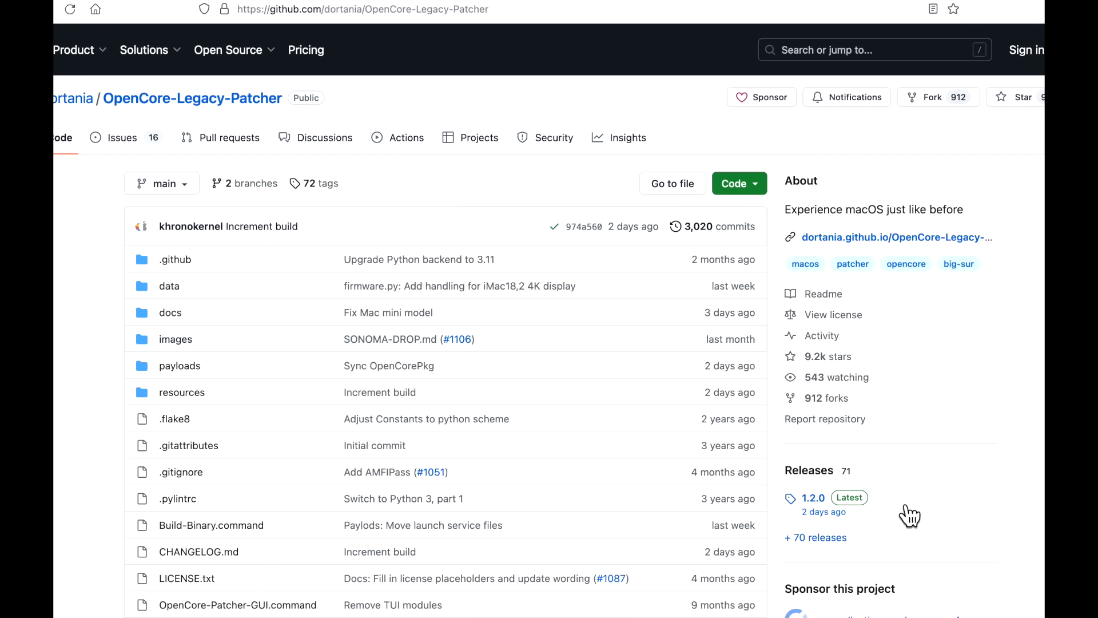
mouse_move(899, 511)
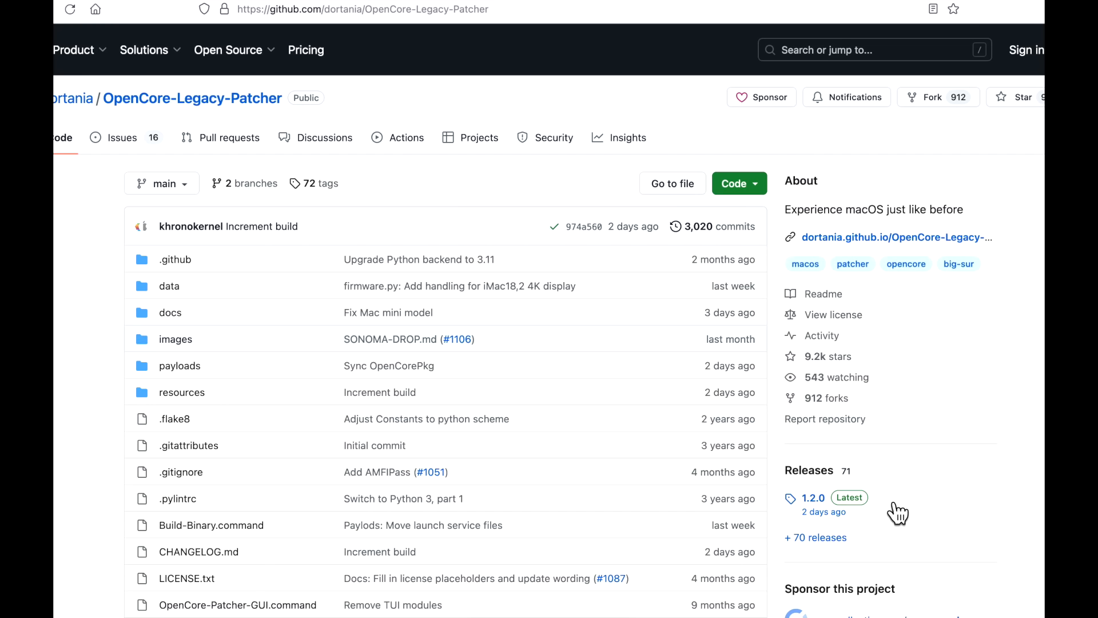
mouse_move(897, 517)
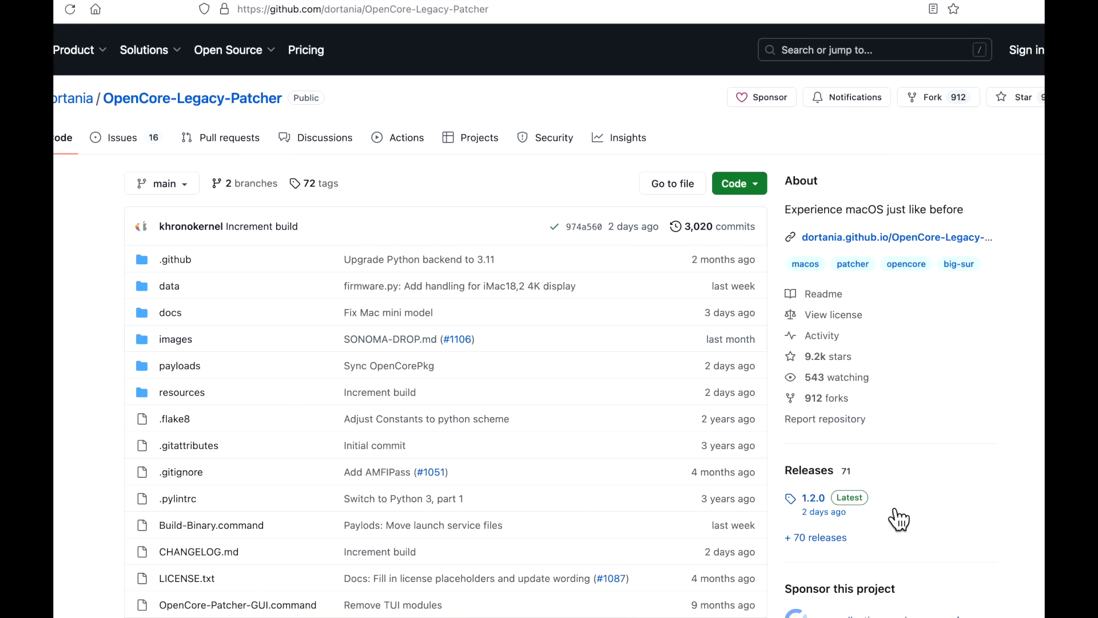
mouse_move(931, 501)
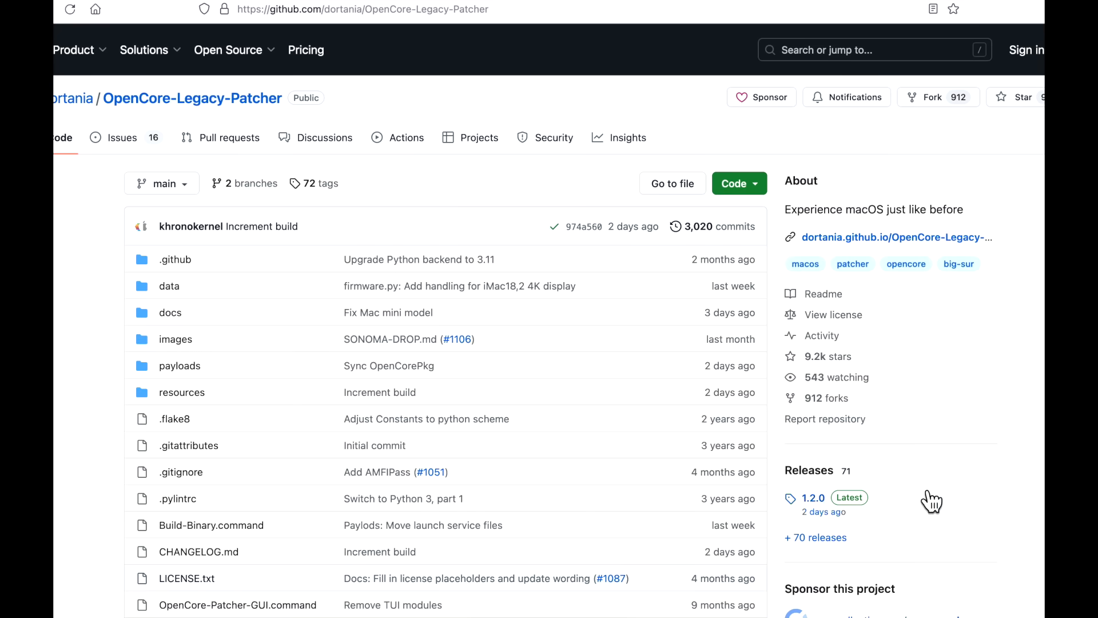
mouse_move(954, 545)
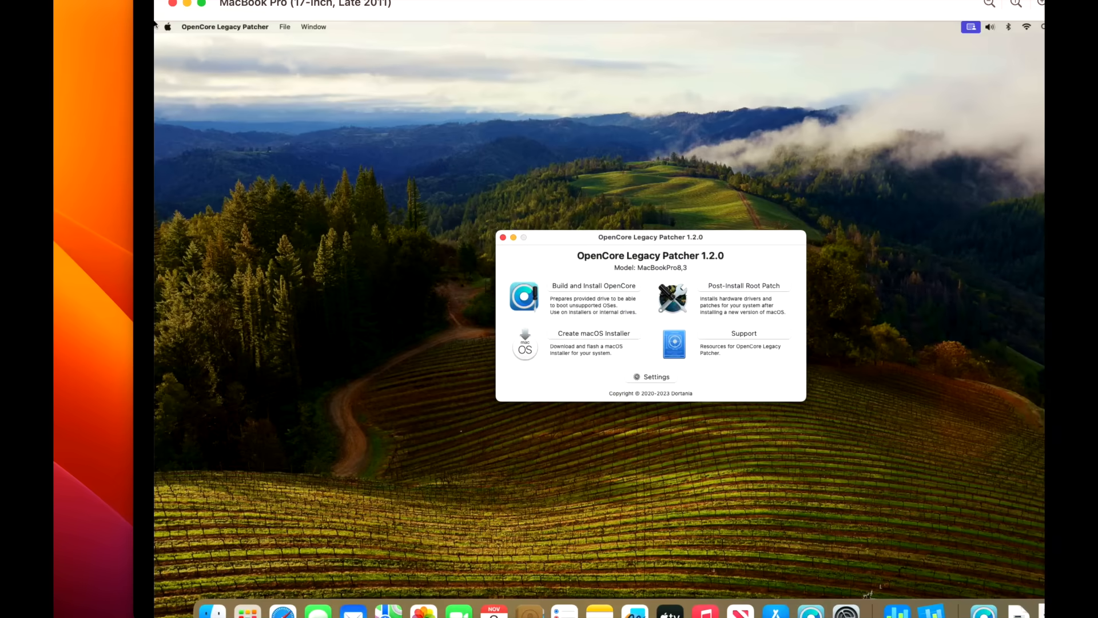
mouse_move(439, 155)
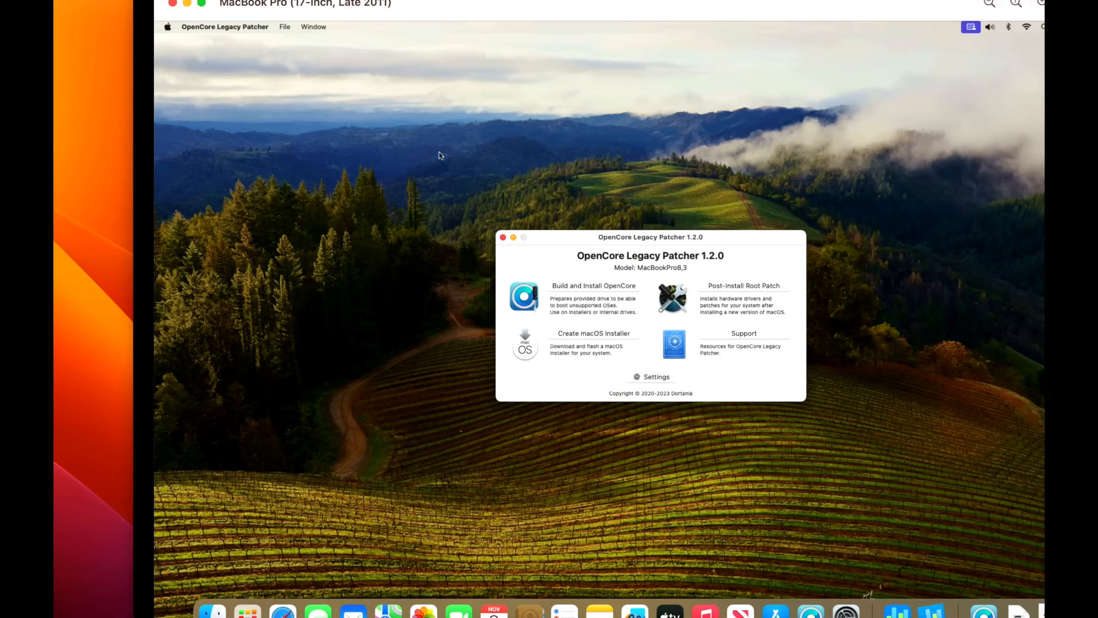
mouse_move(433, 107)
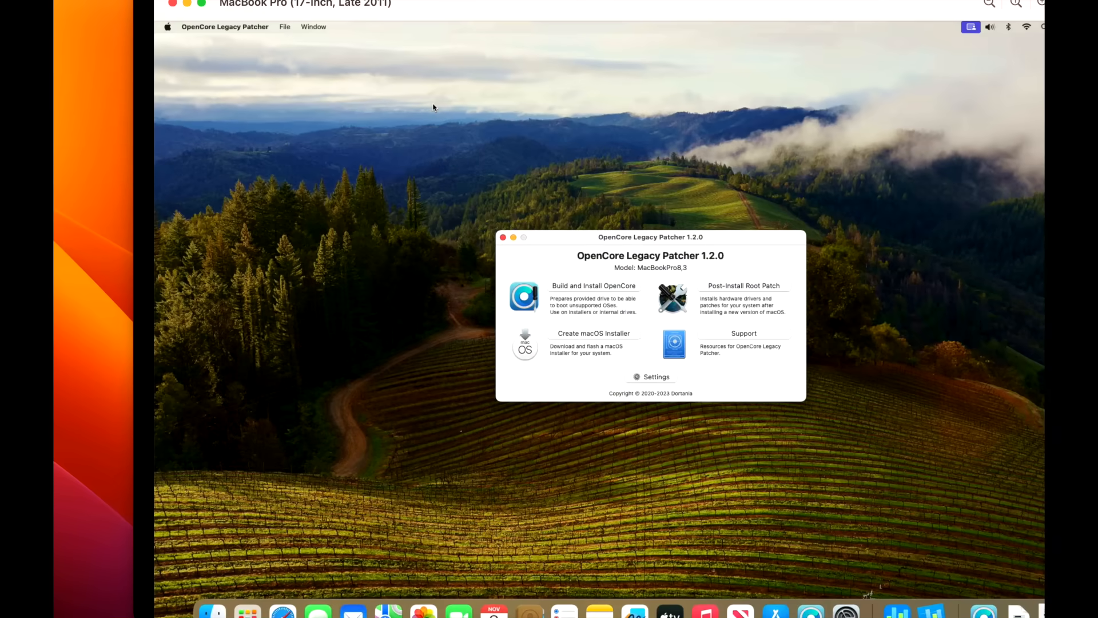
mouse_move(621, 311)
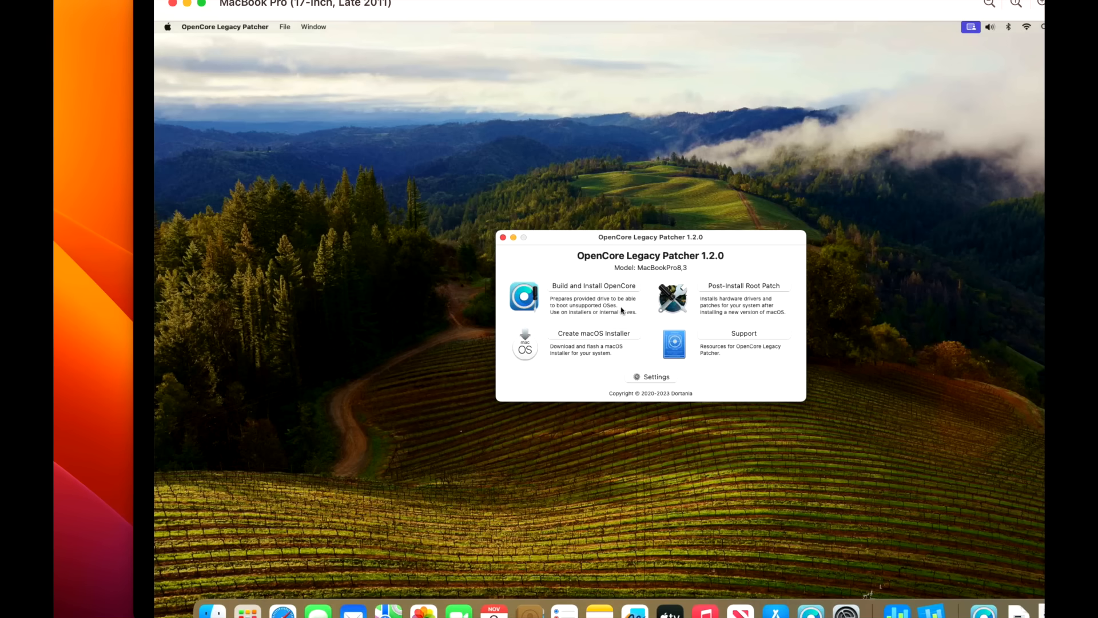
mouse_move(718, 277)
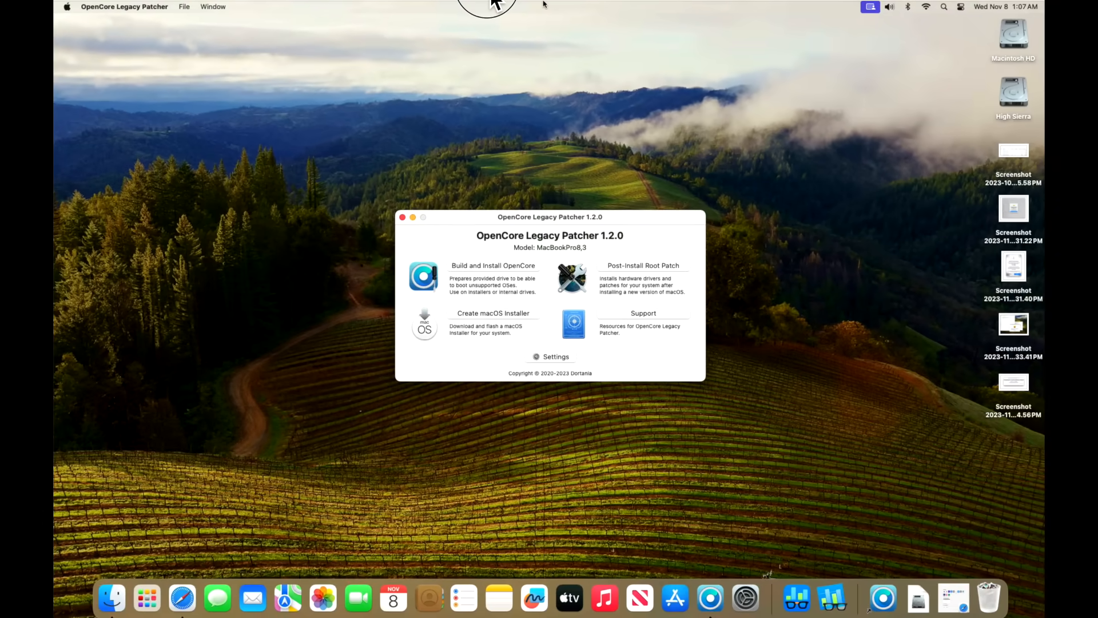
mouse_move(556, 152)
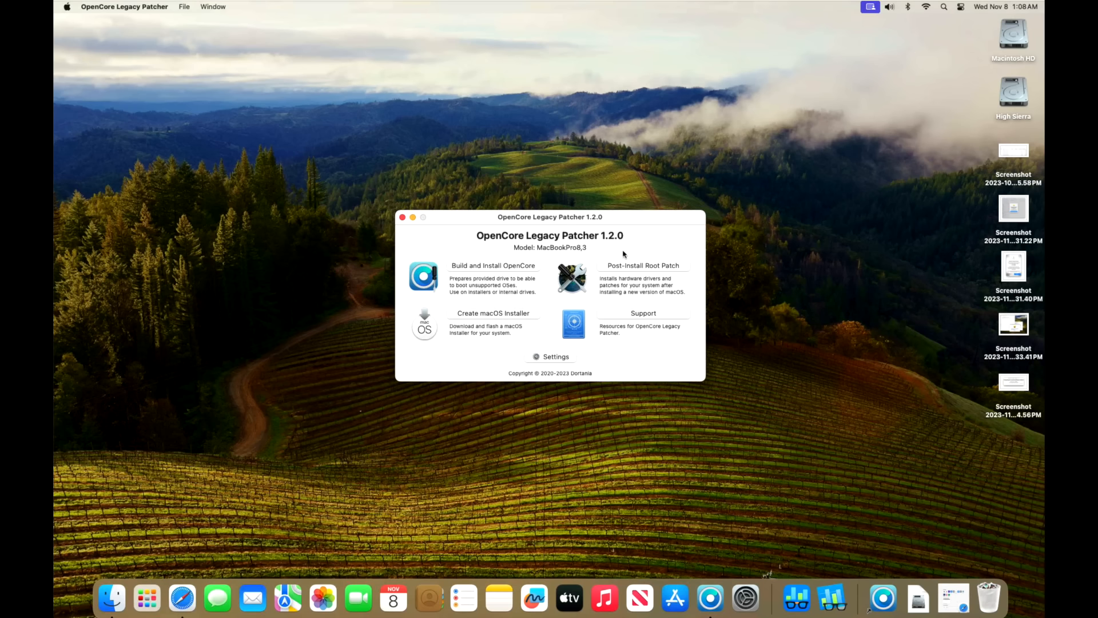
mouse_move(625, 255)
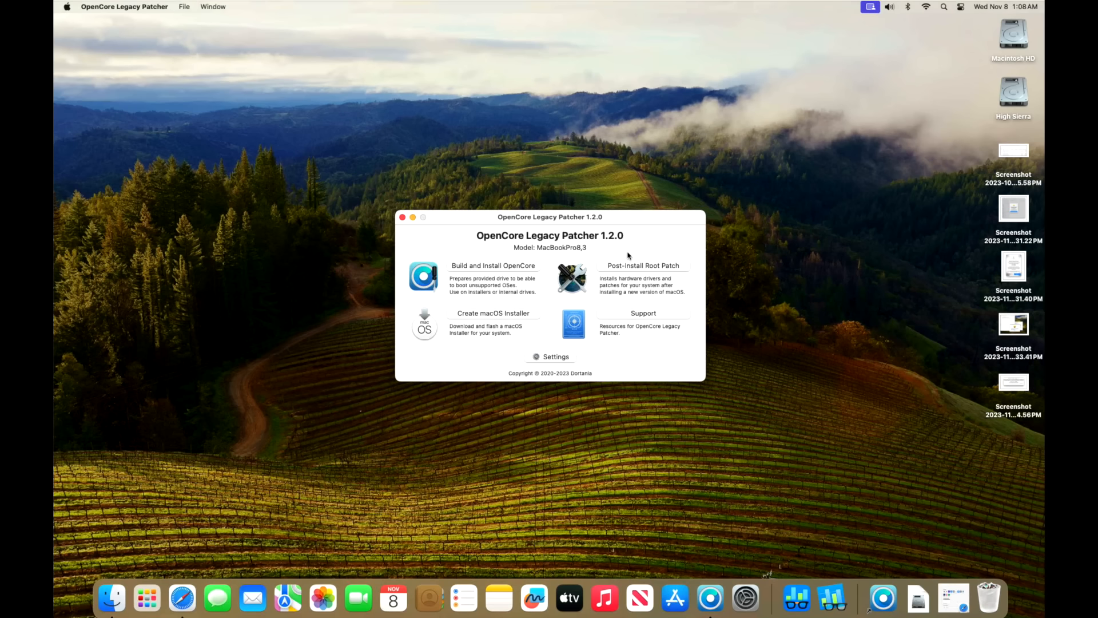
mouse_move(586, 338)
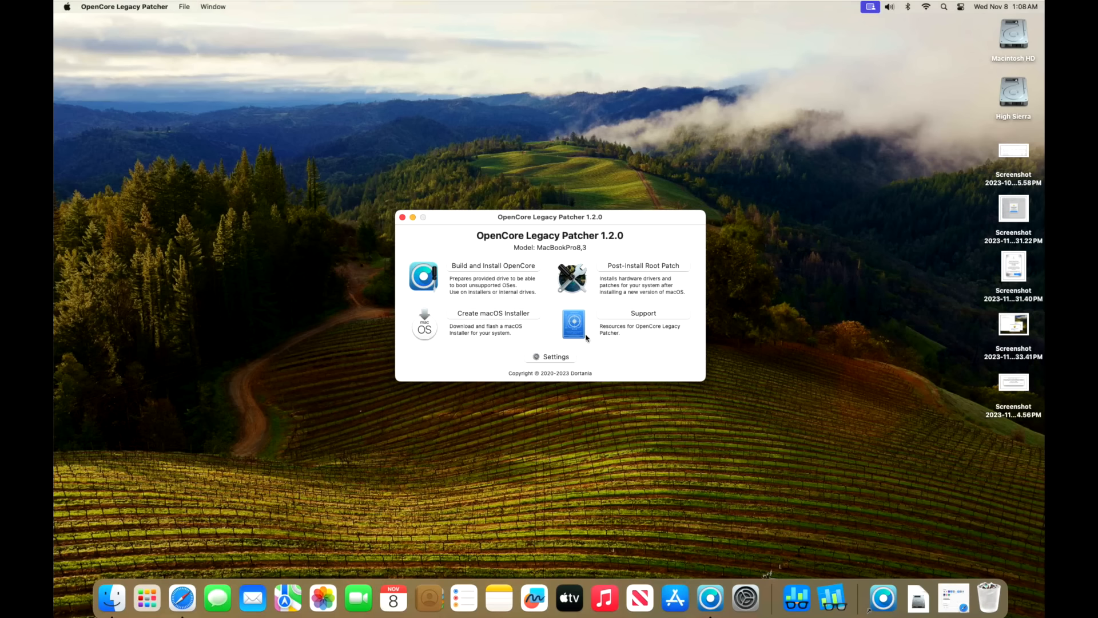
mouse_move(592, 355)
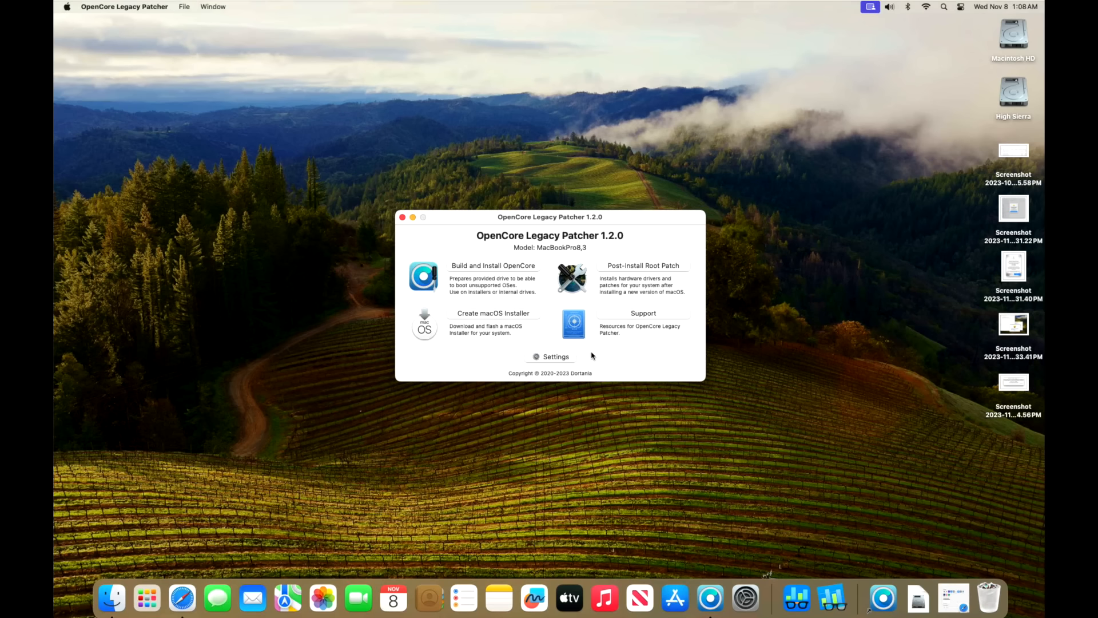
mouse_move(610, 376)
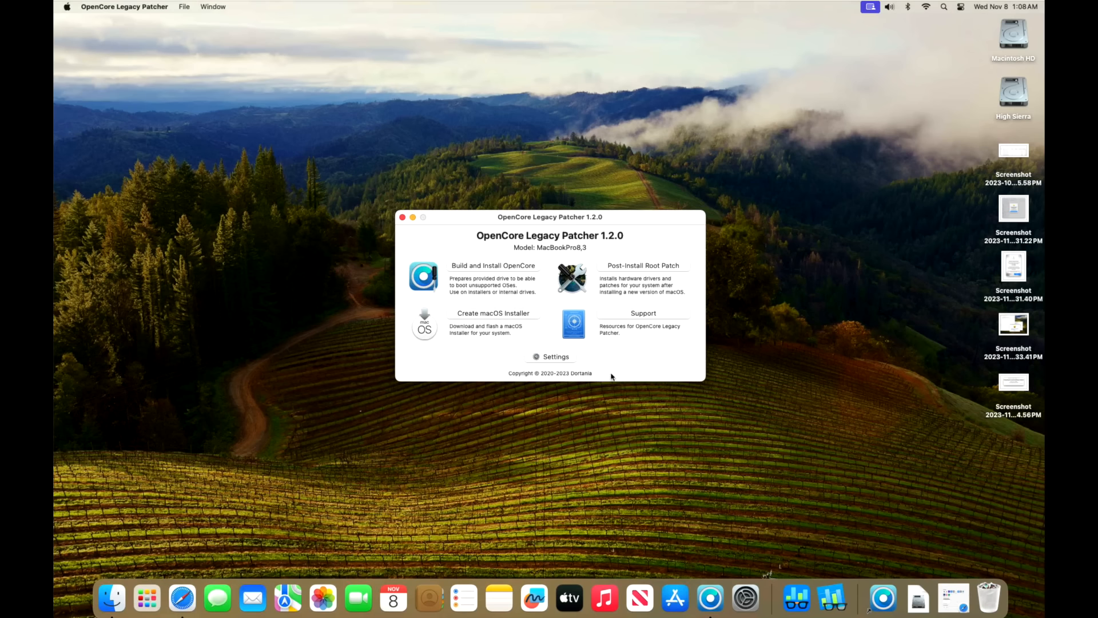
mouse_move(614, 361)
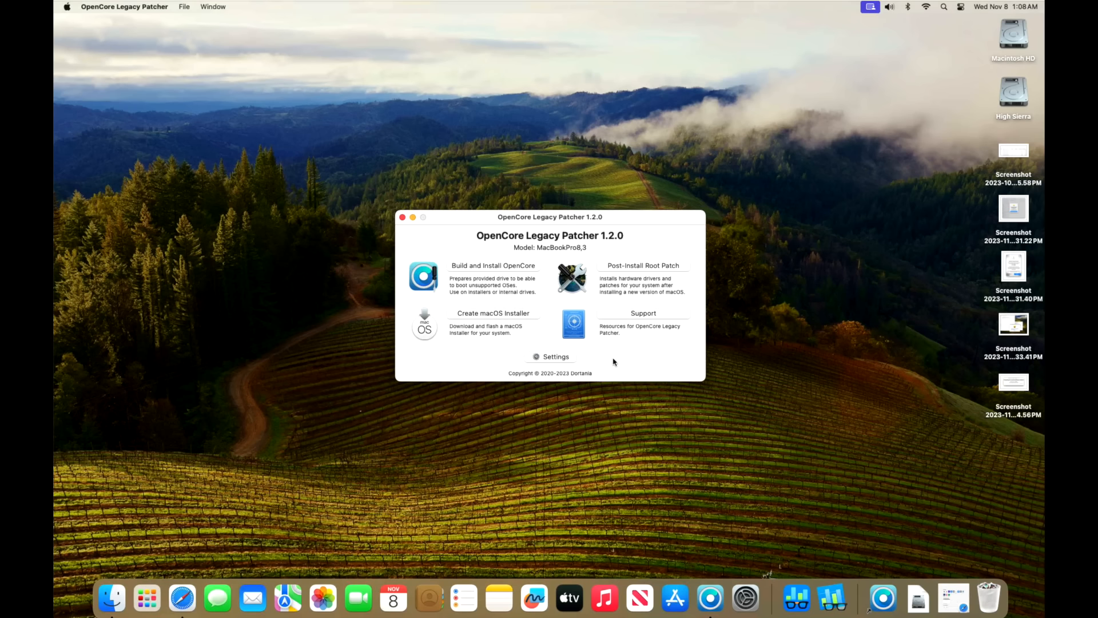
mouse_move(583, 235)
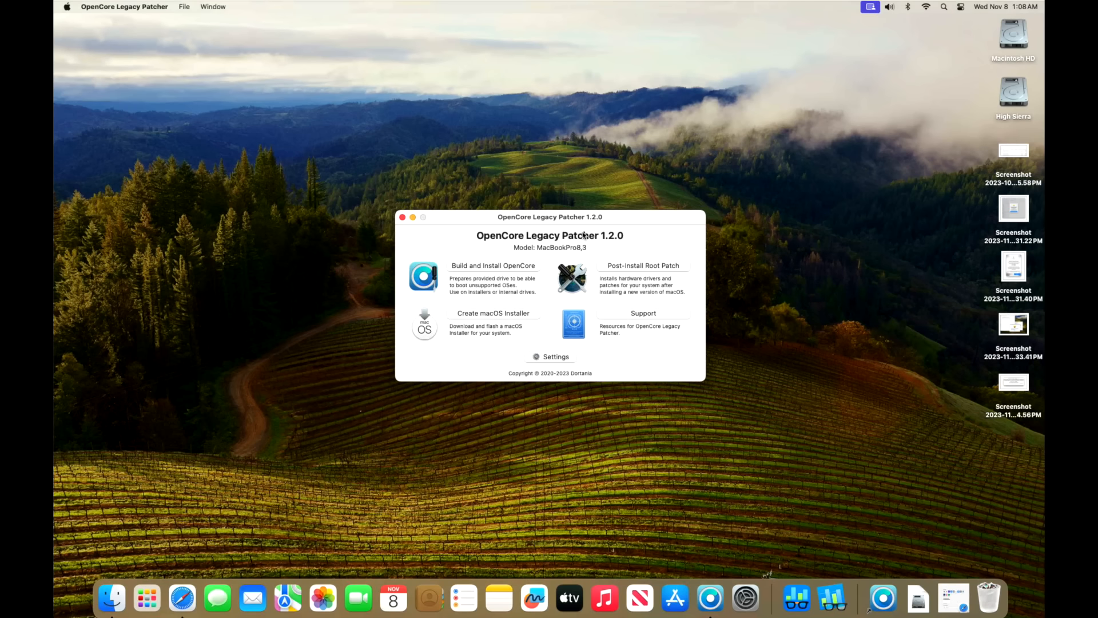
mouse_move(959, 56)
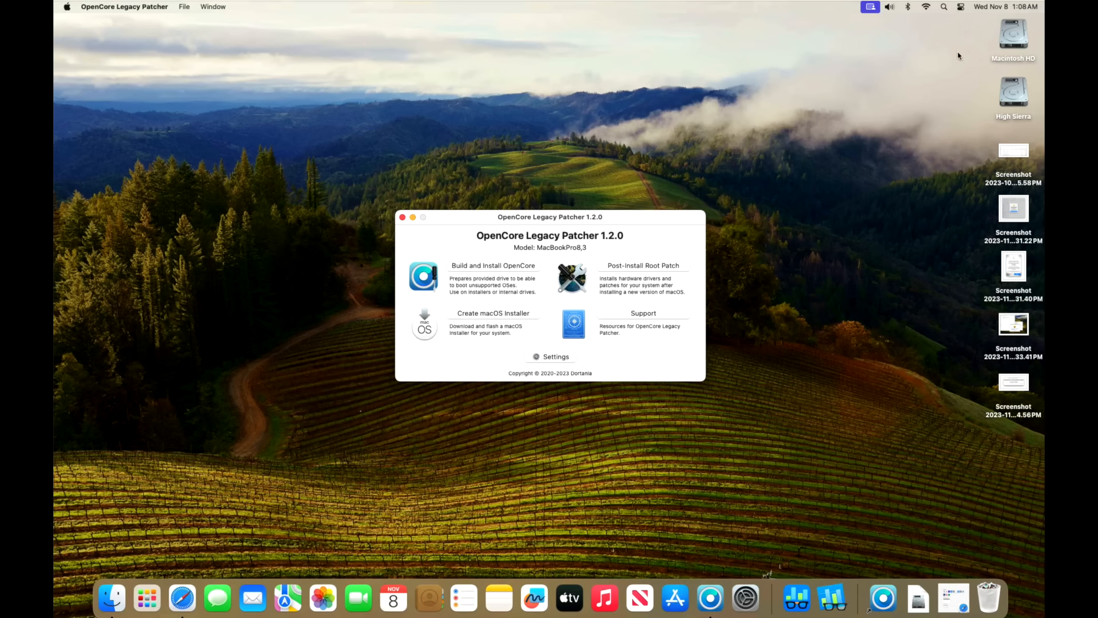
mouse_move(931, 27)
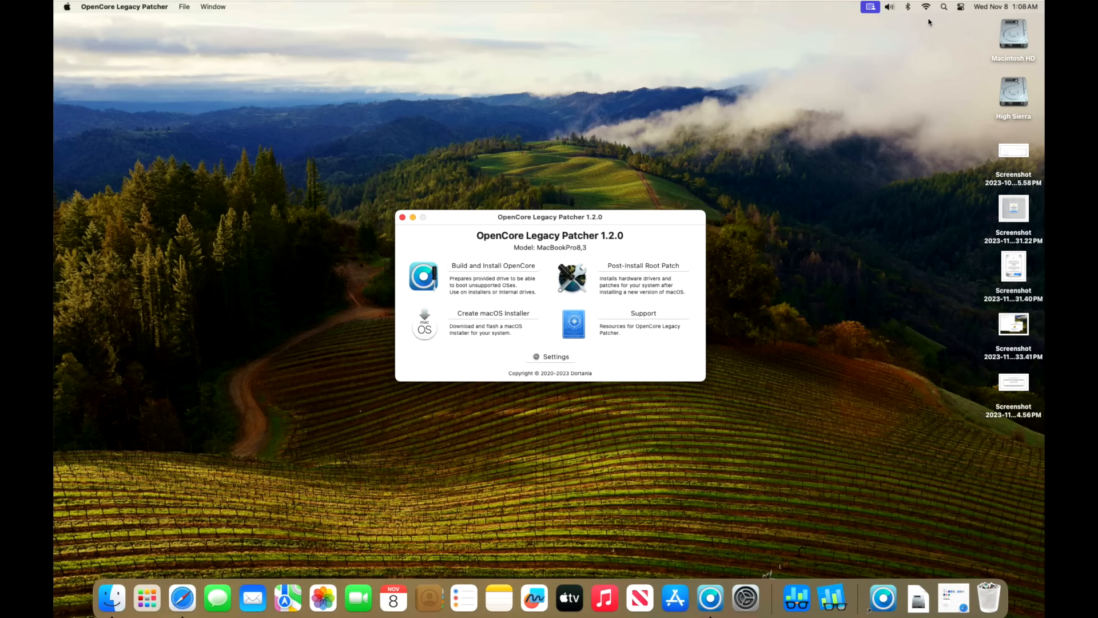
mouse_move(736, 130)
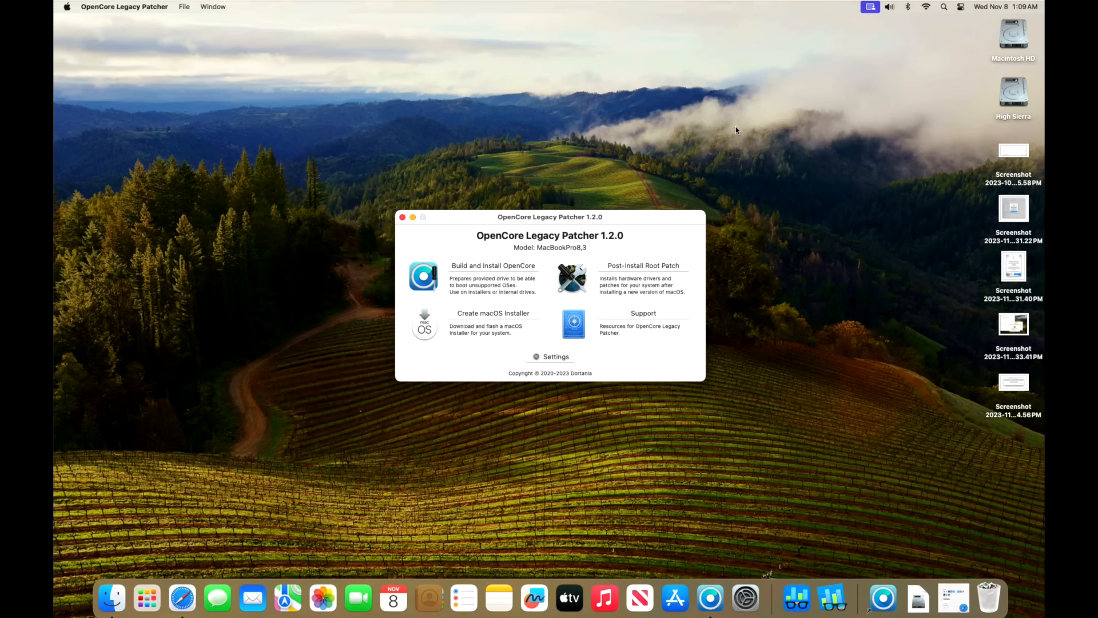
mouse_move(595, 4)
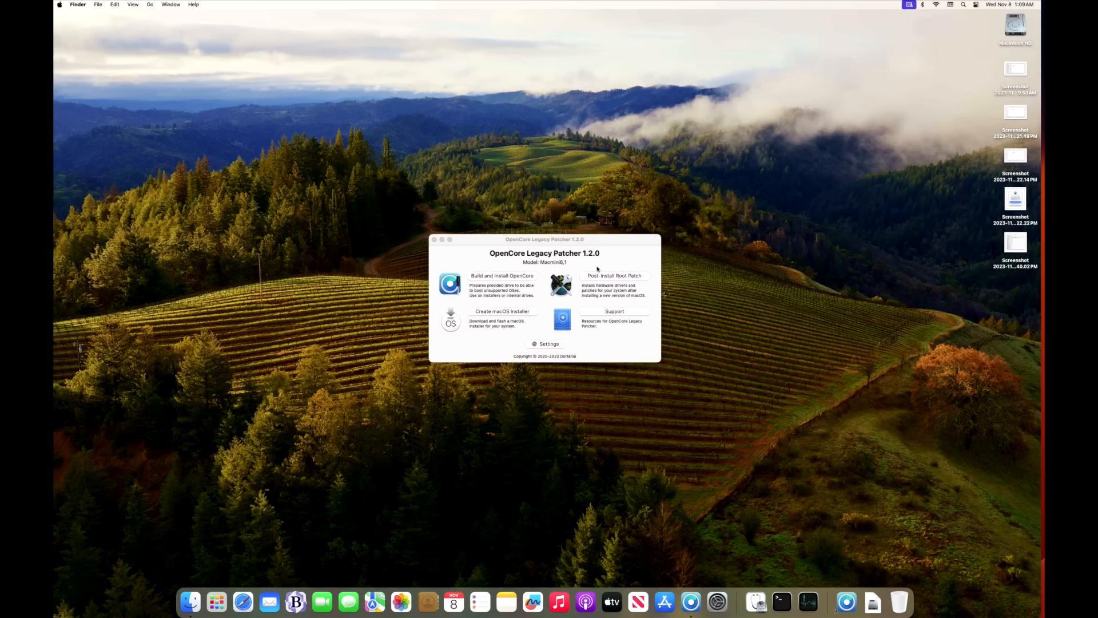
mouse_move(927, 18)
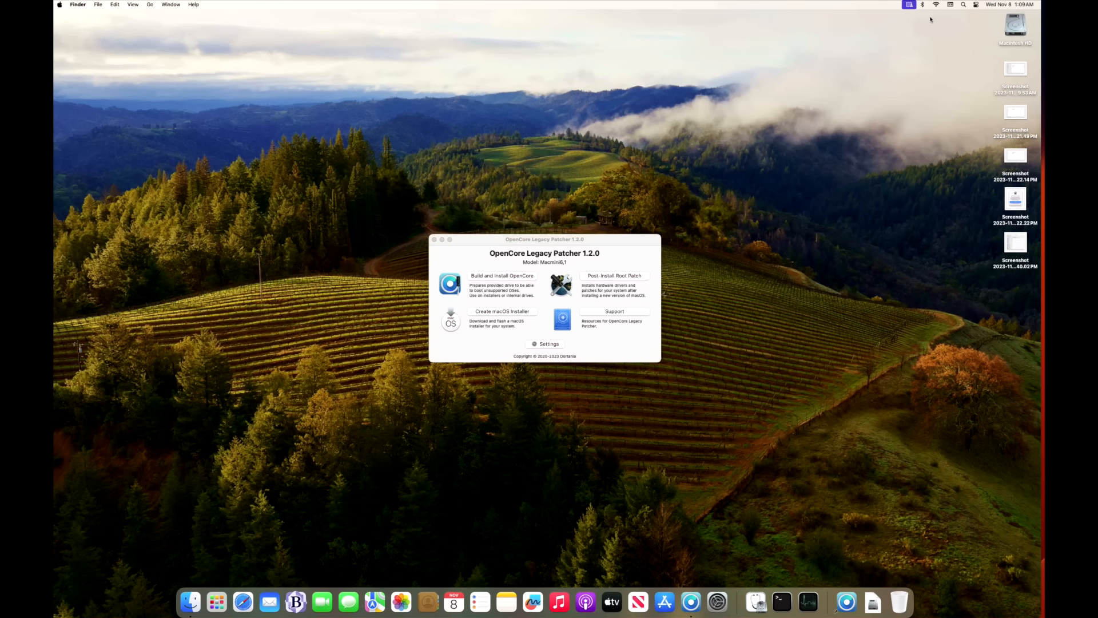
mouse_move(742, 203)
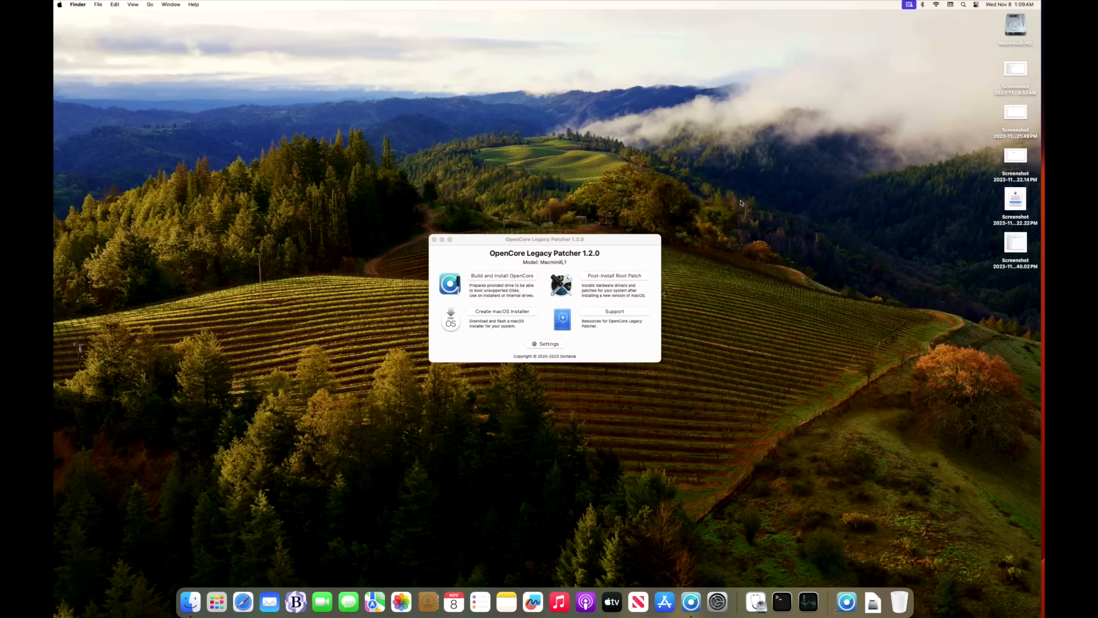
mouse_move(593, 268)
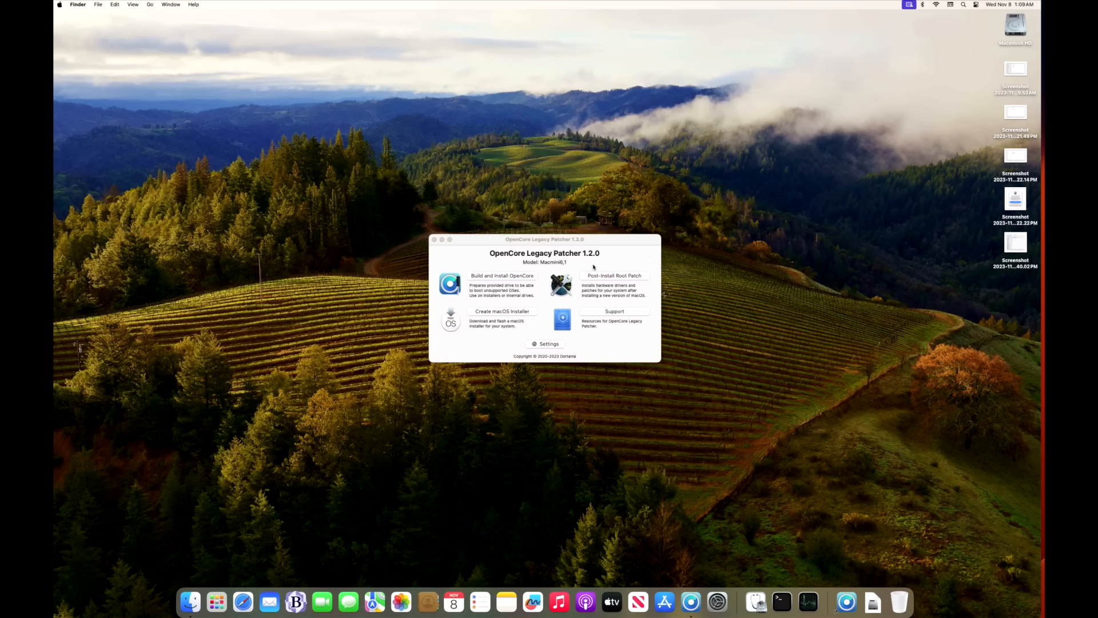
mouse_move(599, 262)
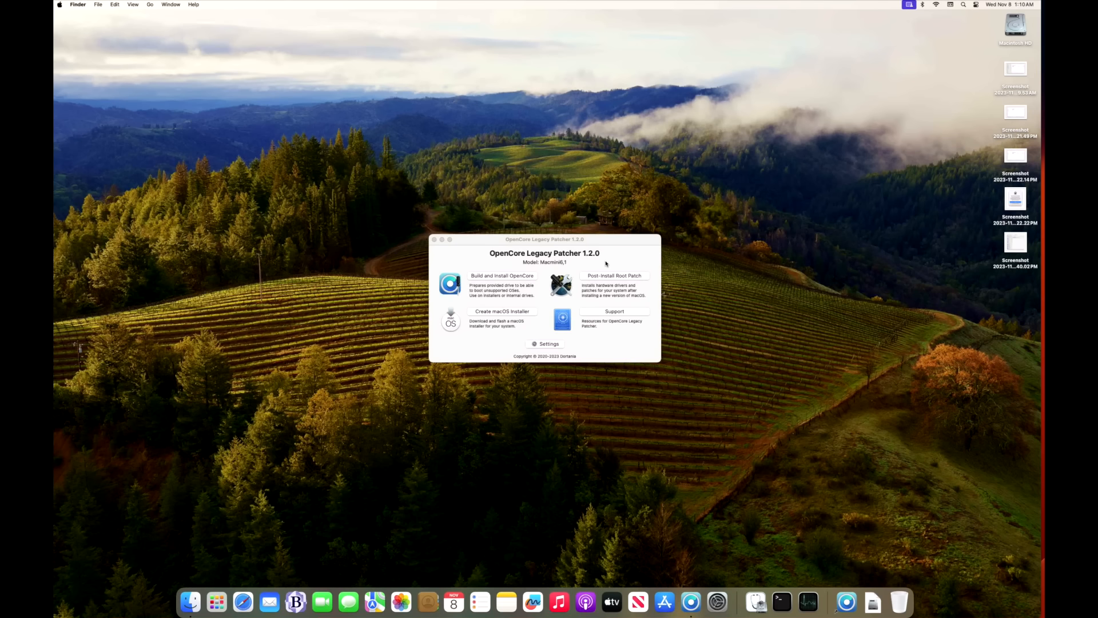
mouse_move(600, 268)
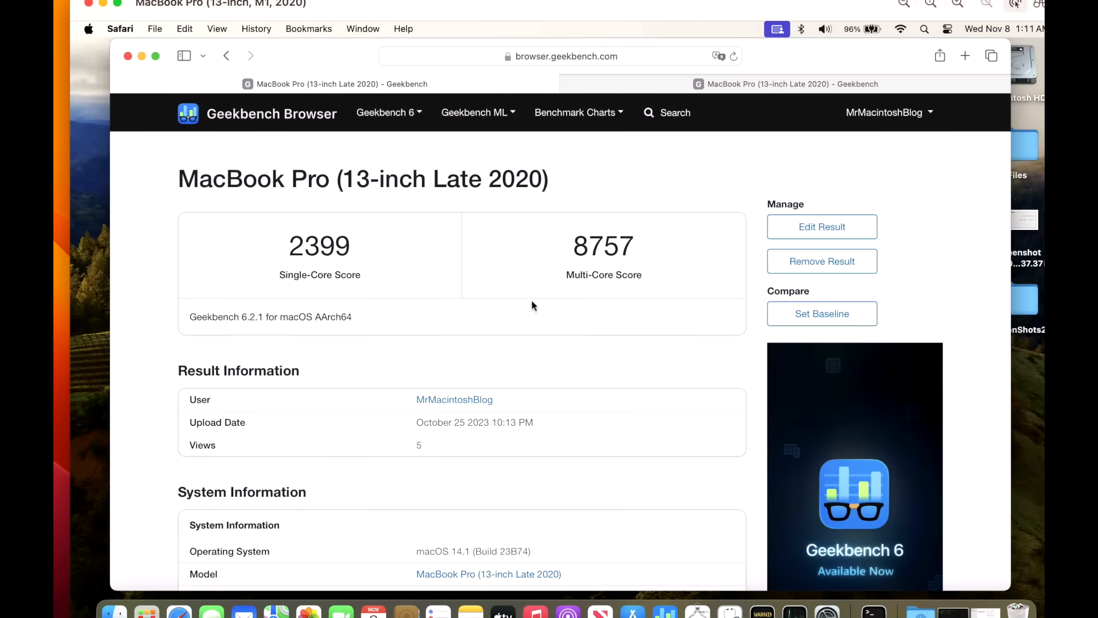
mouse_move(453, 354)
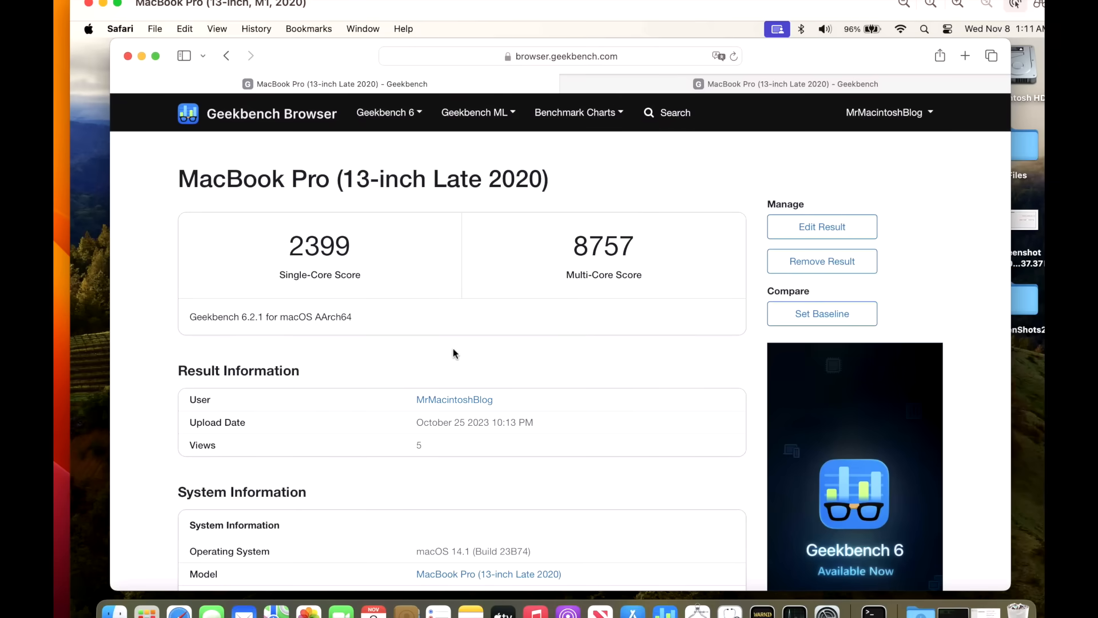
mouse_move(448, 491)
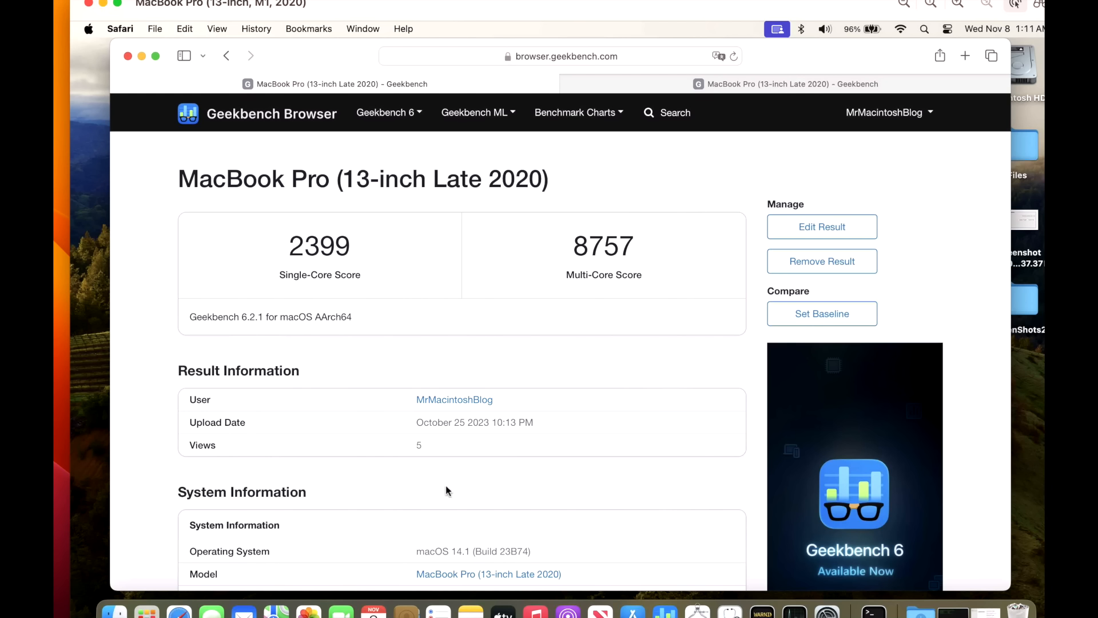
mouse_move(535, 558)
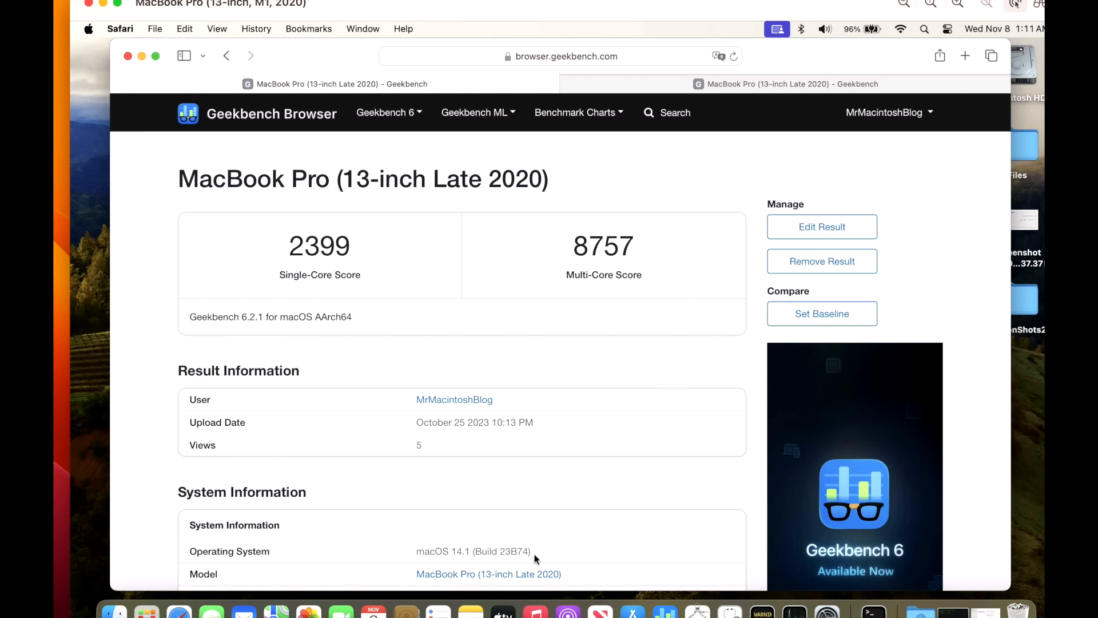
mouse_move(510, 287)
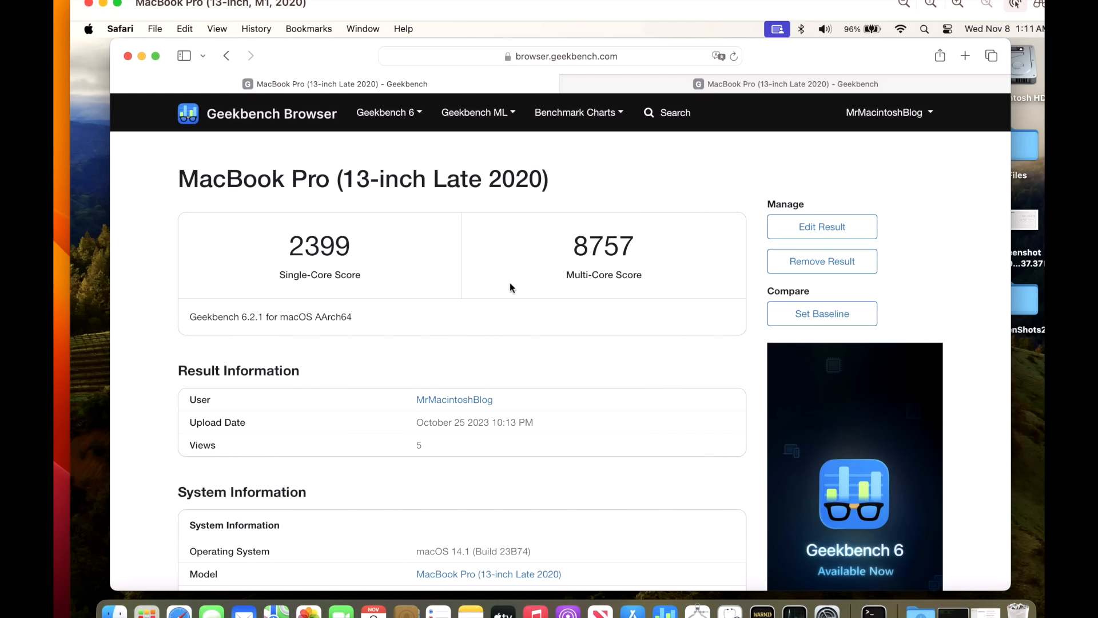
mouse_move(638, 276)
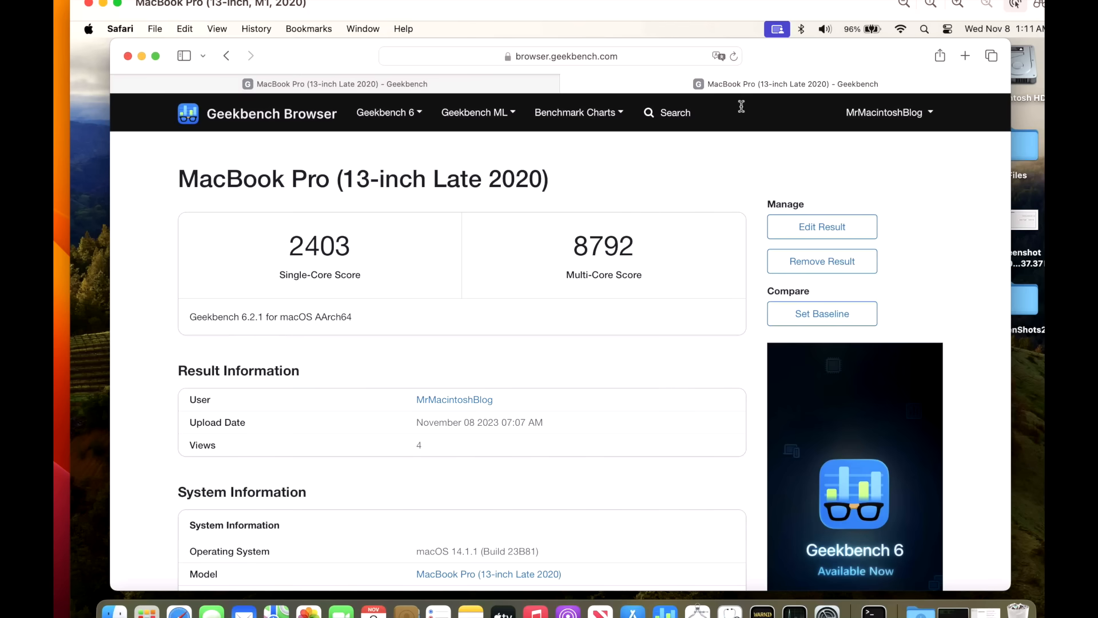
mouse_move(592, 283)
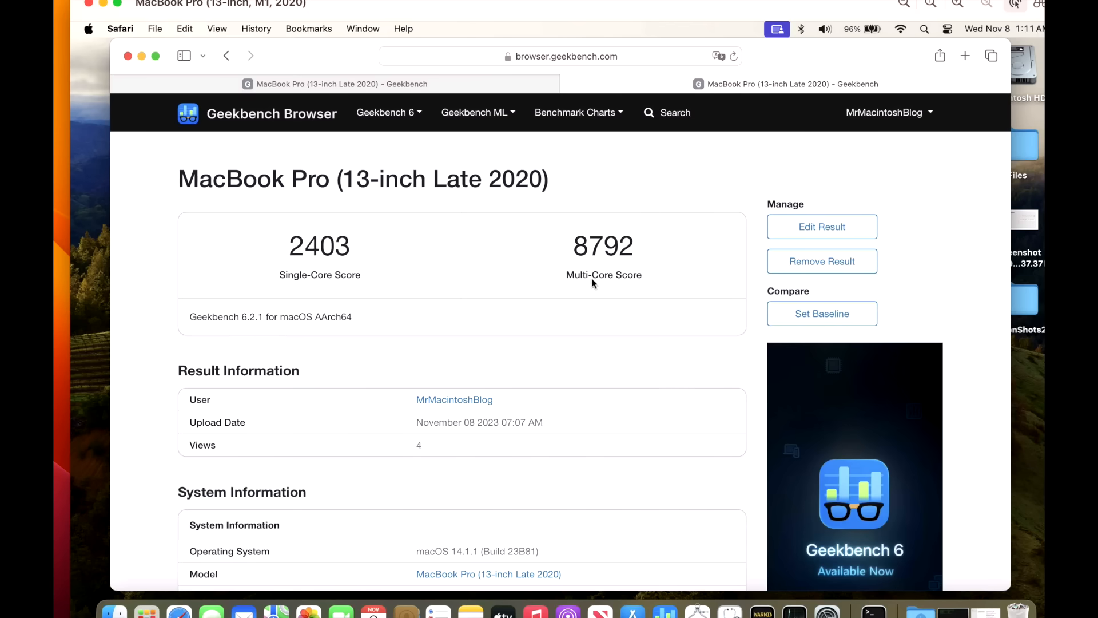
mouse_move(602, 233)
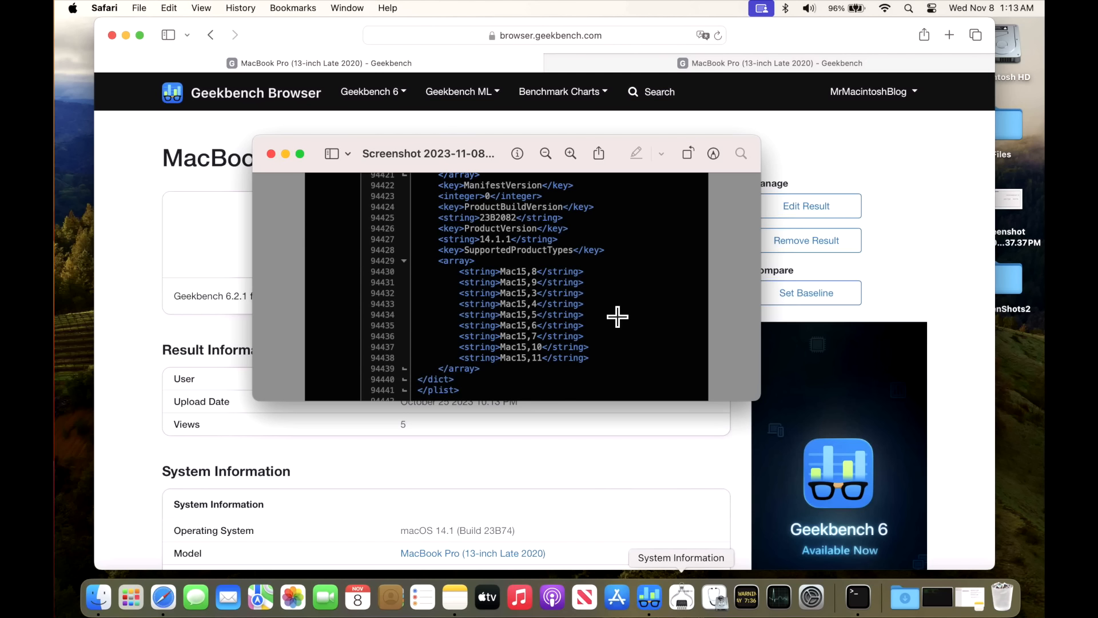
mouse_move(532, 293)
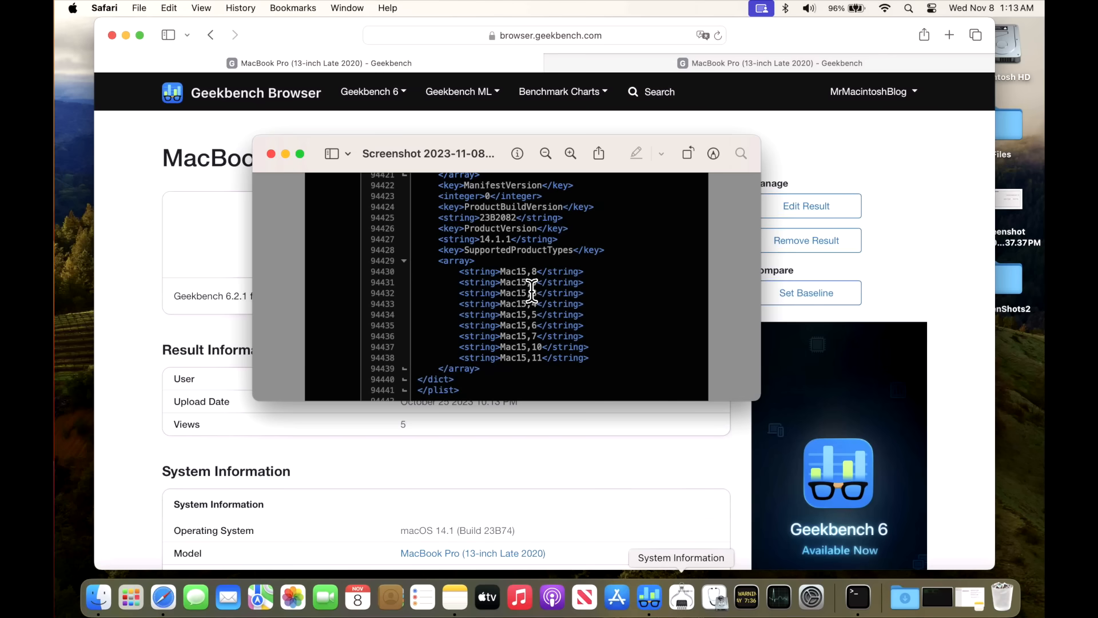
mouse_move(569, 362)
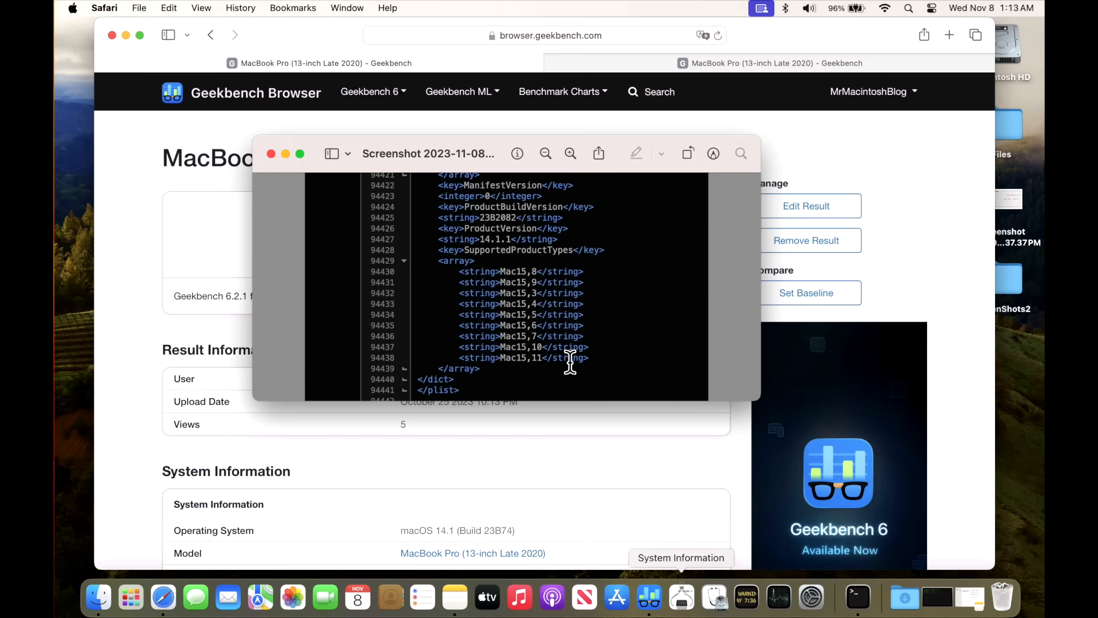
mouse_move(601, 362)
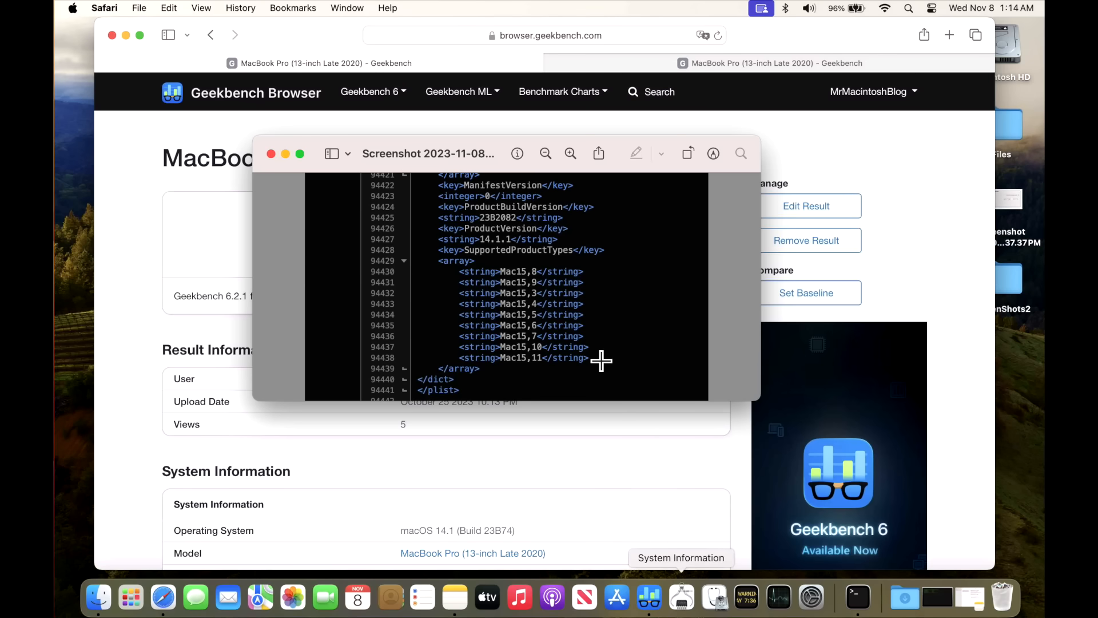
mouse_move(550, 293)
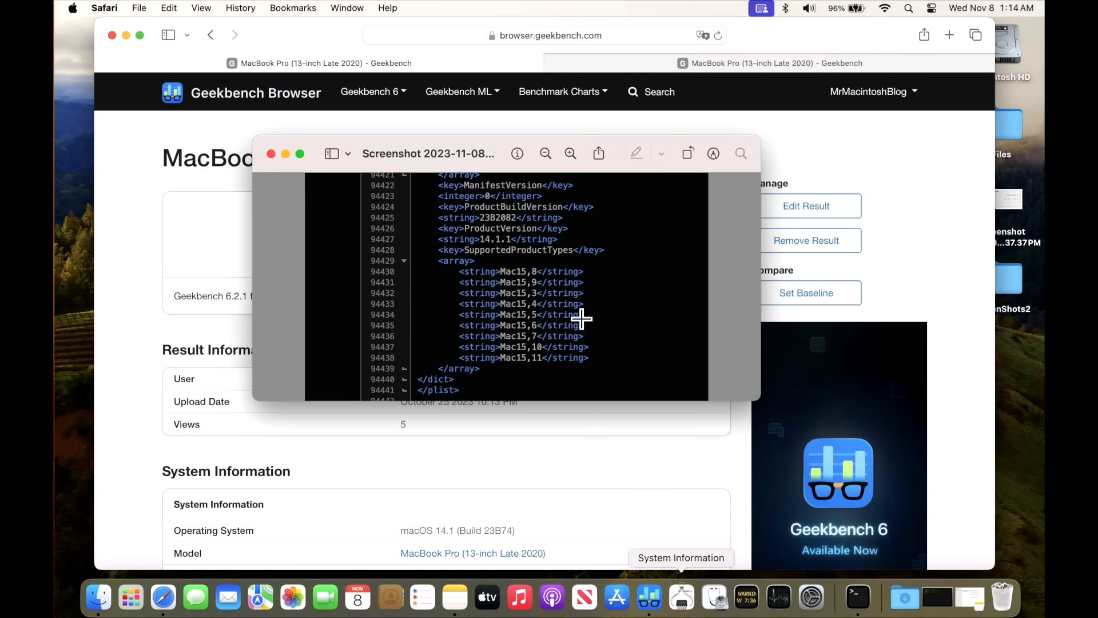
mouse_move(570, 383)
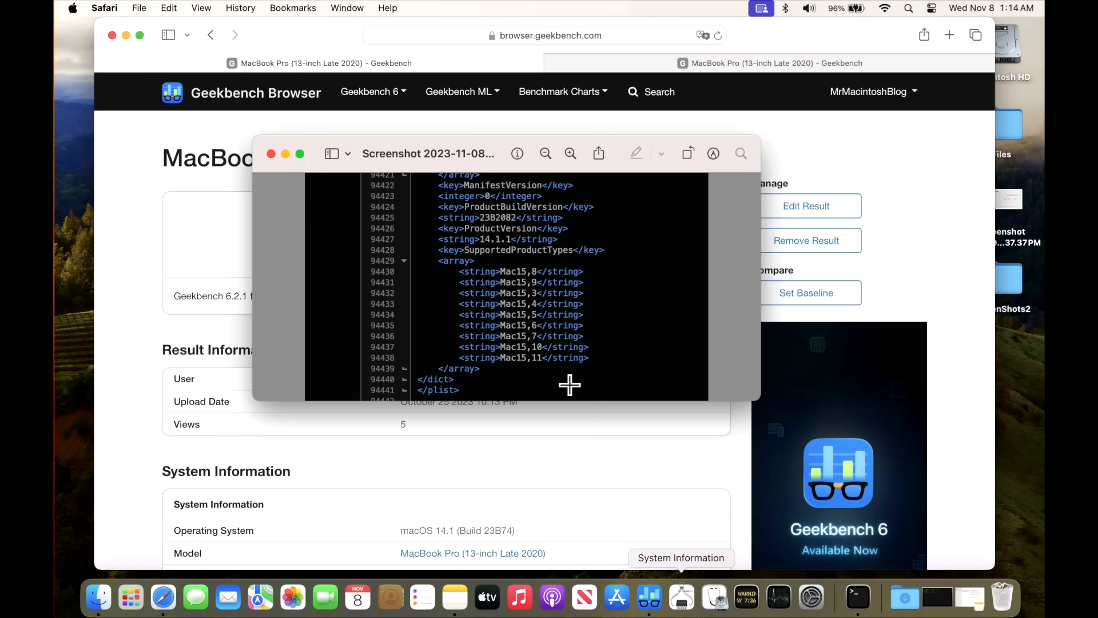
mouse_move(546, 380)
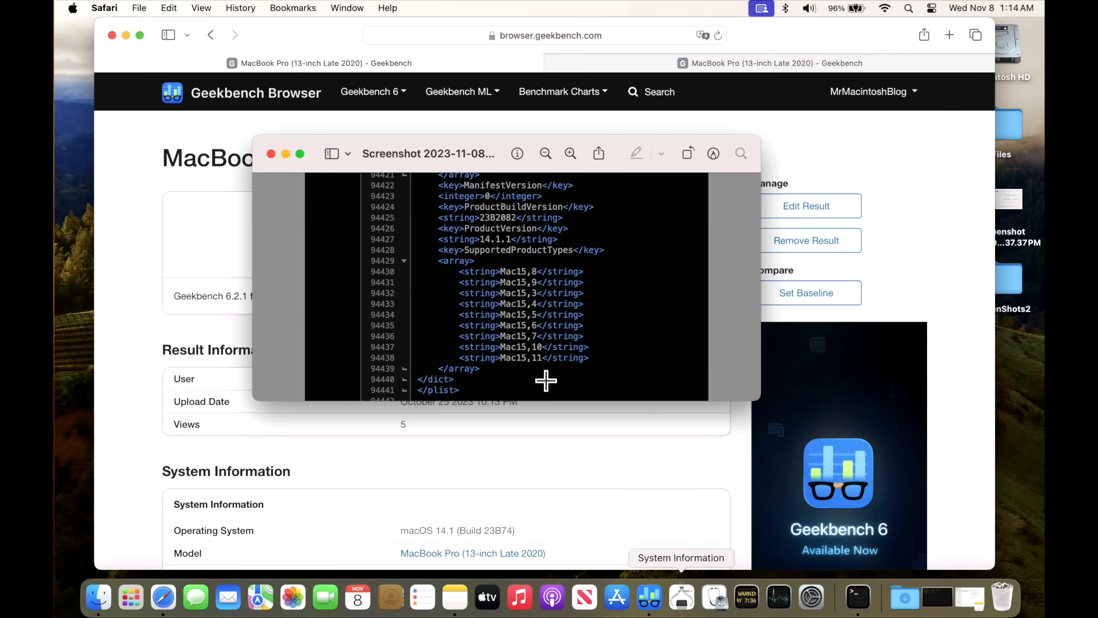
mouse_move(654, 378)
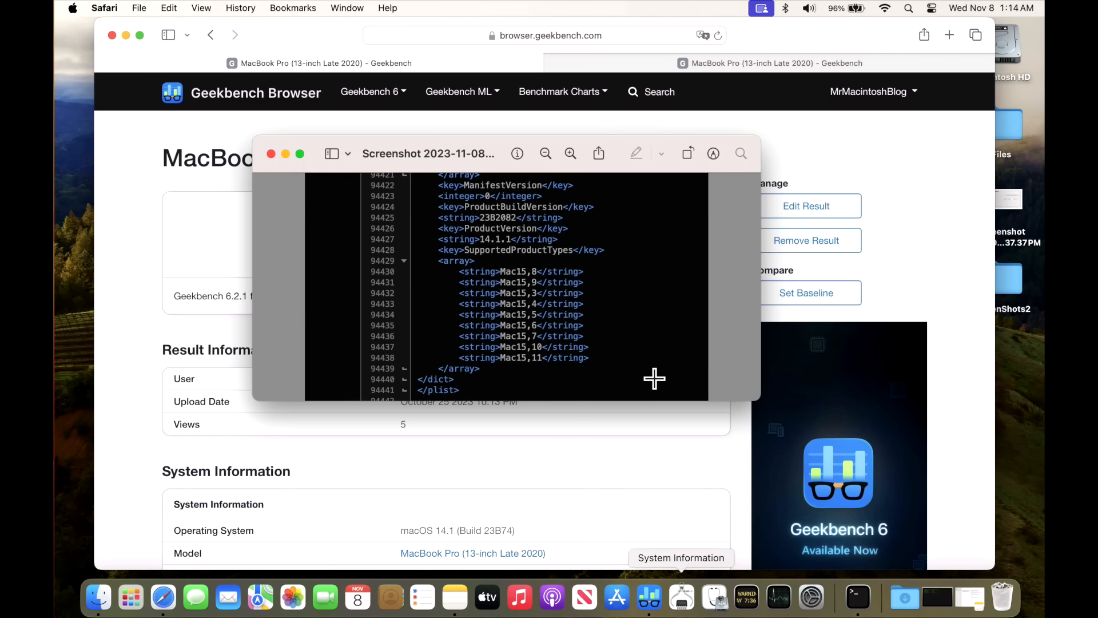